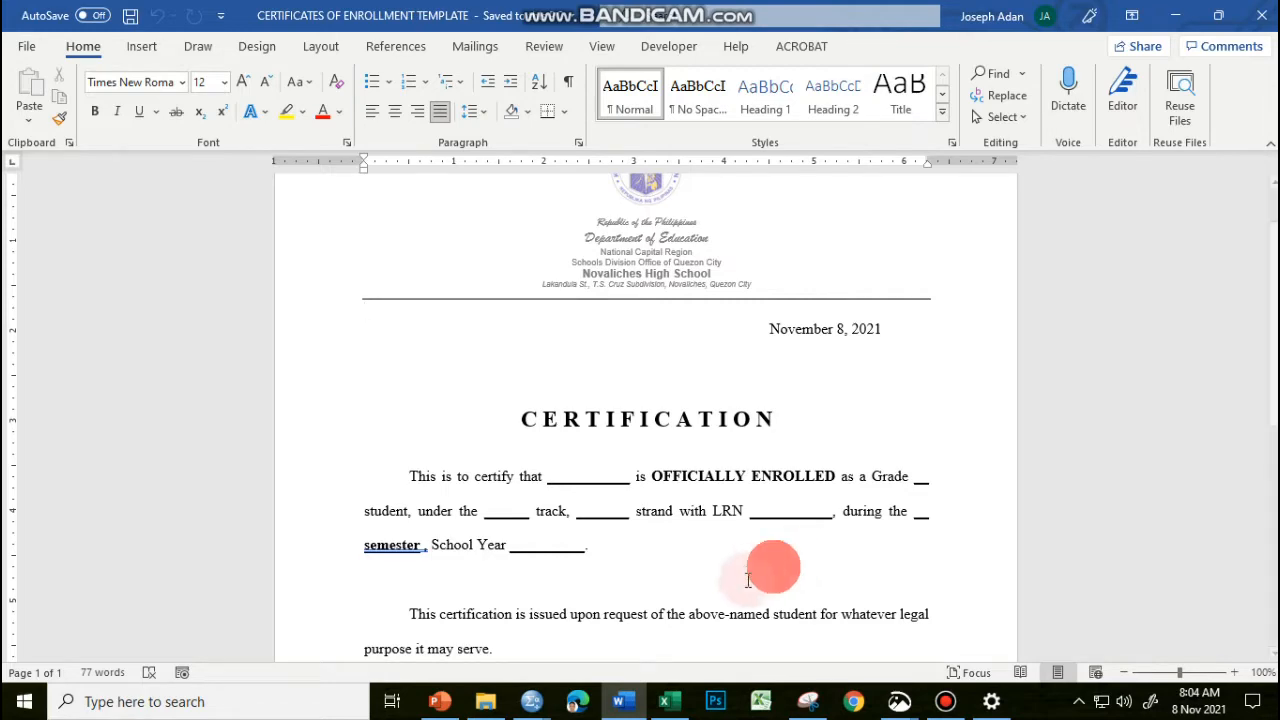
- Switch to the ENROLLMENT REGISTER workbook in Excel and look through the ten student rows
{"action": "left_click", "coordinate": [670, 700]}
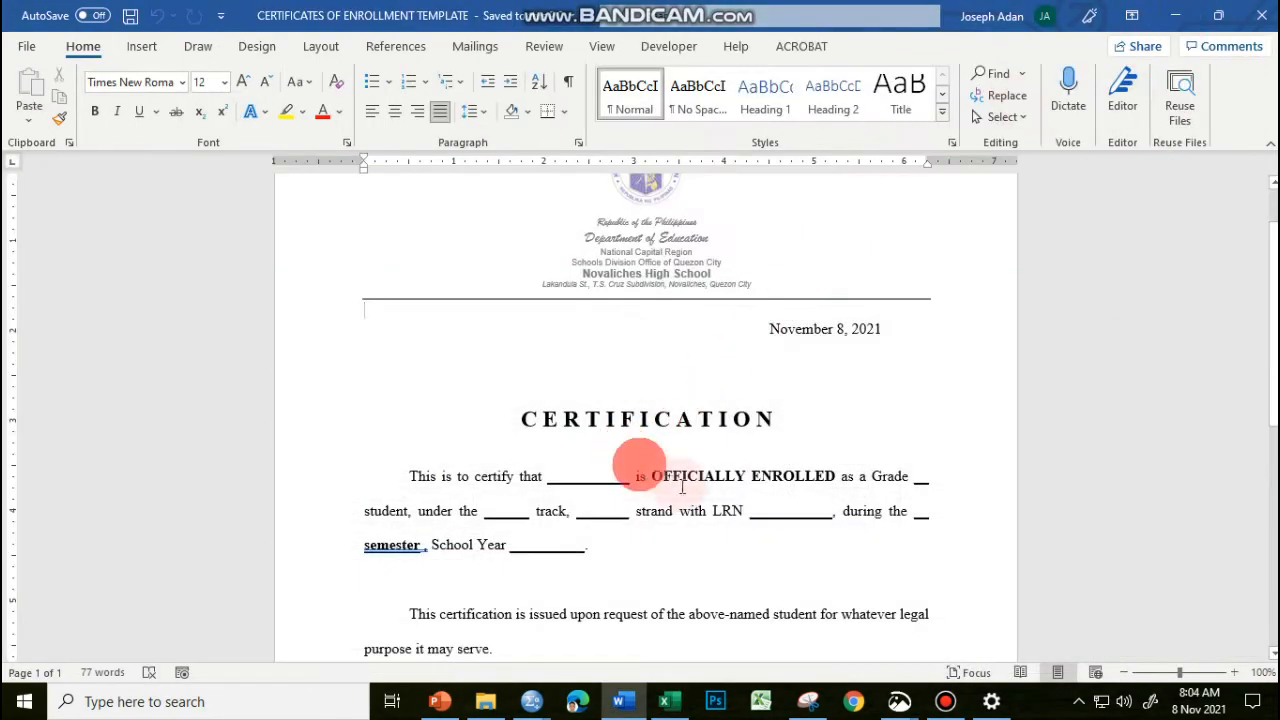
{"action": "scroll", "scroll_direction": "down", "scroll_amount": 3}
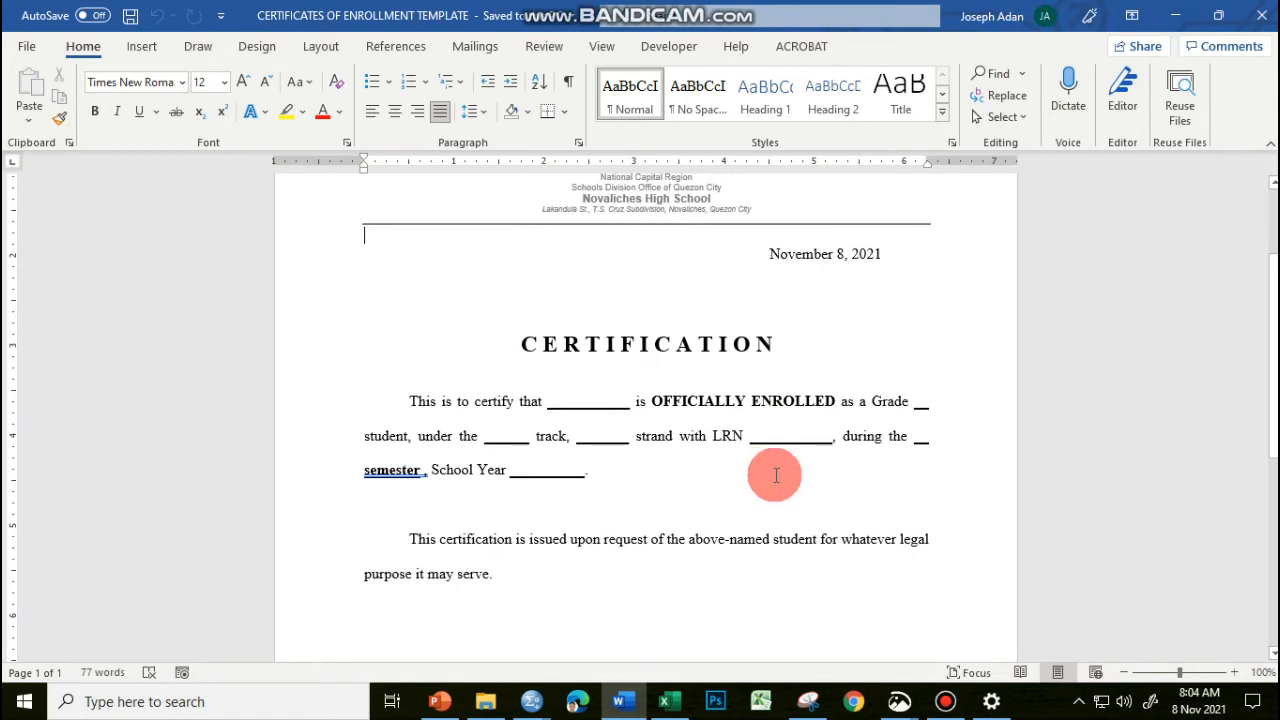
{"action": "scroll", "scroll_direction": "down", "scroll_amount": 3}
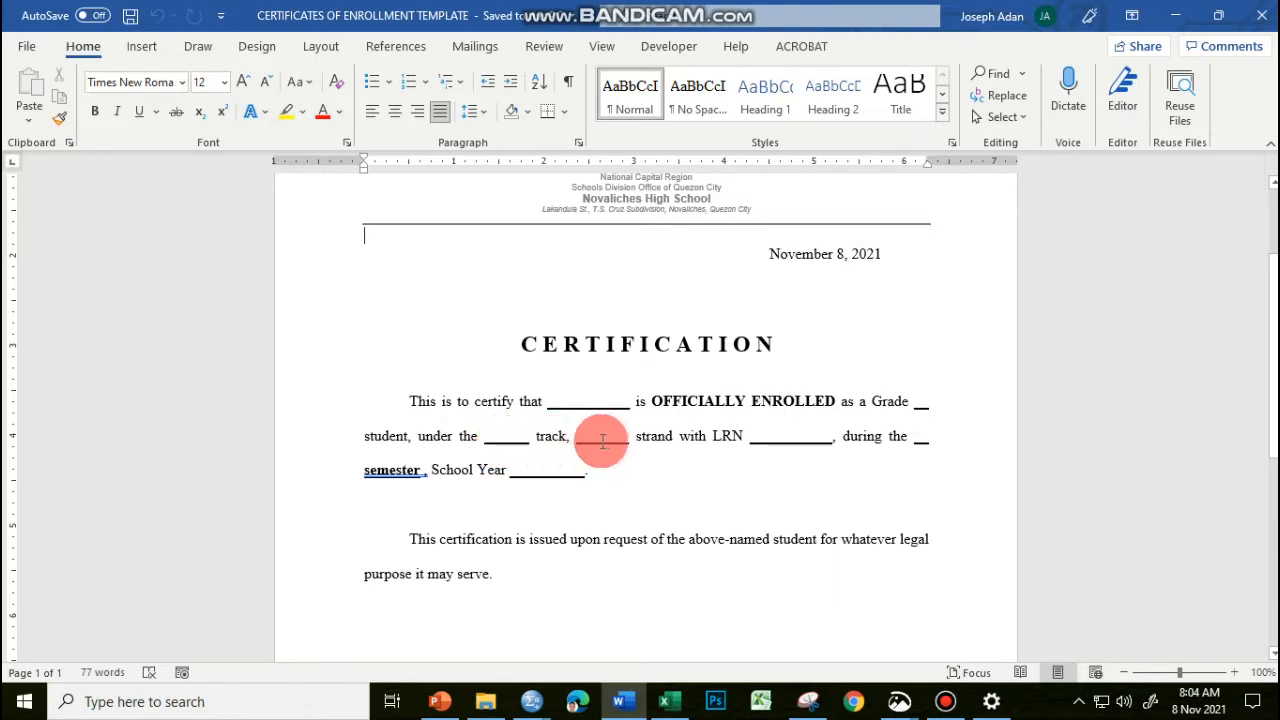
{"action": "mouse_move", "coordinate": [732, 436]}
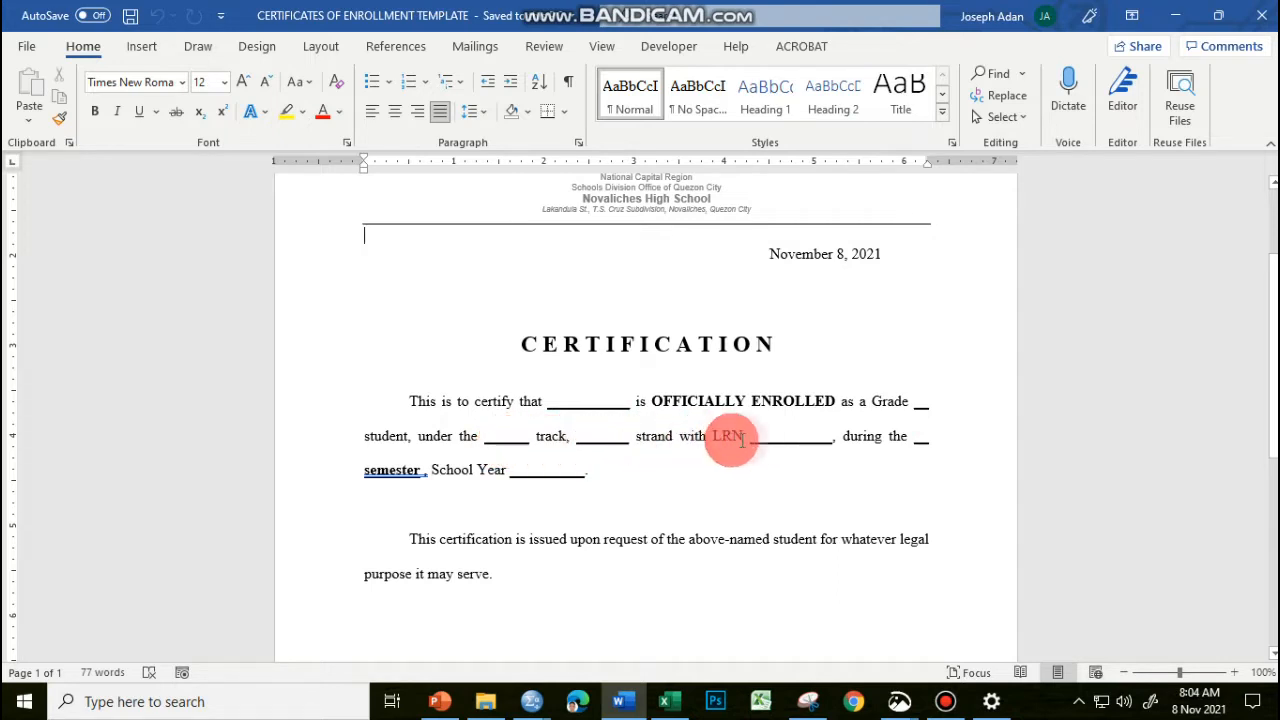
{"action": "mouse_move", "coordinate": [868, 444]}
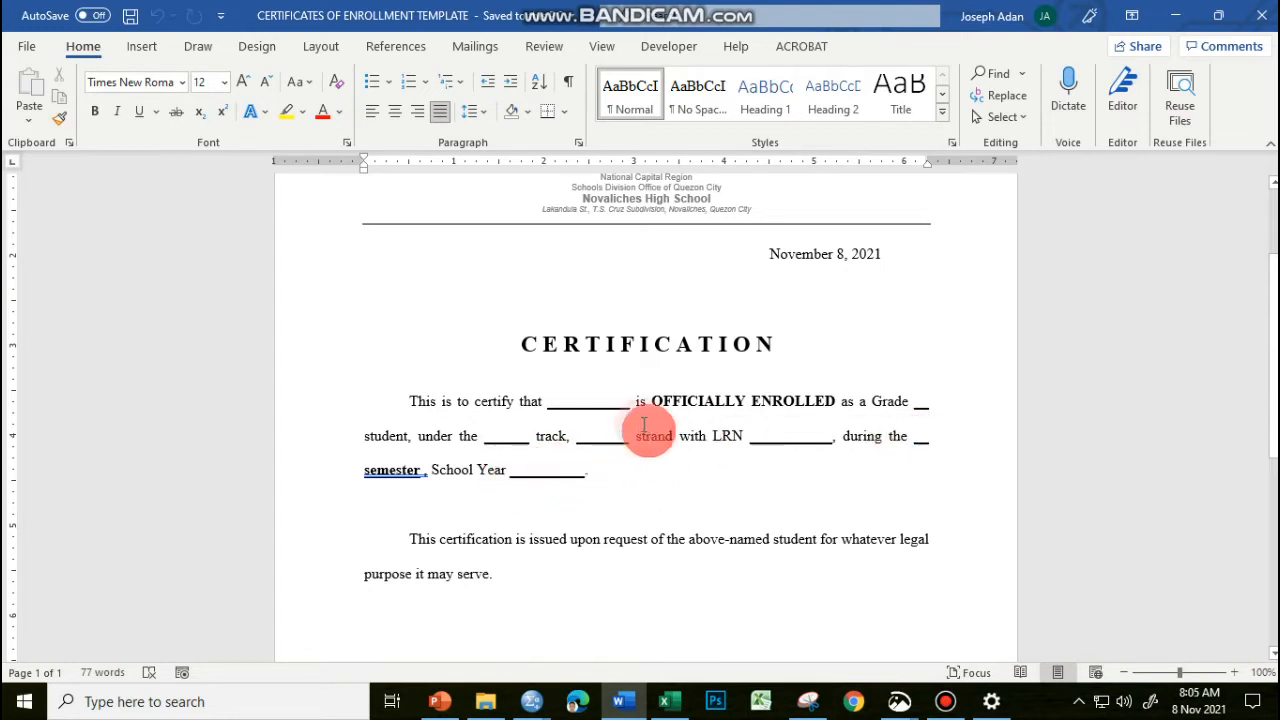
{"action": "mouse_move", "coordinate": [676, 524]}
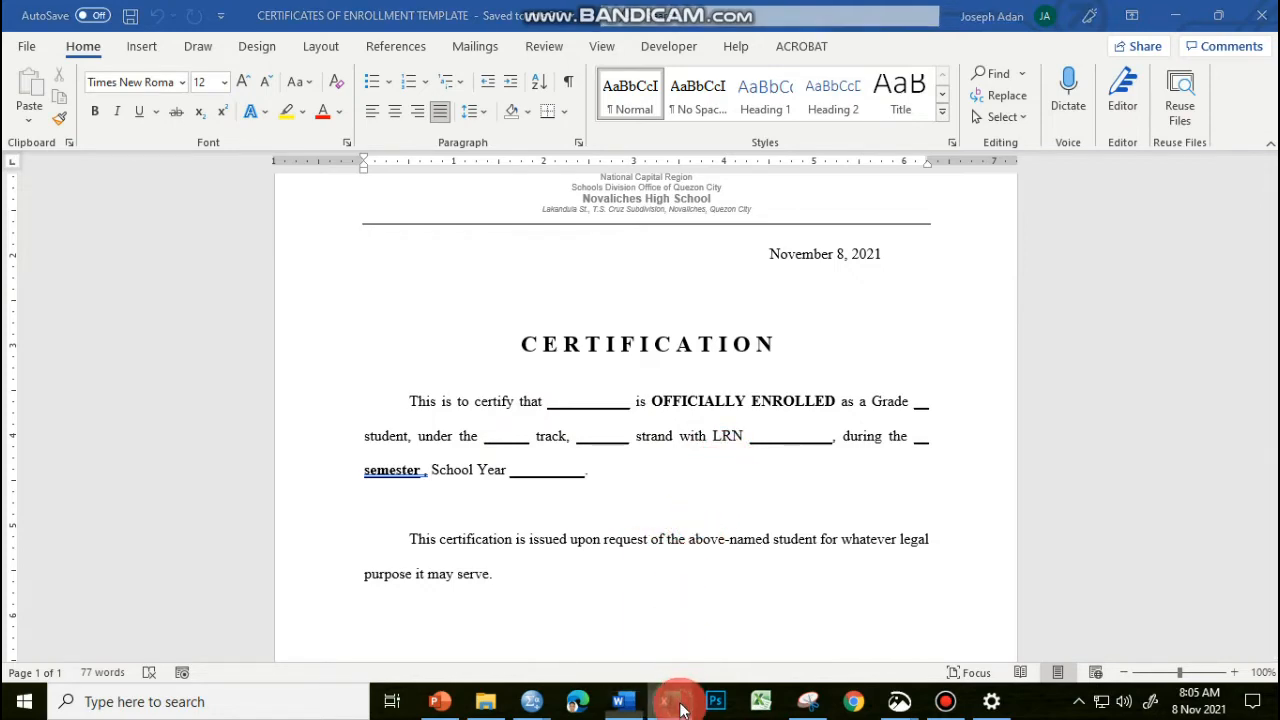
{"action": "left_click", "coordinate": [670, 700]}
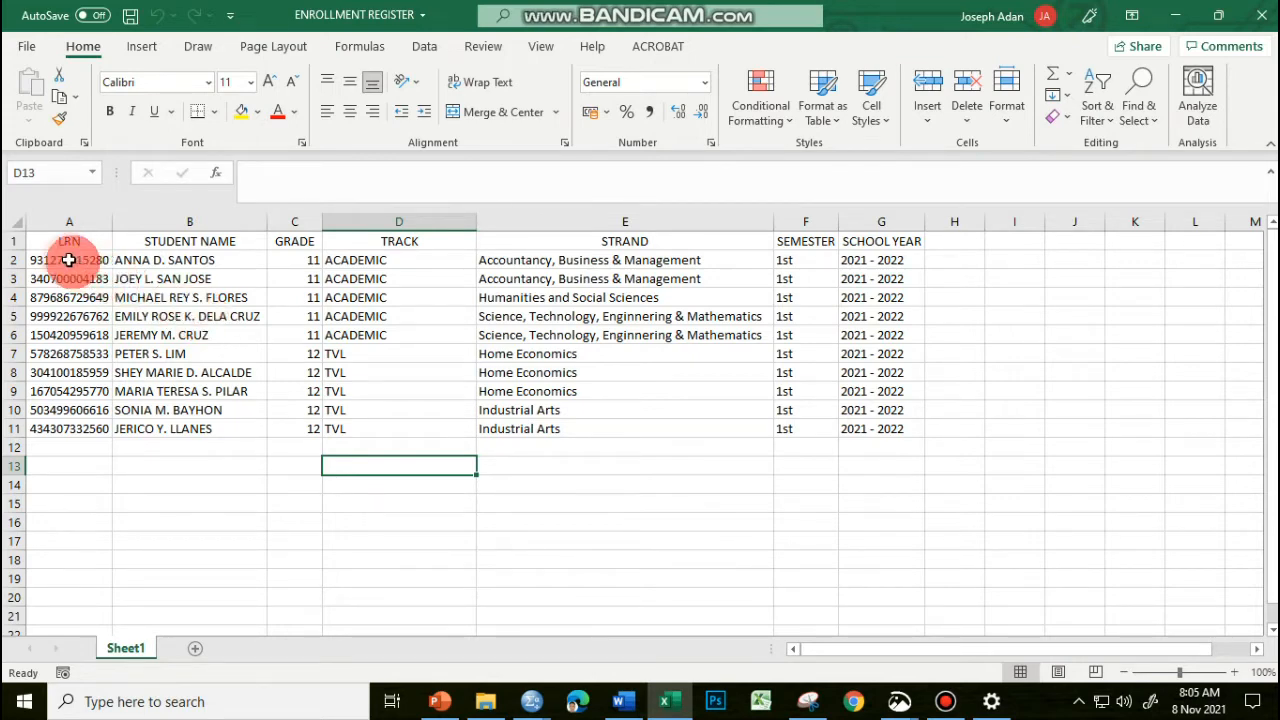
{"action": "mouse_move", "coordinate": [236, 288]}
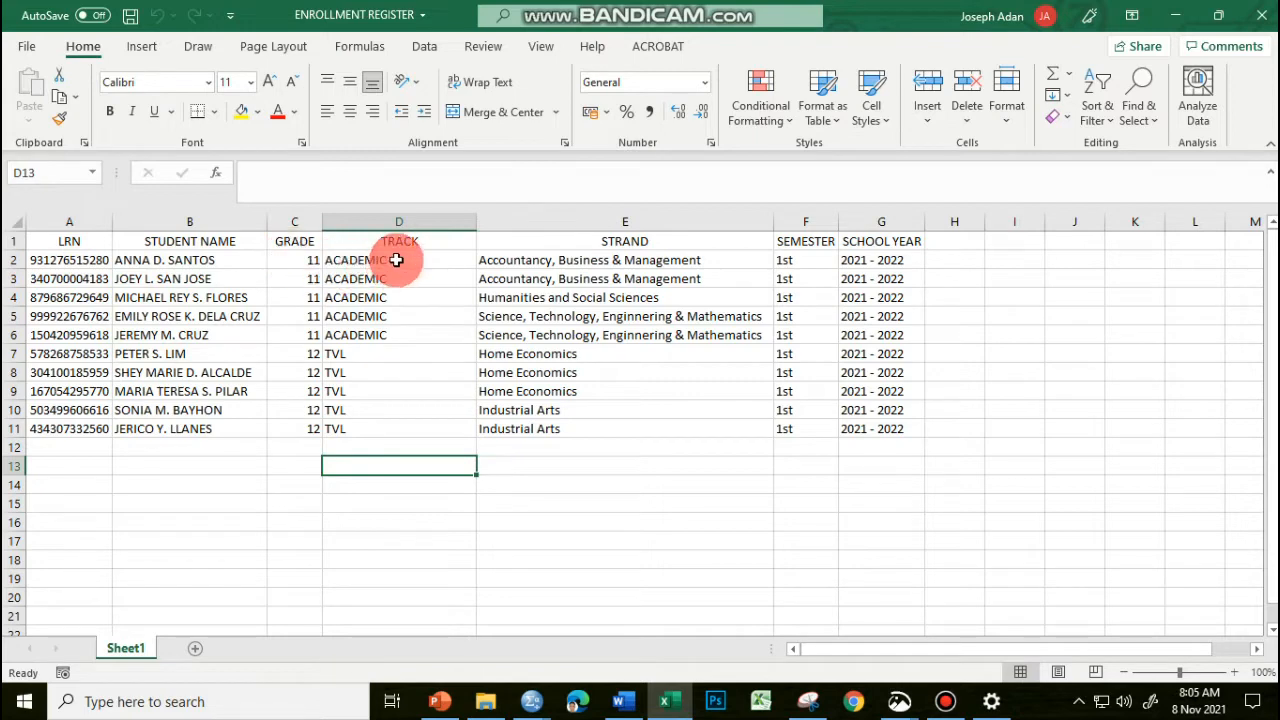
{"action": "mouse_move", "coordinate": [848, 272]}
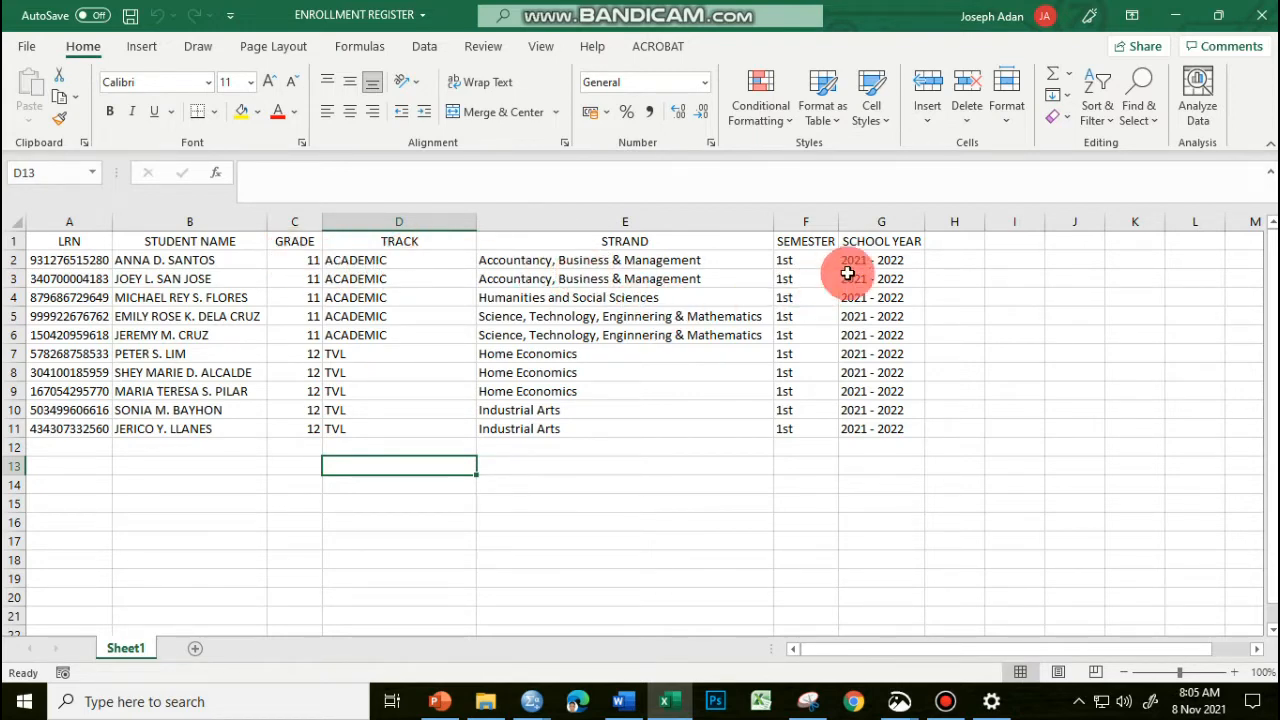
{"action": "mouse_move", "coordinate": [694, 296]}
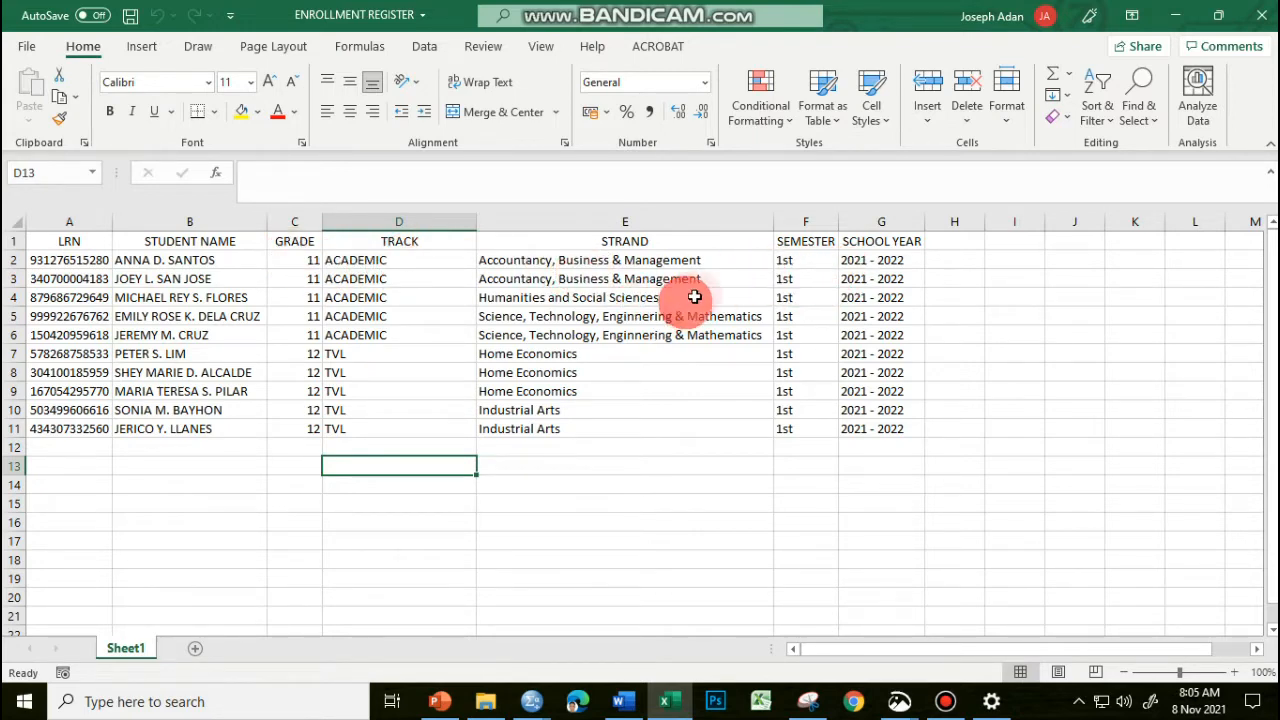
{"action": "mouse_move", "coordinate": [720, 300]}
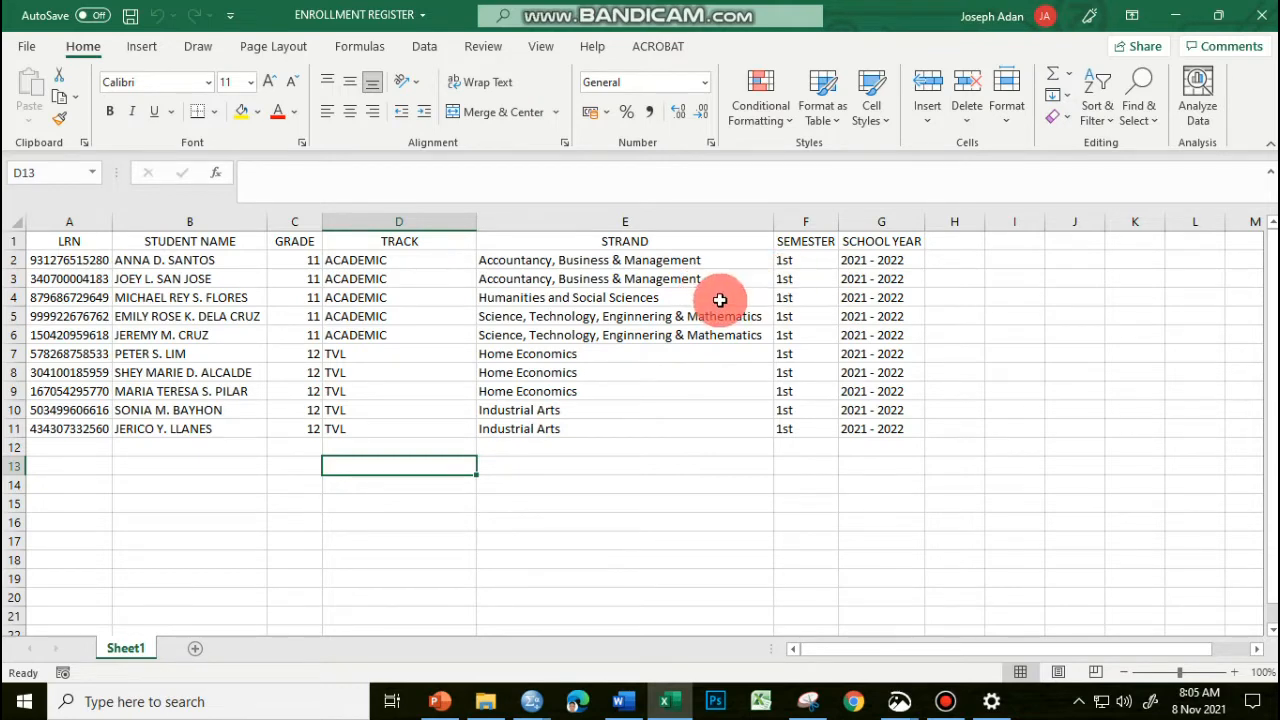
{"action": "mouse_move", "coordinate": [604, 432]}
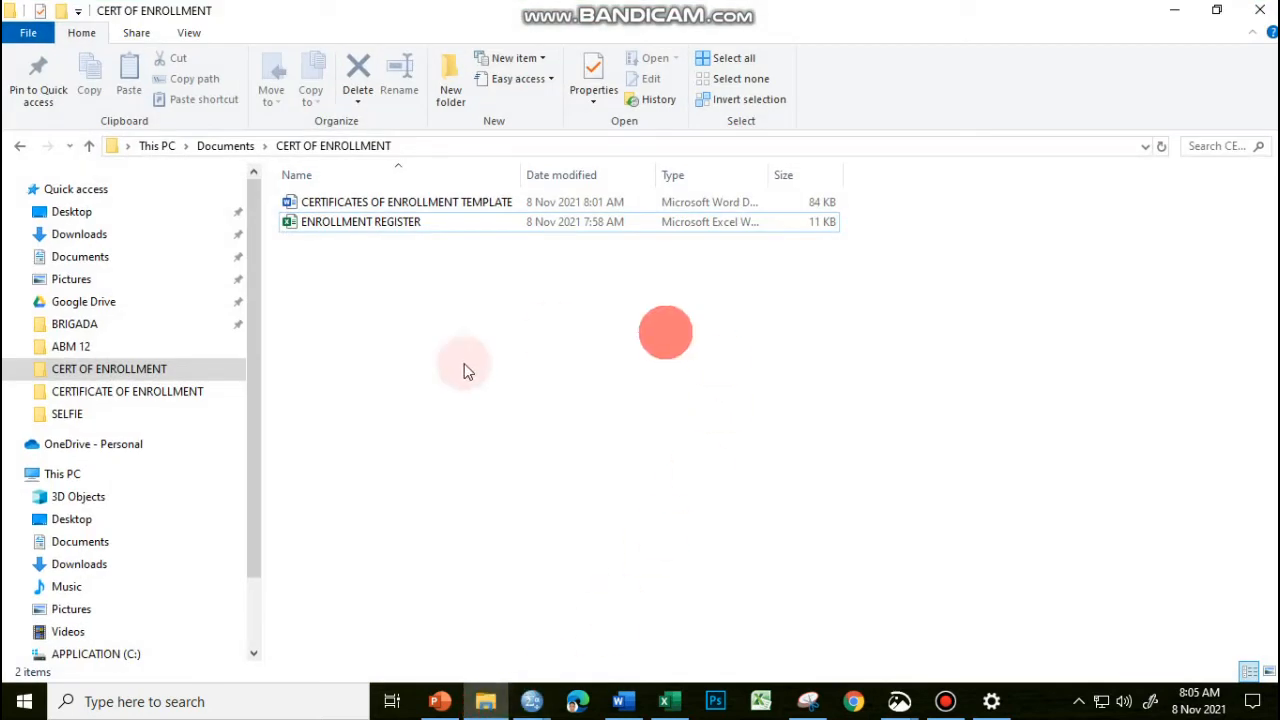
{"action": "mouse_move", "coordinate": [426, 348]}
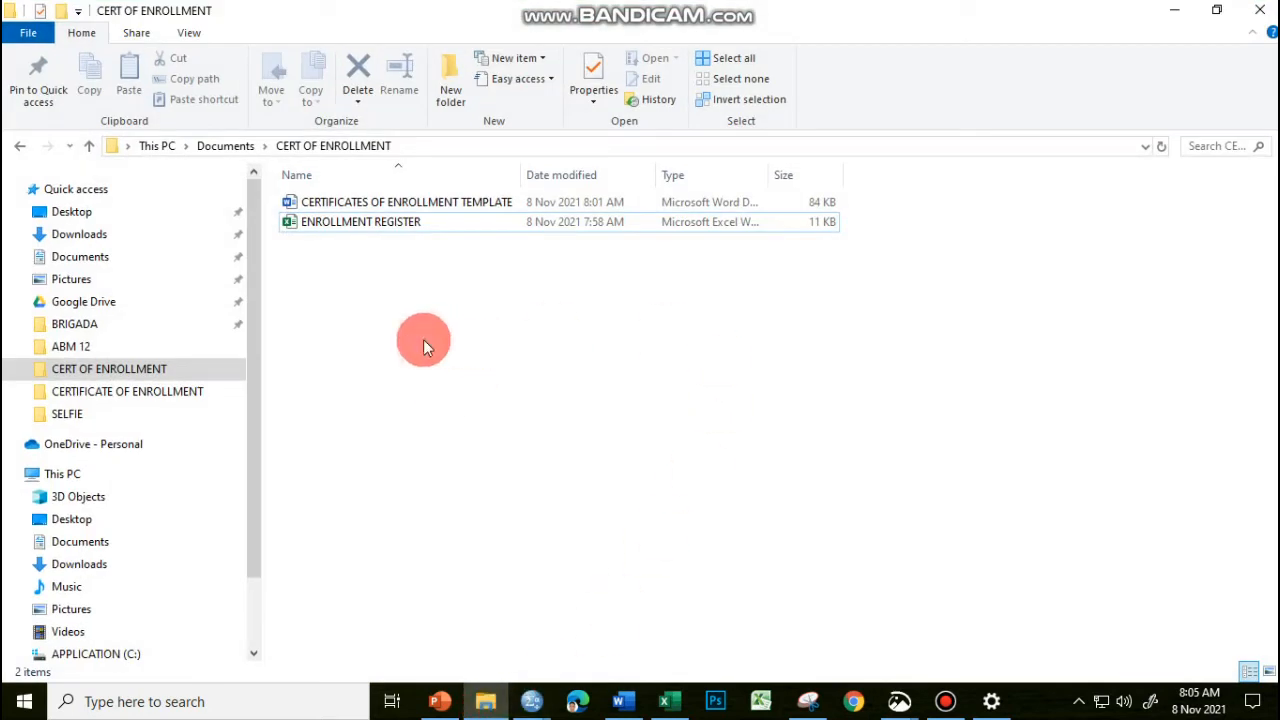
{"action": "mouse_move", "coordinate": [520, 328]}
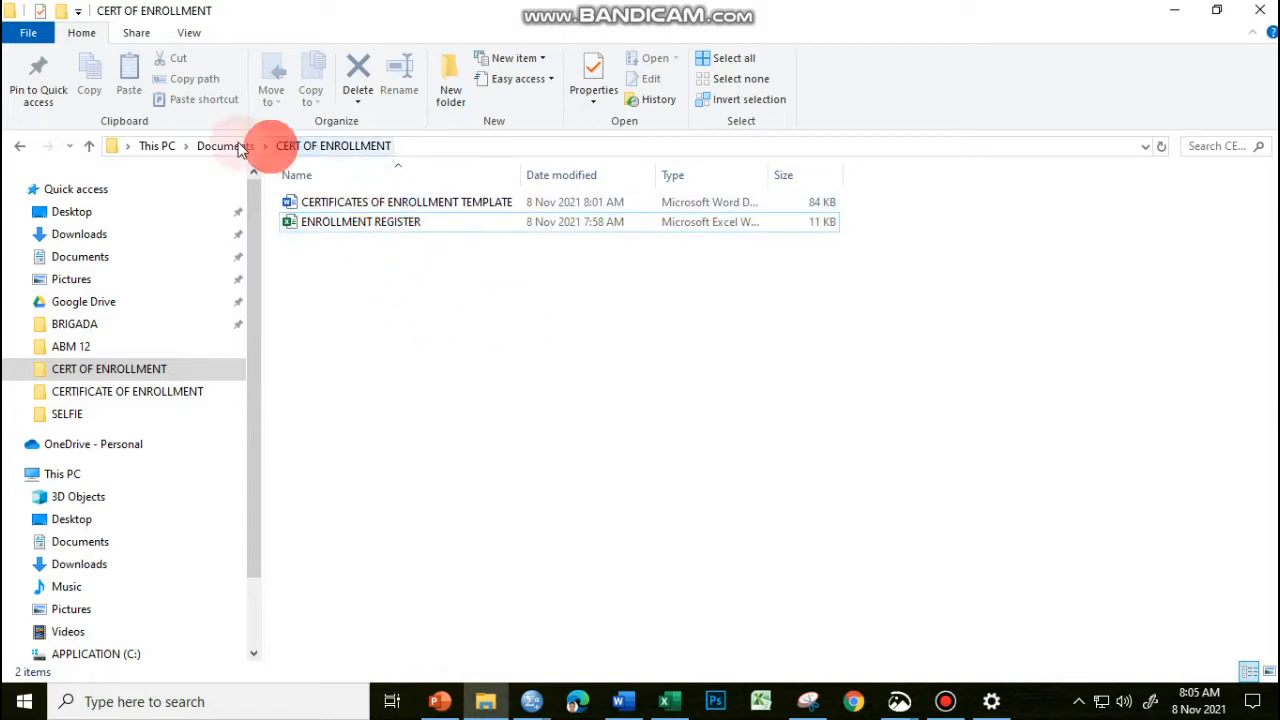
- From Documents, open CERT OF ENROLLMENT and reopen the ENROLLMENT REGISTER workbook
{"action": "left_click", "coordinate": [224, 146]}
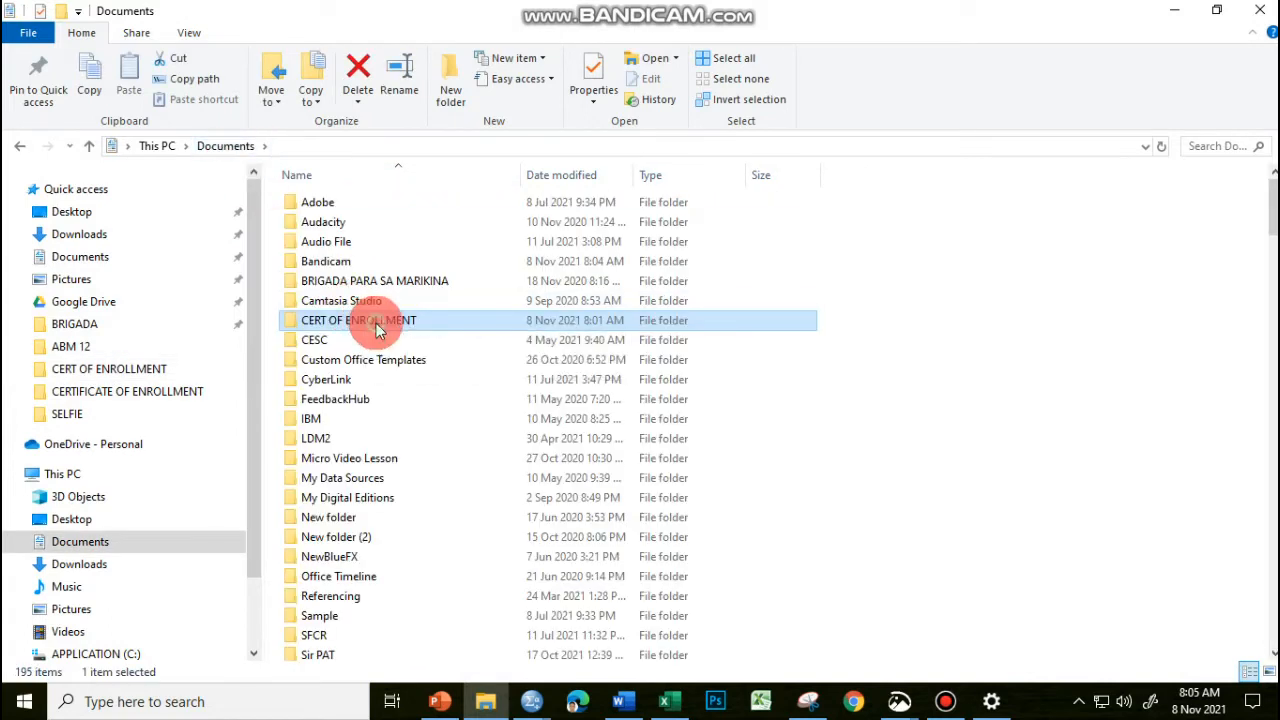
{"action": "double_click", "coordinate": [358, 320]}
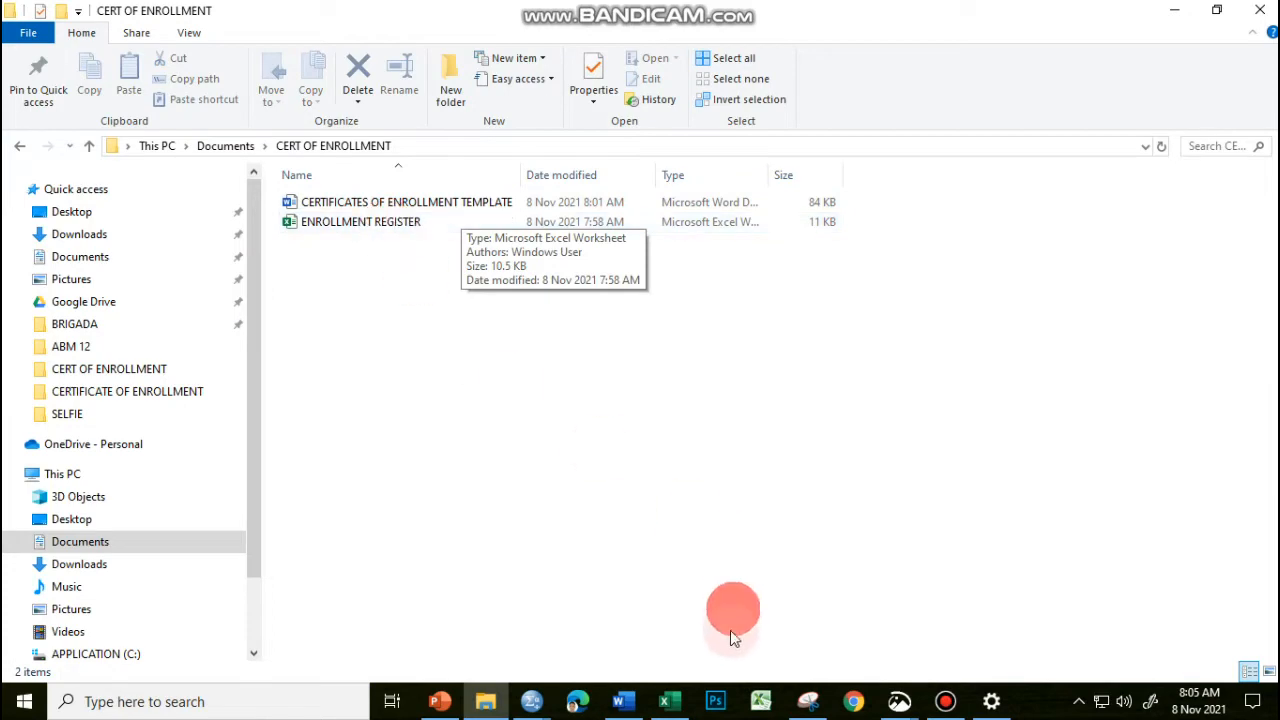
{"action": "double_click", "coordinate": [360, 220]}
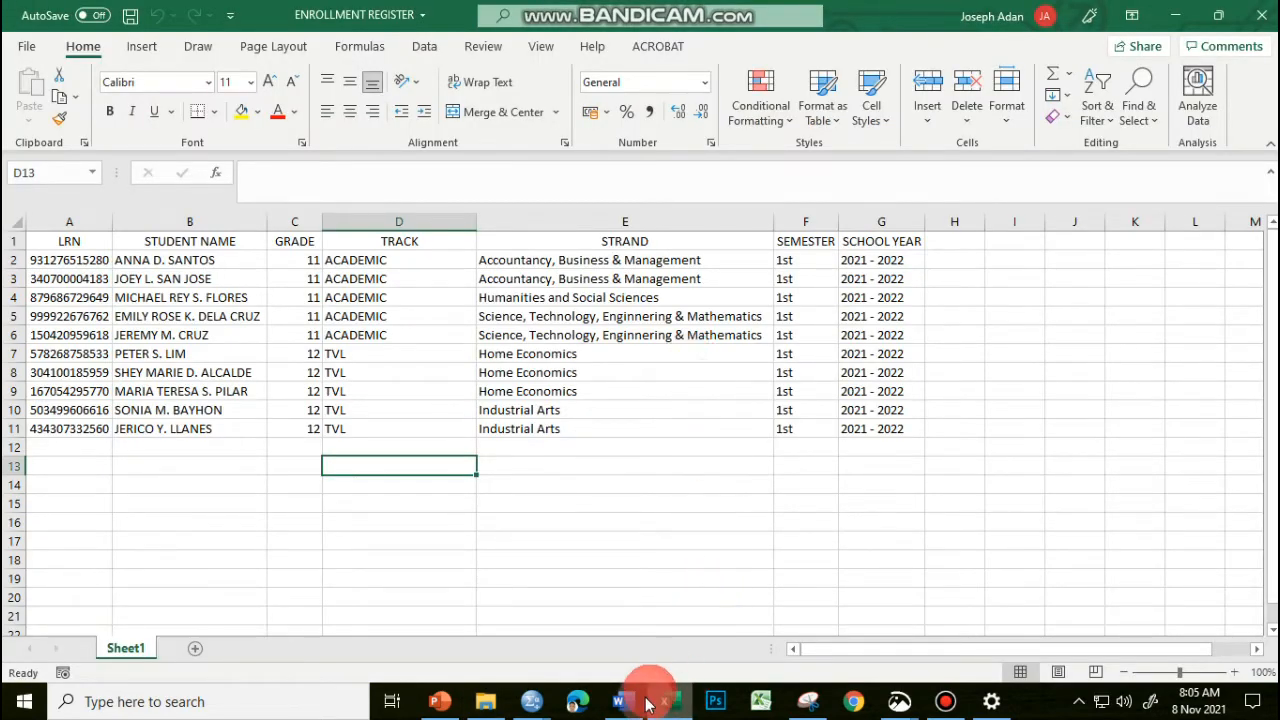
- Return to the certificate template in Word after checking the register's columns
{"action": "left_click", "coordinate": [618, 700]}
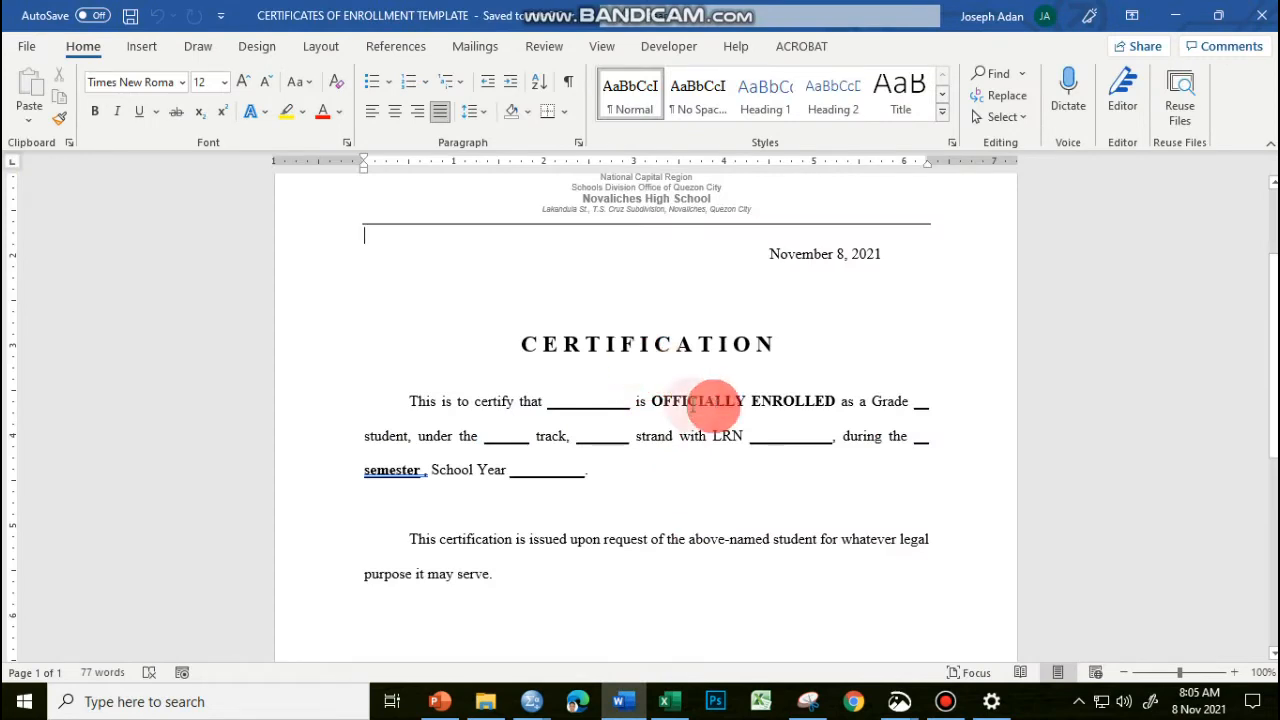
{"action": "mouse_move", "coordinate": [692, 452]}
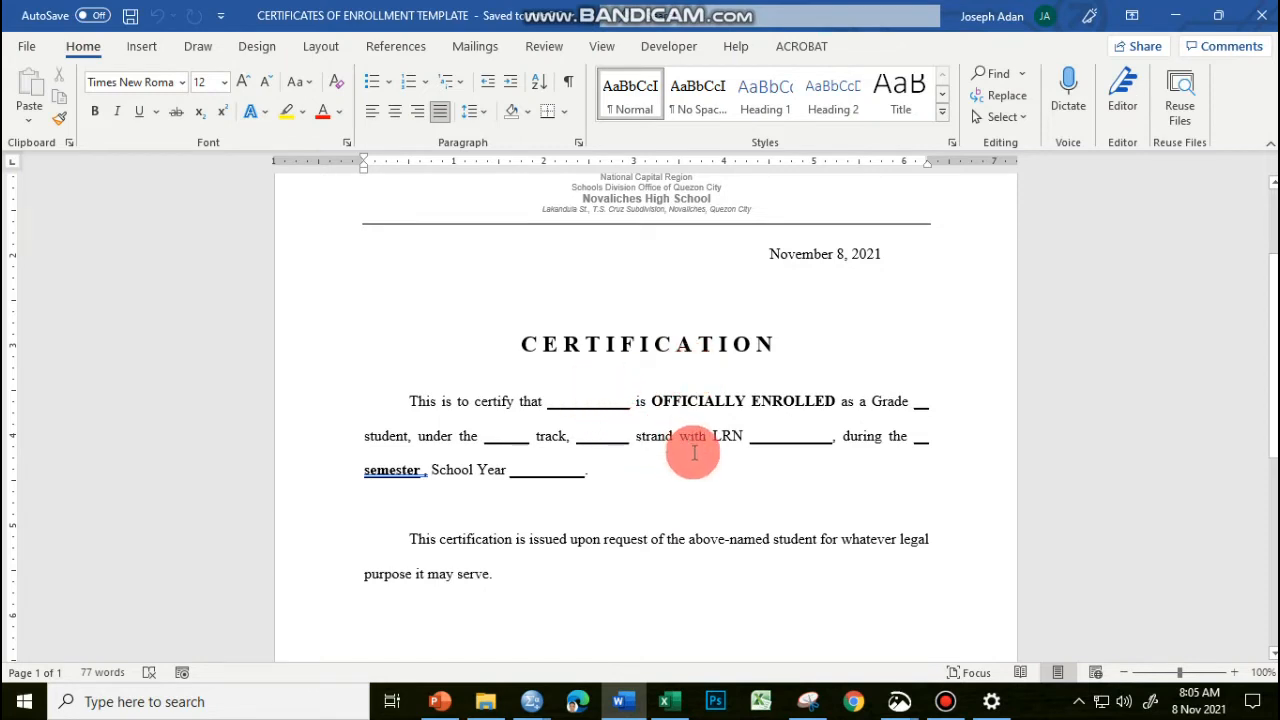
{"action": "mouse_move", "coordinate": [684, 464]}
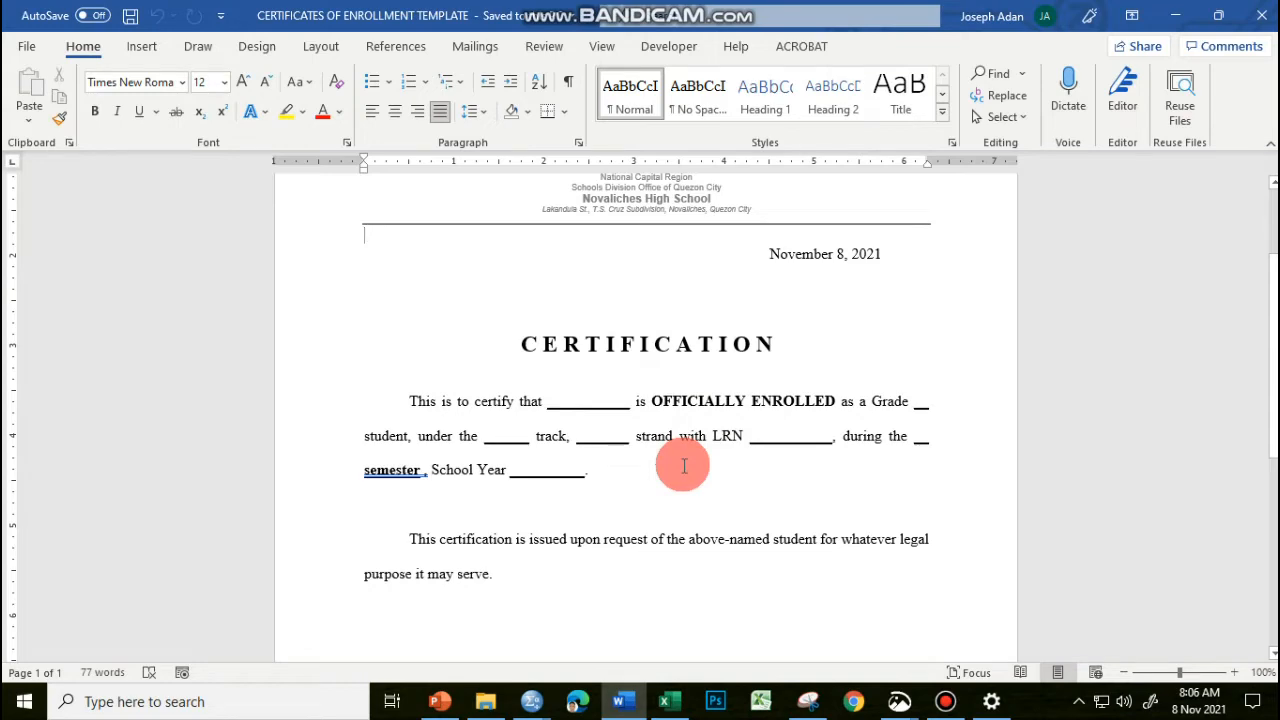
{"action": "mouse_move", "coordinate": [694, 472]}
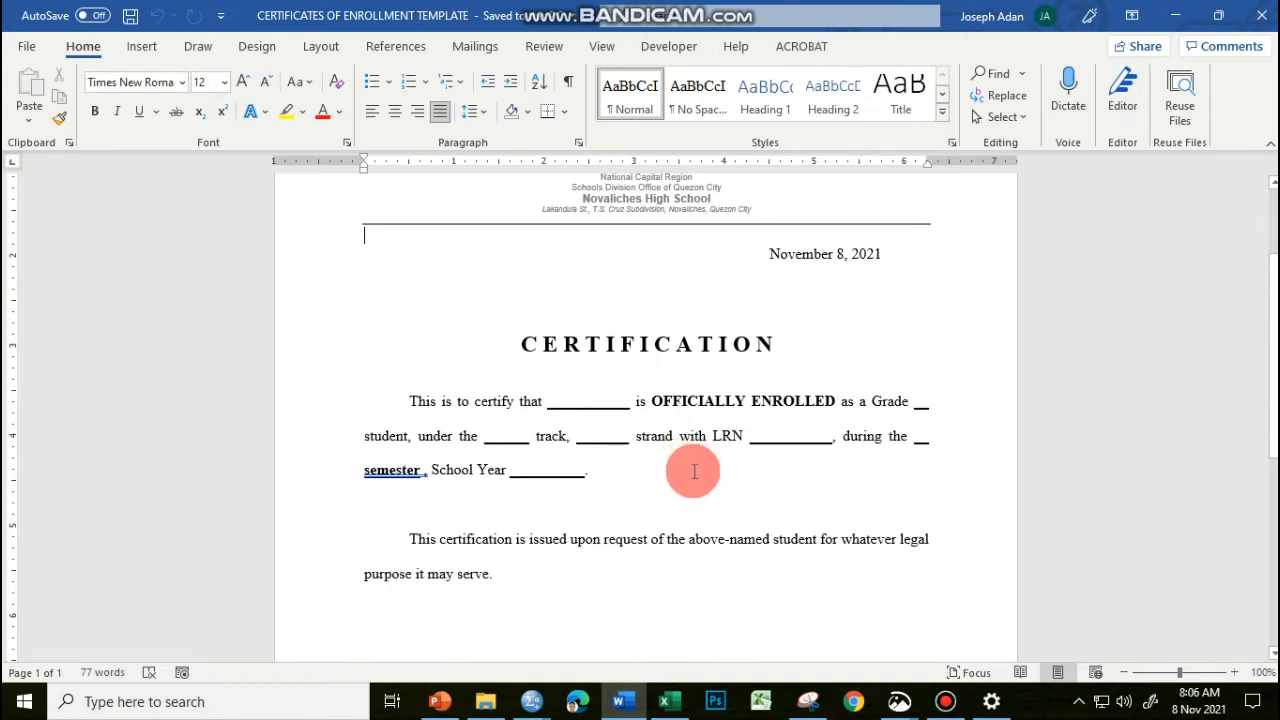
{"action": "mouse_move", "coordinate": [668, 700]}
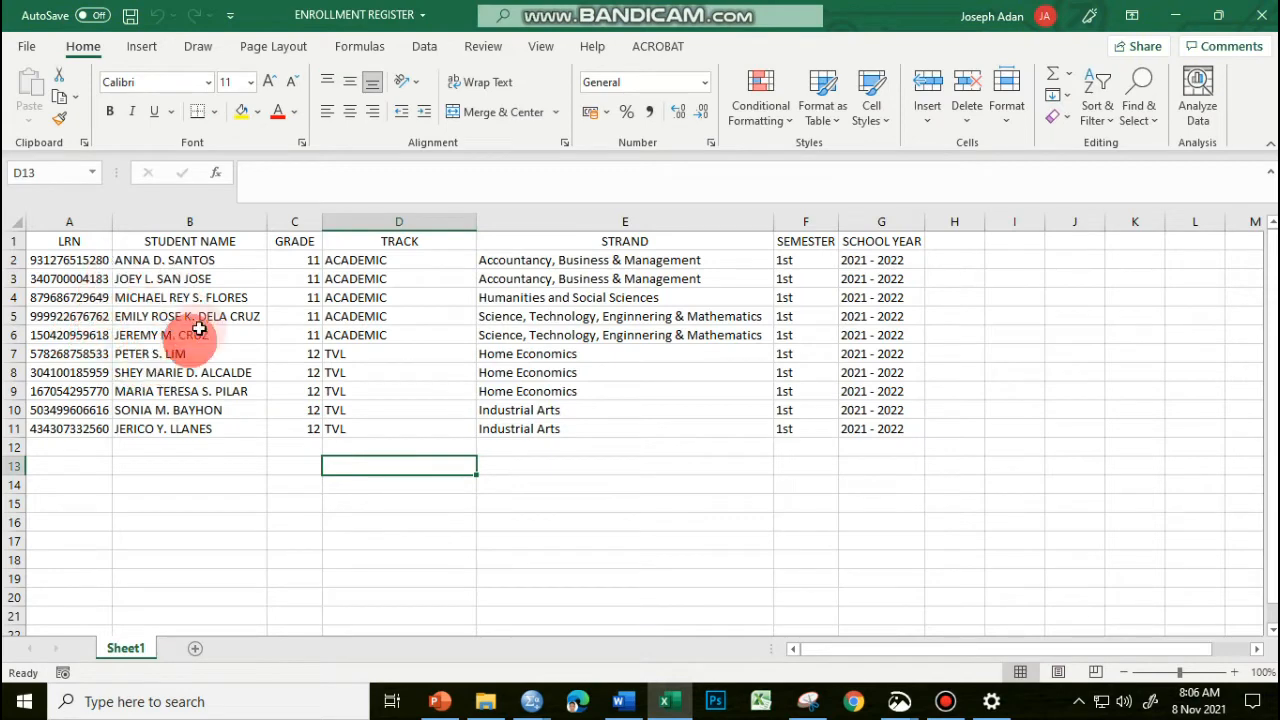
{"action": "mouse_move", "coordinate": [180, 444]}
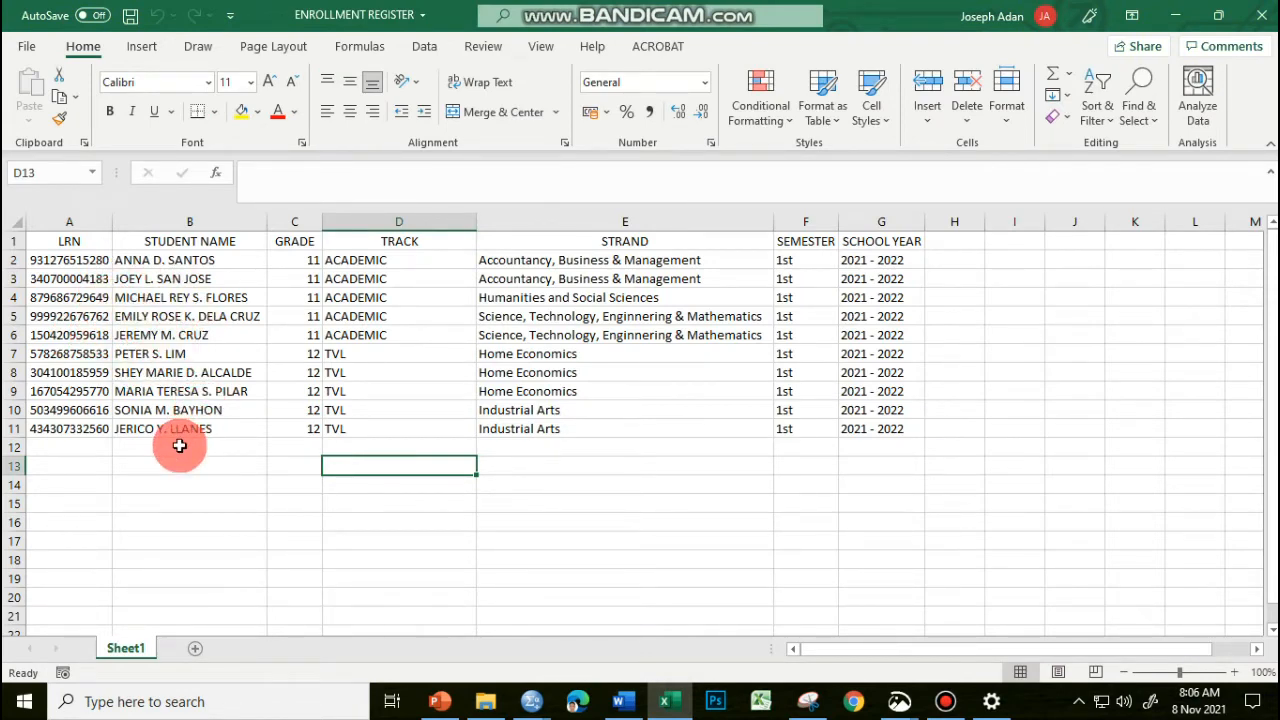
{"action": "mouse_move", "coordinate": [92, 278]}
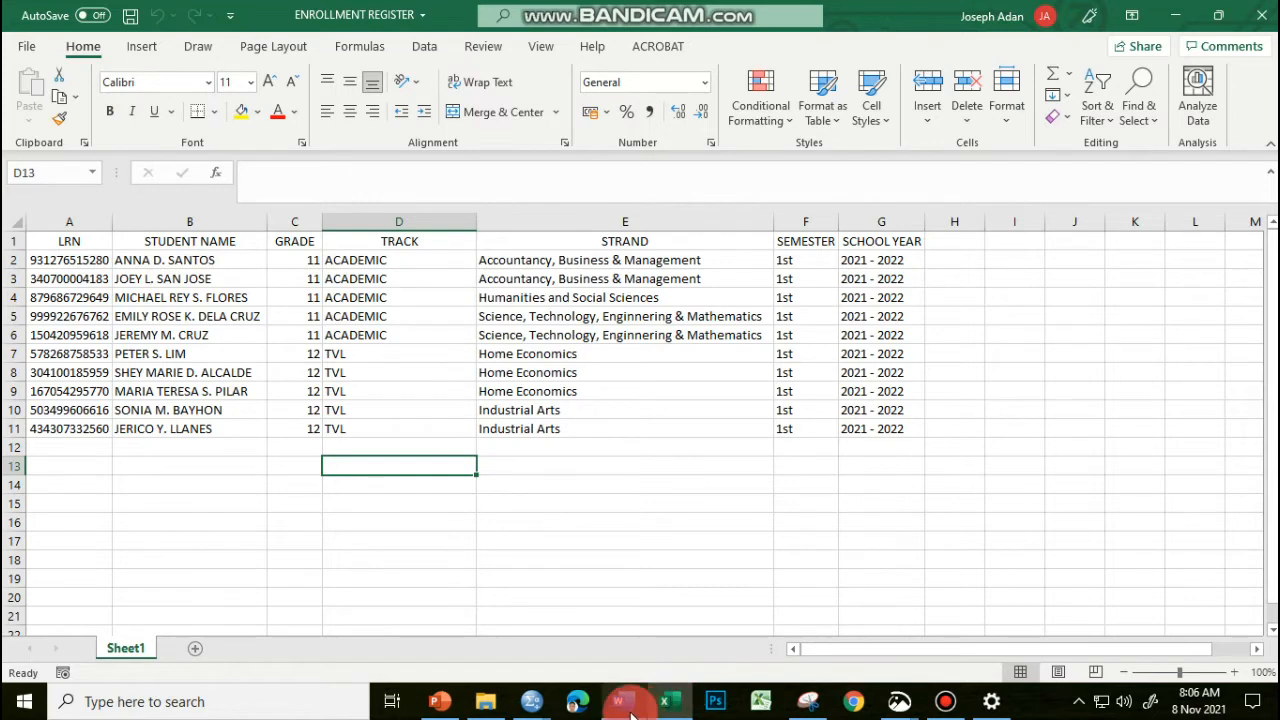
{"action": "left_click", "coordinate": [618, 700]}
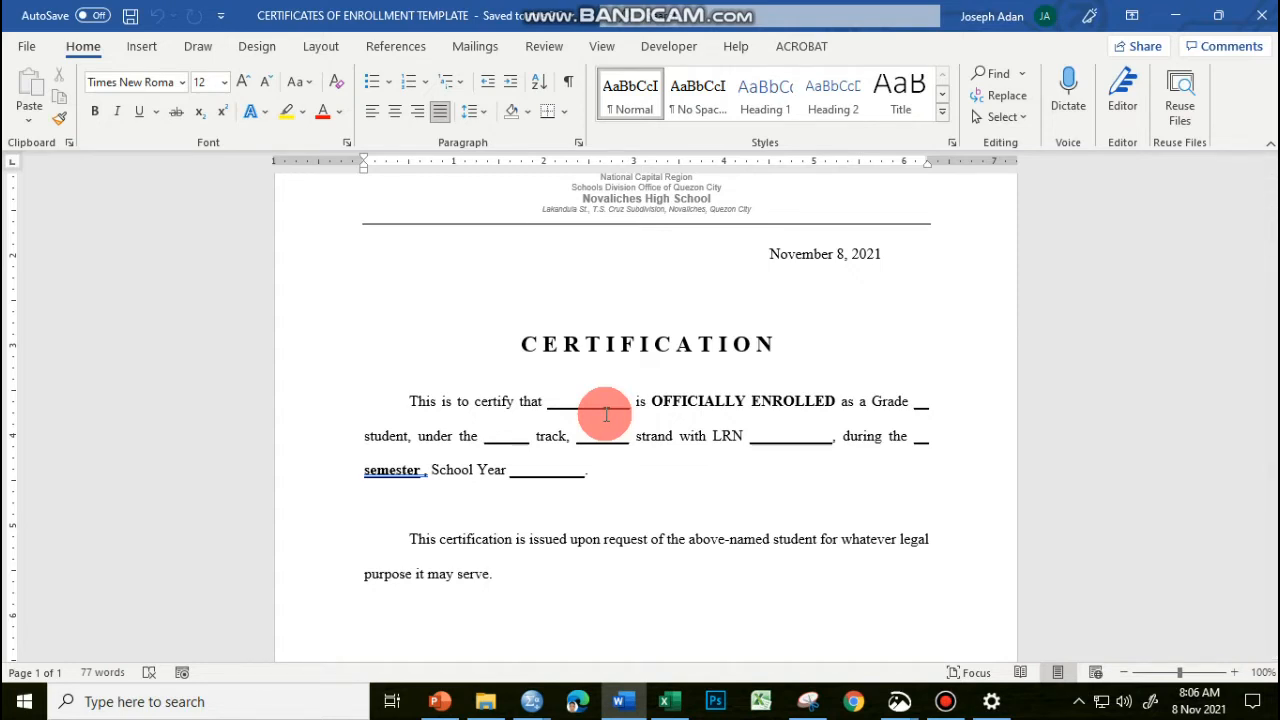
{"action": "mouse_move", "coordinate": [622, 424]}
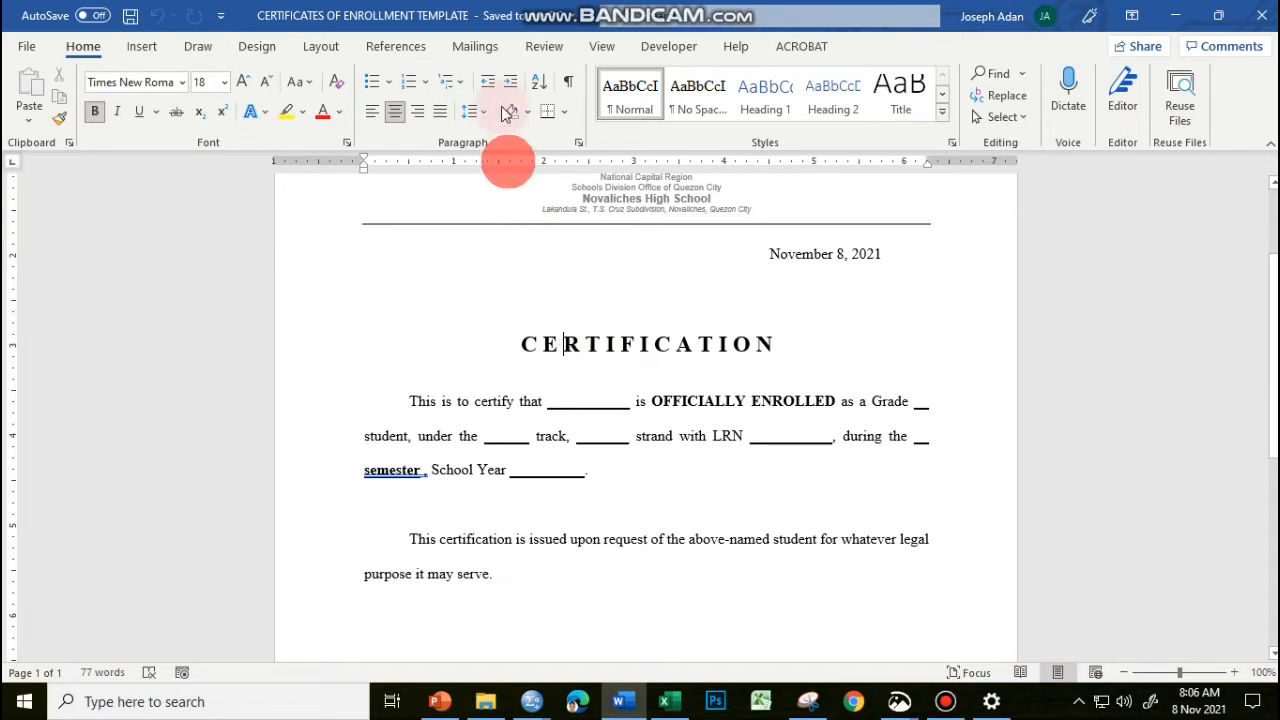
- Choose an existing list as recipients: ENROLLMENT REGISTER in Documents > CERT OF ENROLLMENT
{"action": "left_click", "coordinate": [474, 46]}
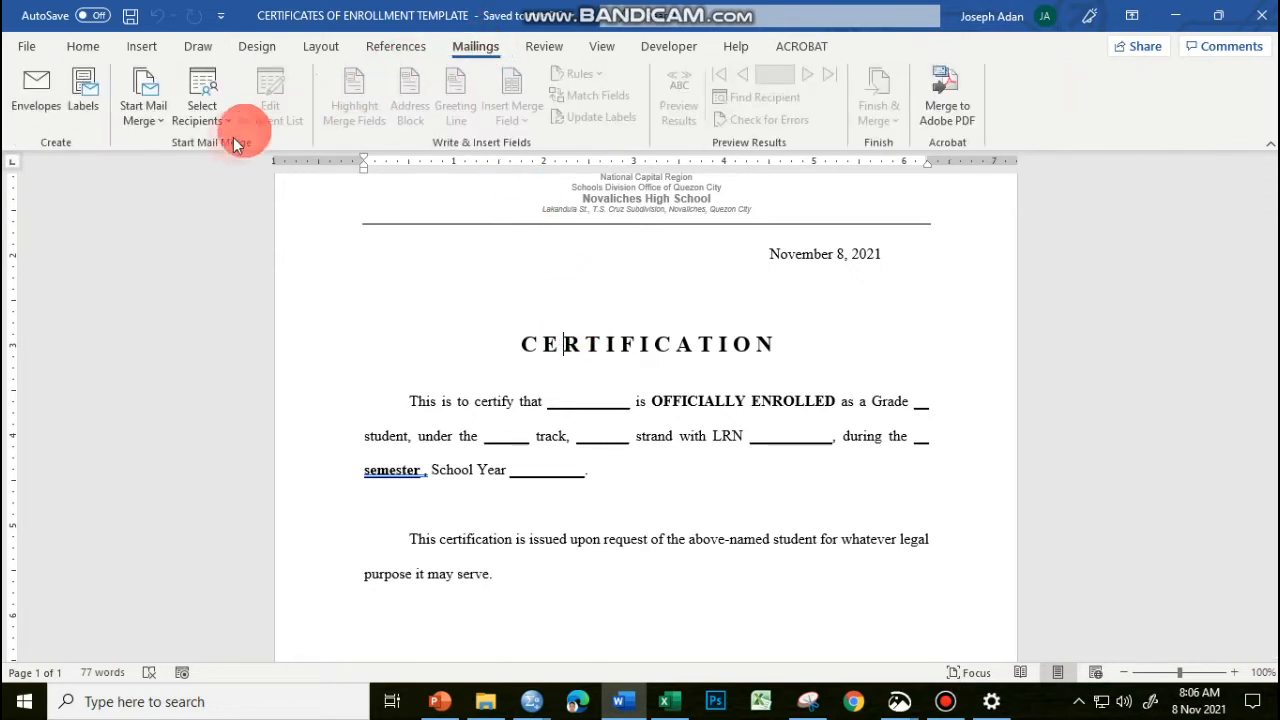
{"action": "left_click", "coordinate": [200, 96]}
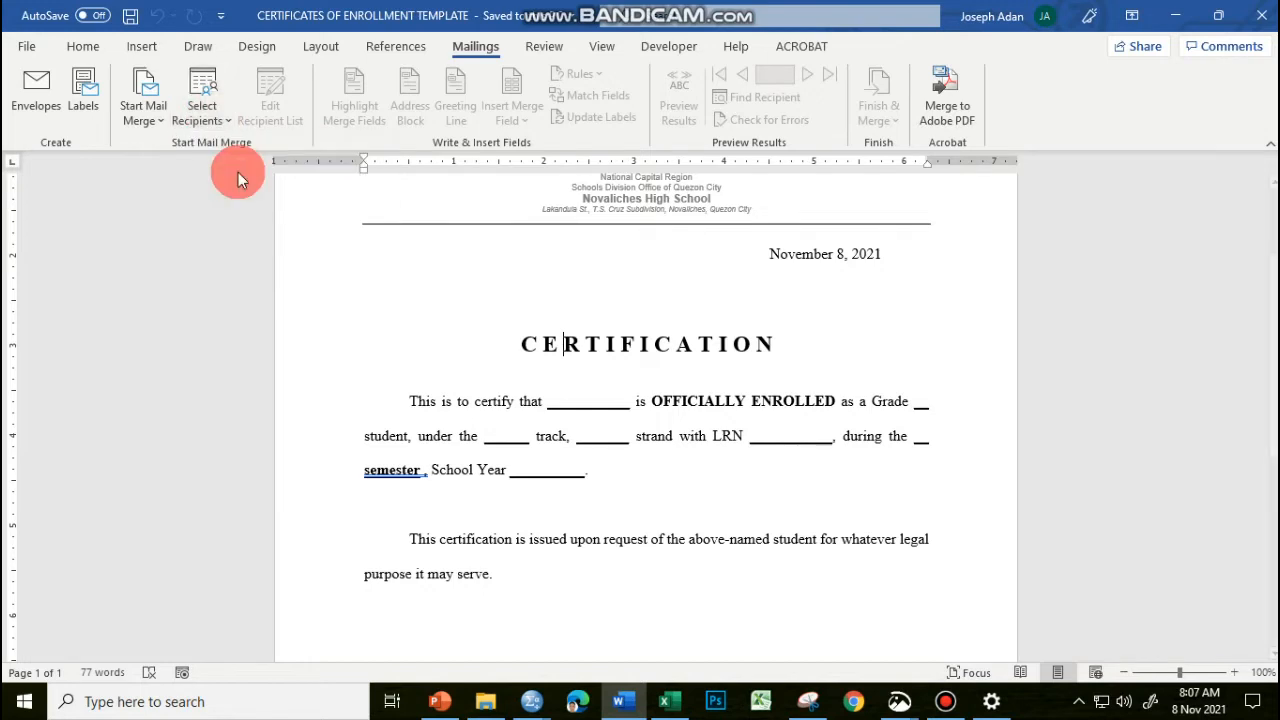
{"action": "left_click", "coordinate": [200, 96]}
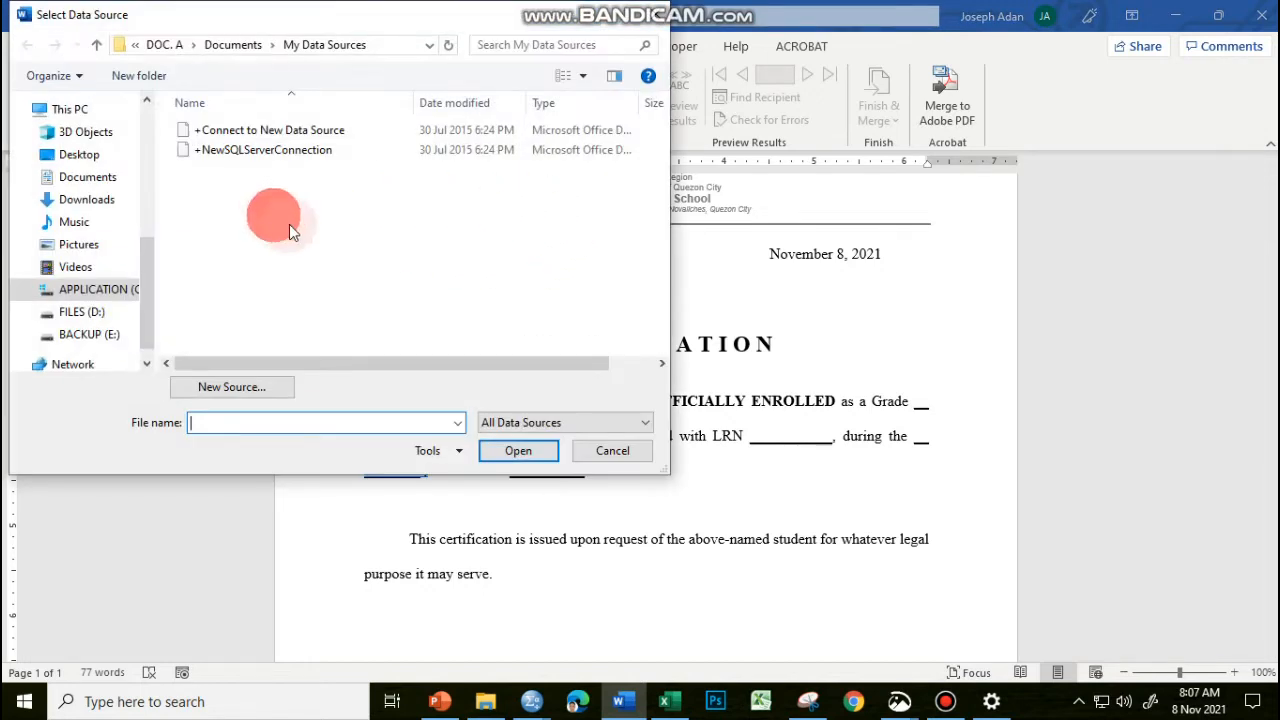
{"action": "mouse_move", "coordinate": [156, 292]}
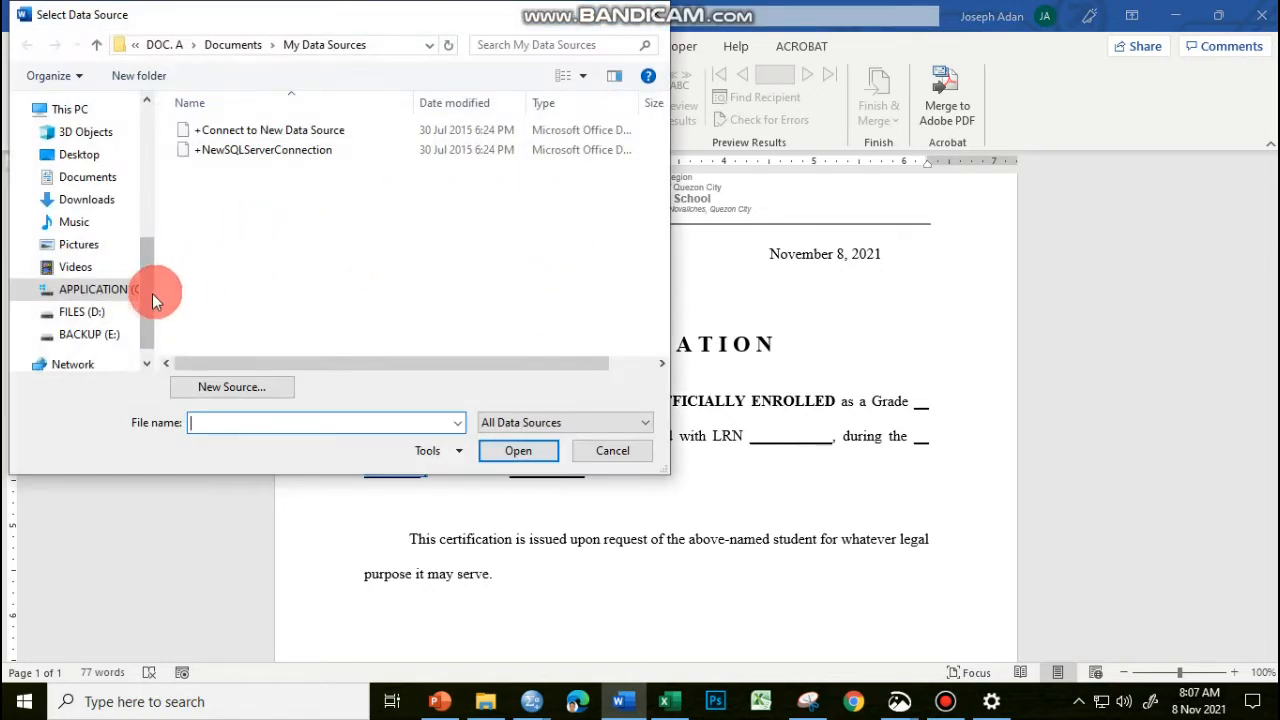
{"action": "scroll", "scroll_direction": "down", "scroll_amount": 3}
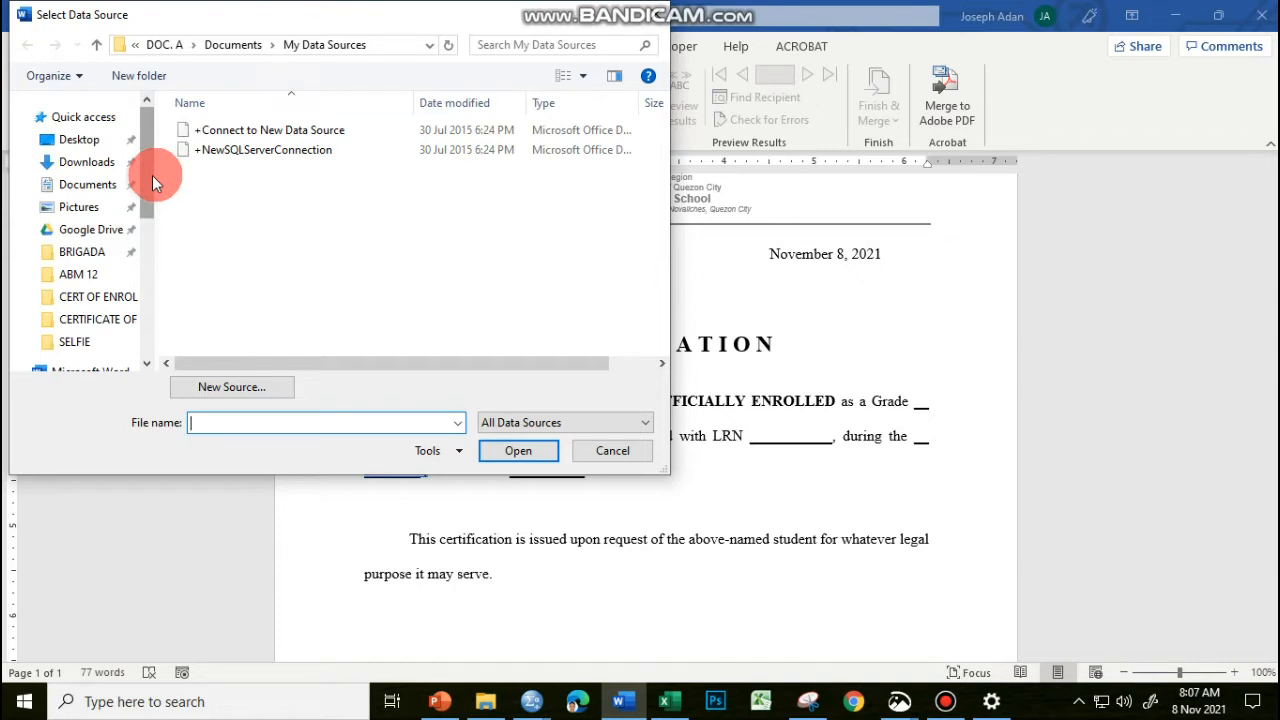
{"action": "left_click", "coordinate": [88, 184]}
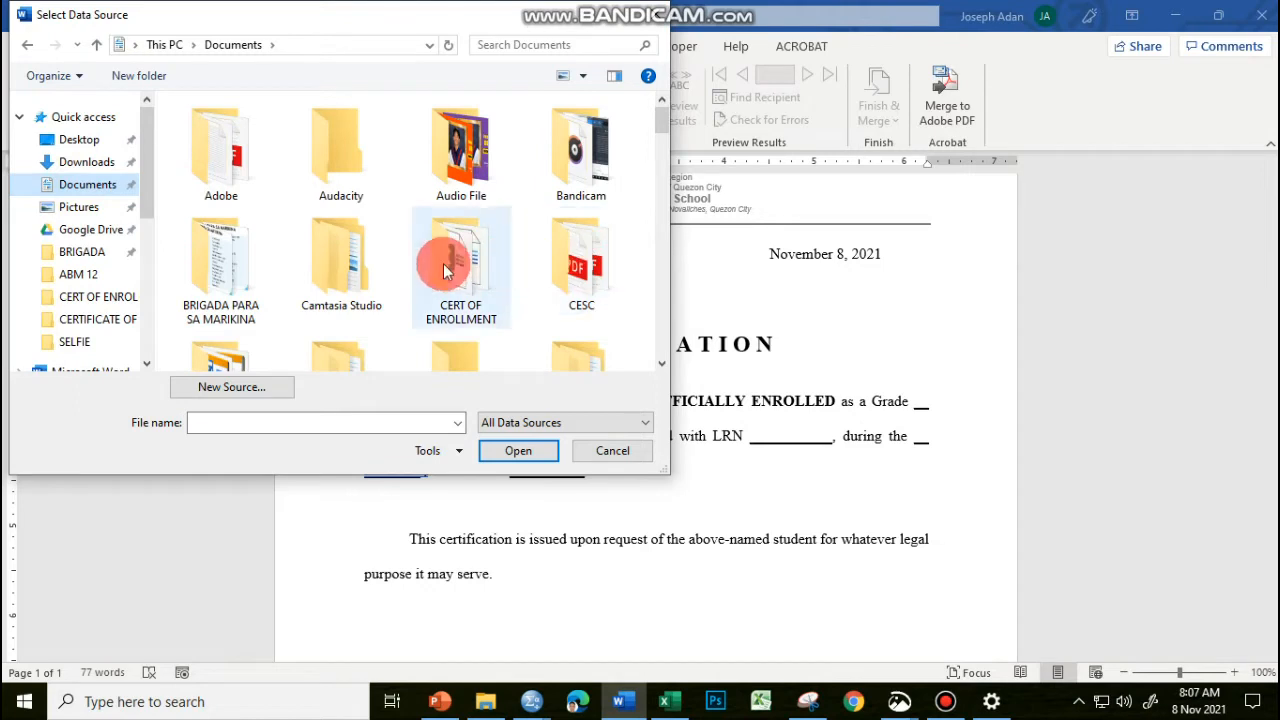
{"action": "double_click", "coordinate": [460, 264]}
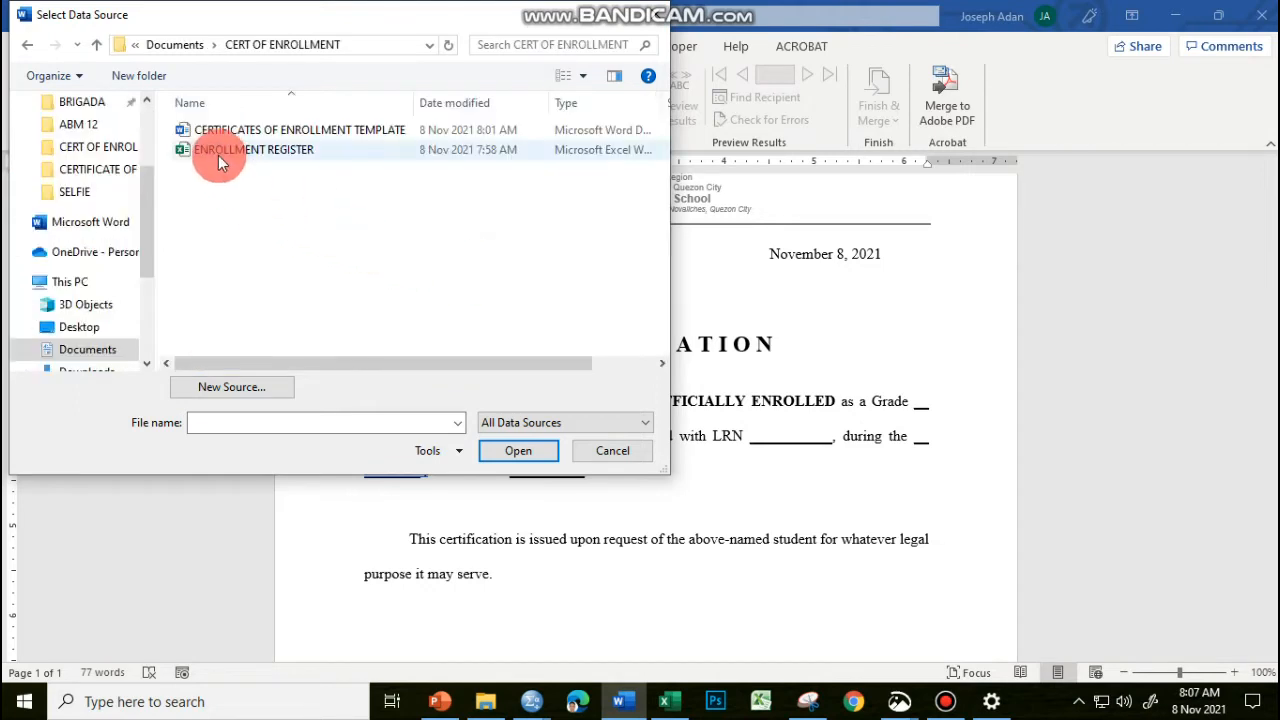
{"action": "left_click", "coordinate": [252, 148]}
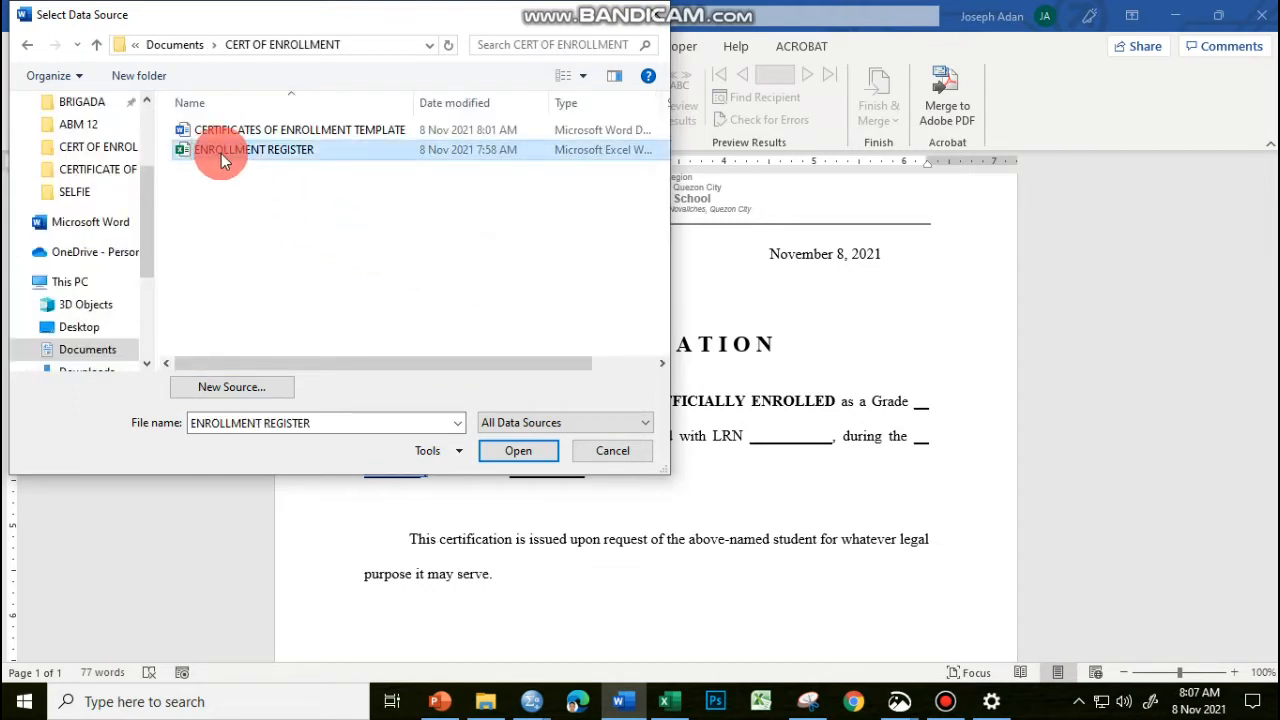
{"action": "left_click", "coordinate": [518, 450]}
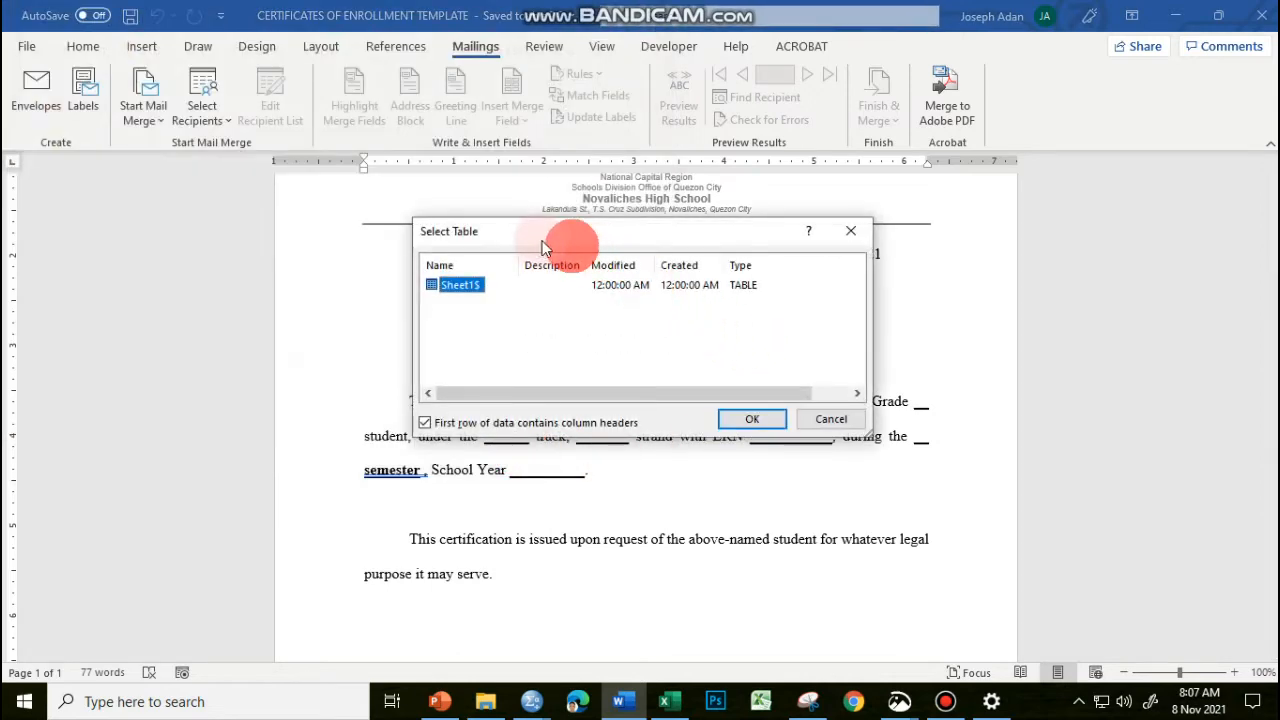
{"action": "mouse_move", "coordinate": [736, 252]}
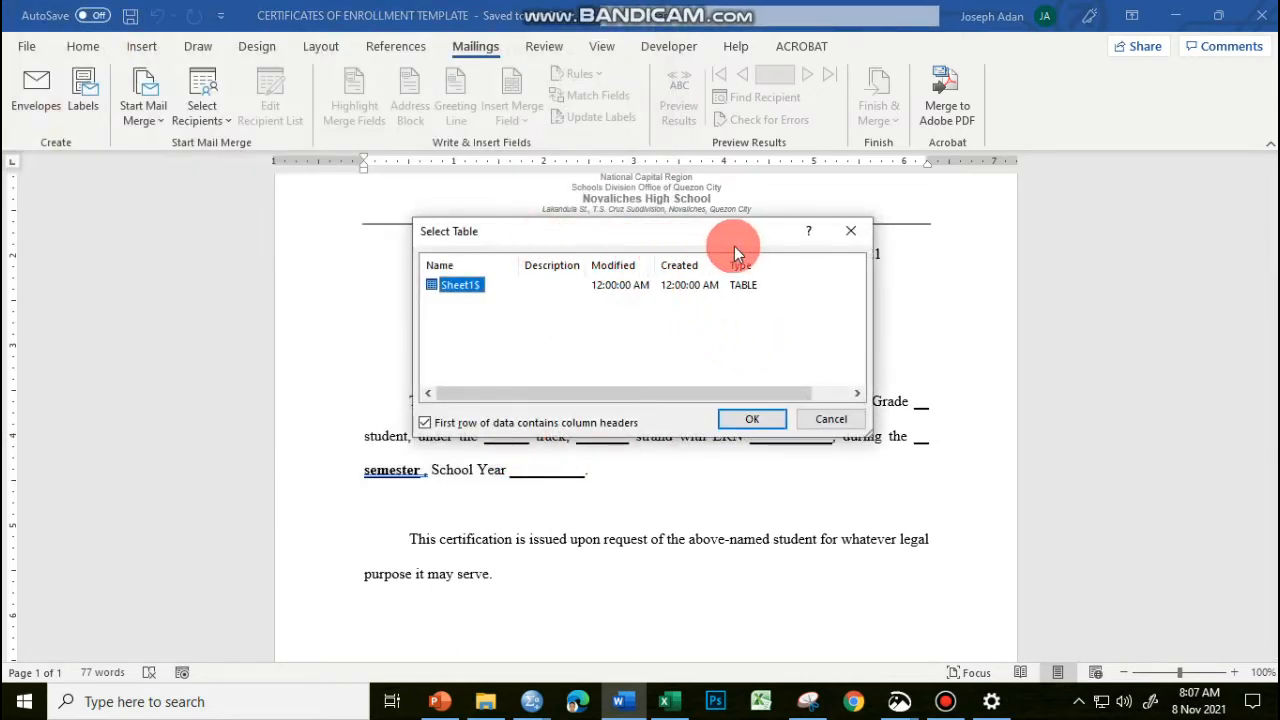
{"action": "mouse_move", "coordinate": [662, 292]}
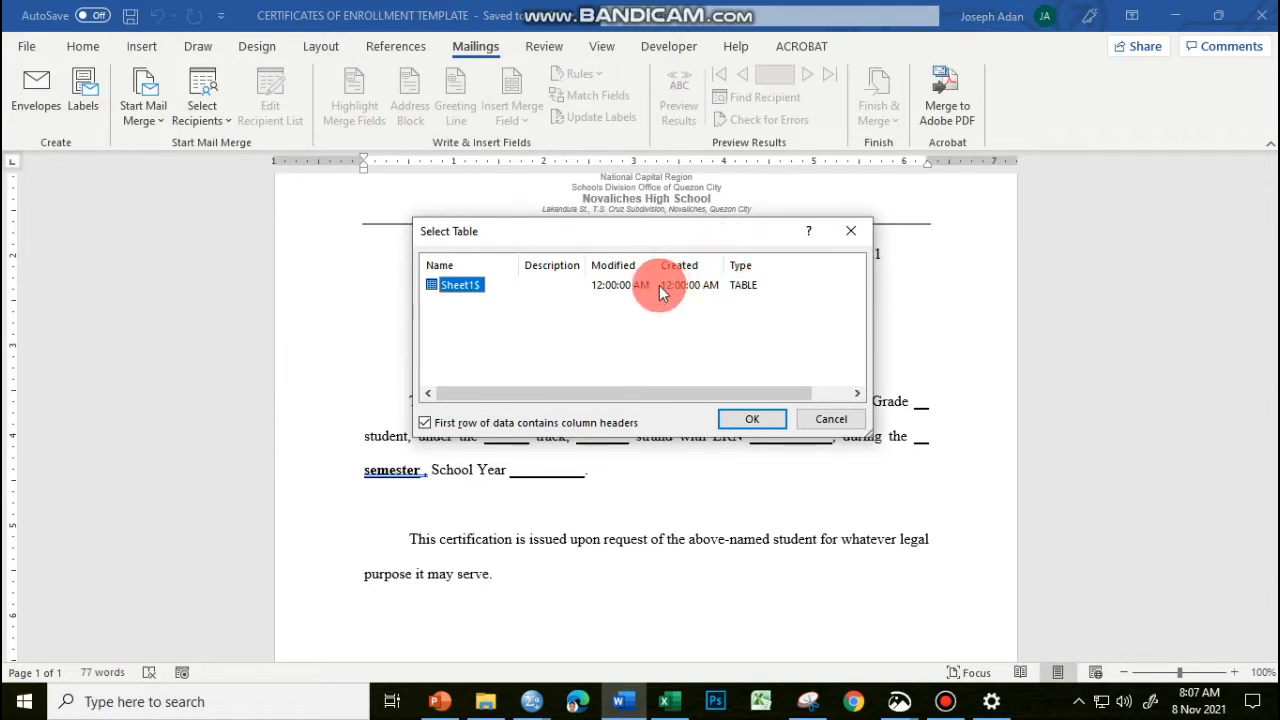
{"action": "mouse_move", "coordinate": [648, 312]}
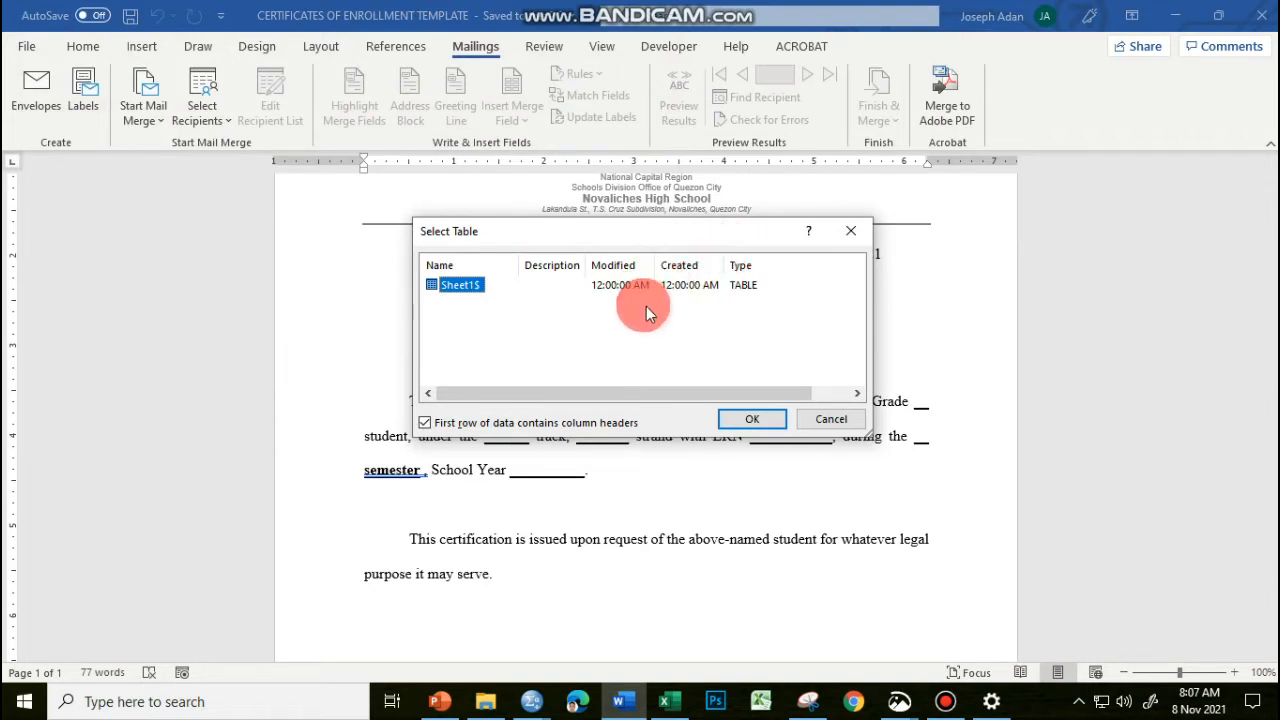
{"action": "mouse_move", "coordinate": [680, 328]}
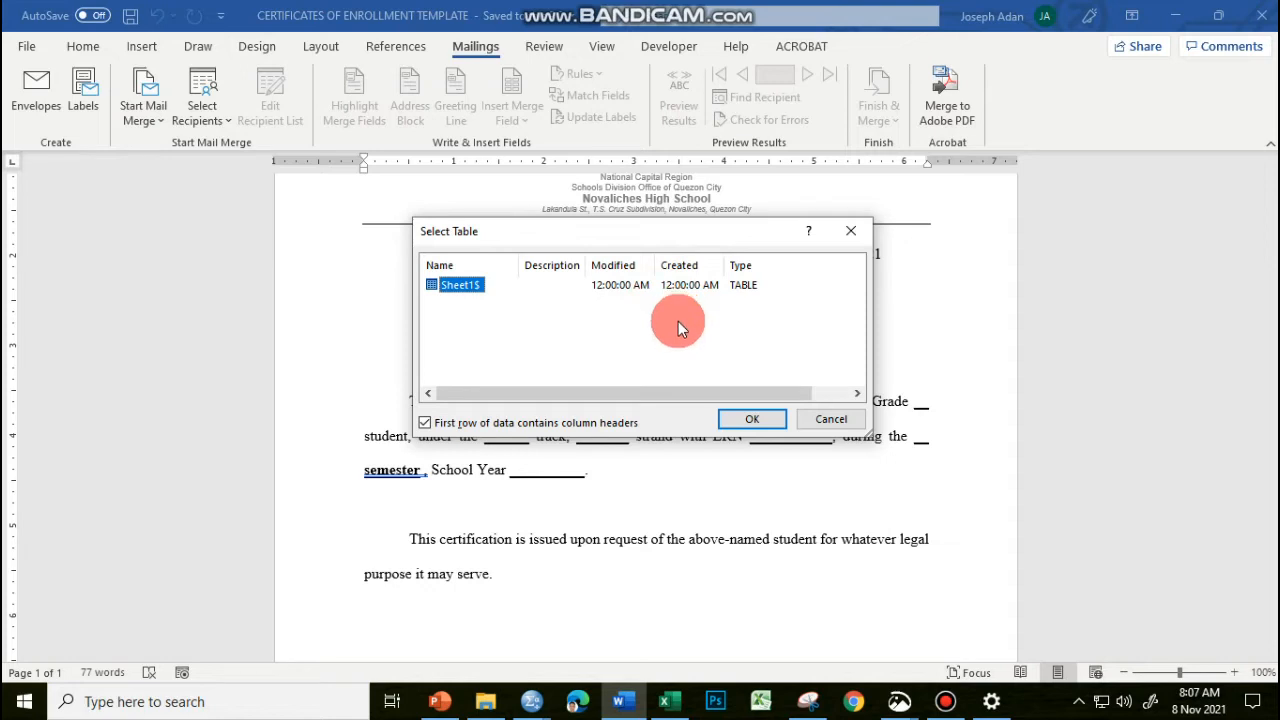
{"action": "mouse_move", "coordinate": [482, 344]}
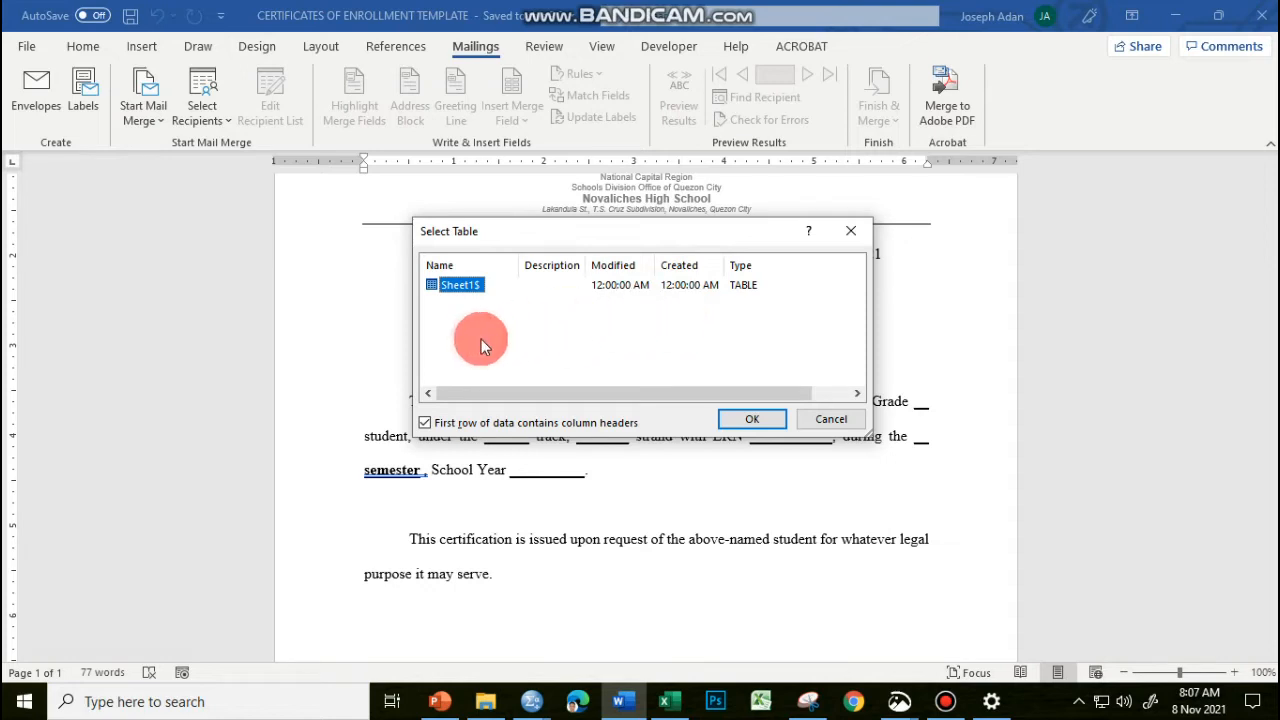
{"action": "mouse_move", "coordinate": [456, 332]}
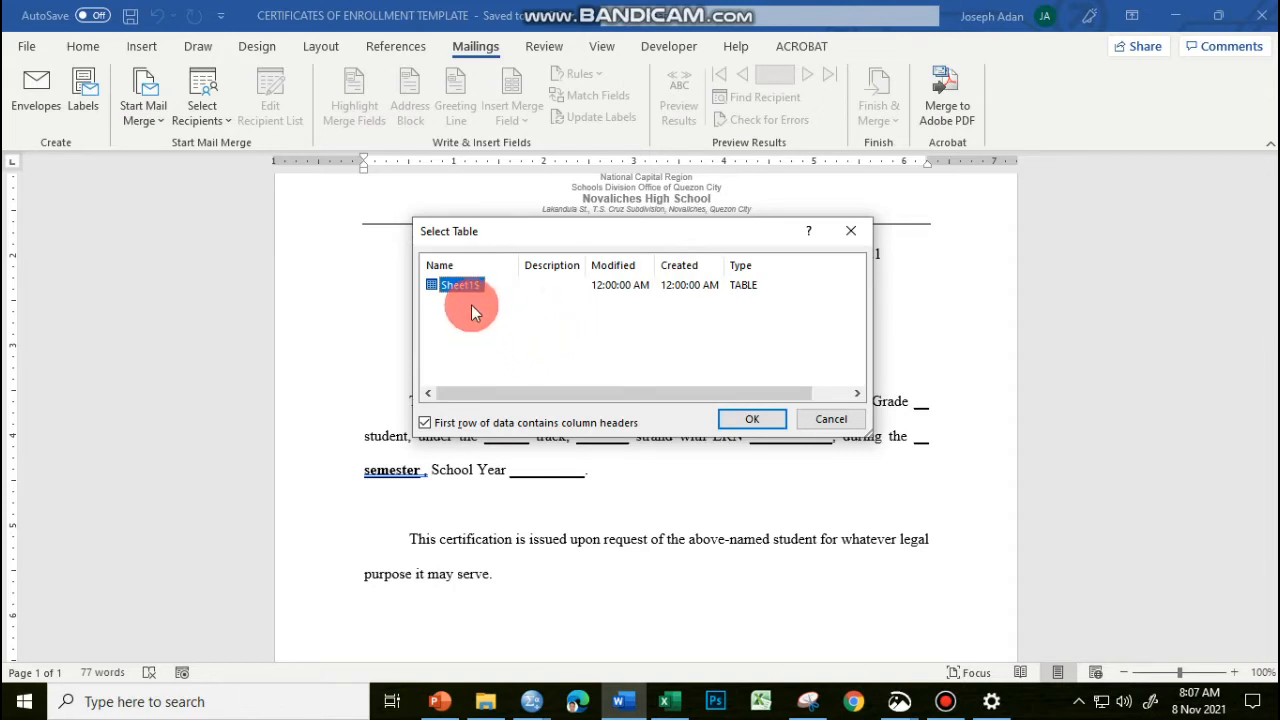
{"action": "mouse_move", "coordinate": [480, 328]}
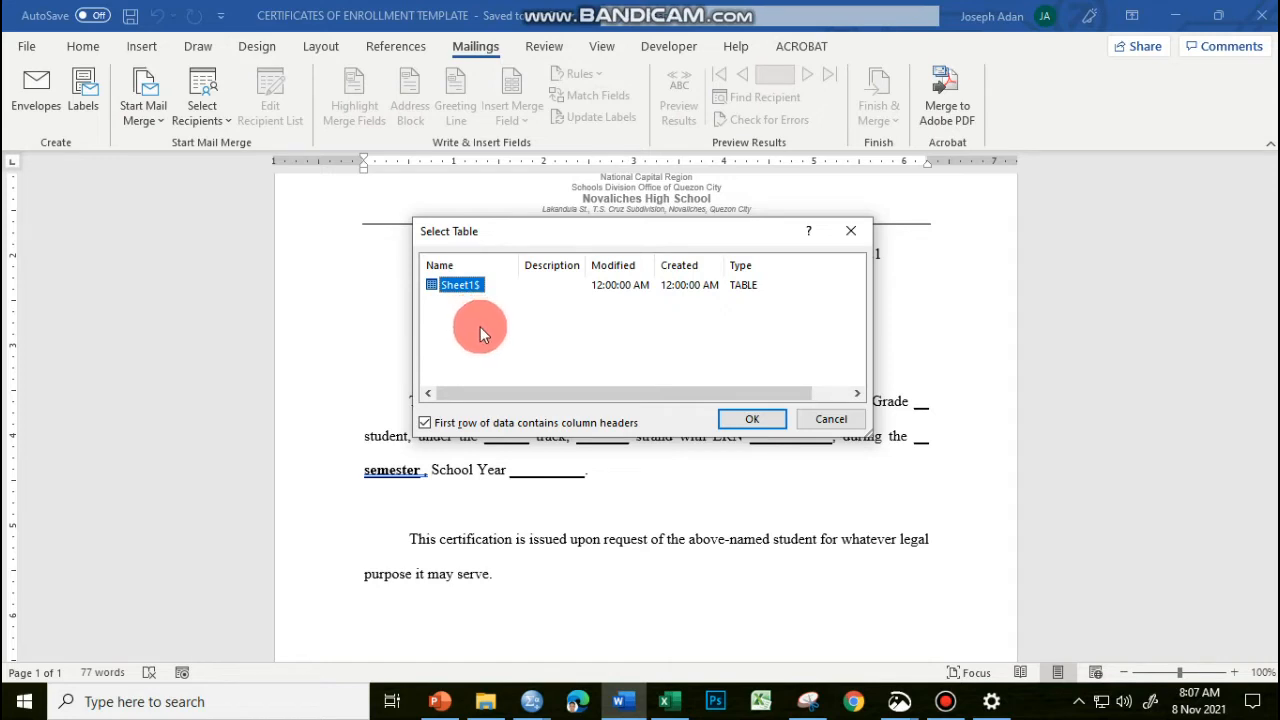
{"action": "mouse_move", "coordinate": [500, 328]}
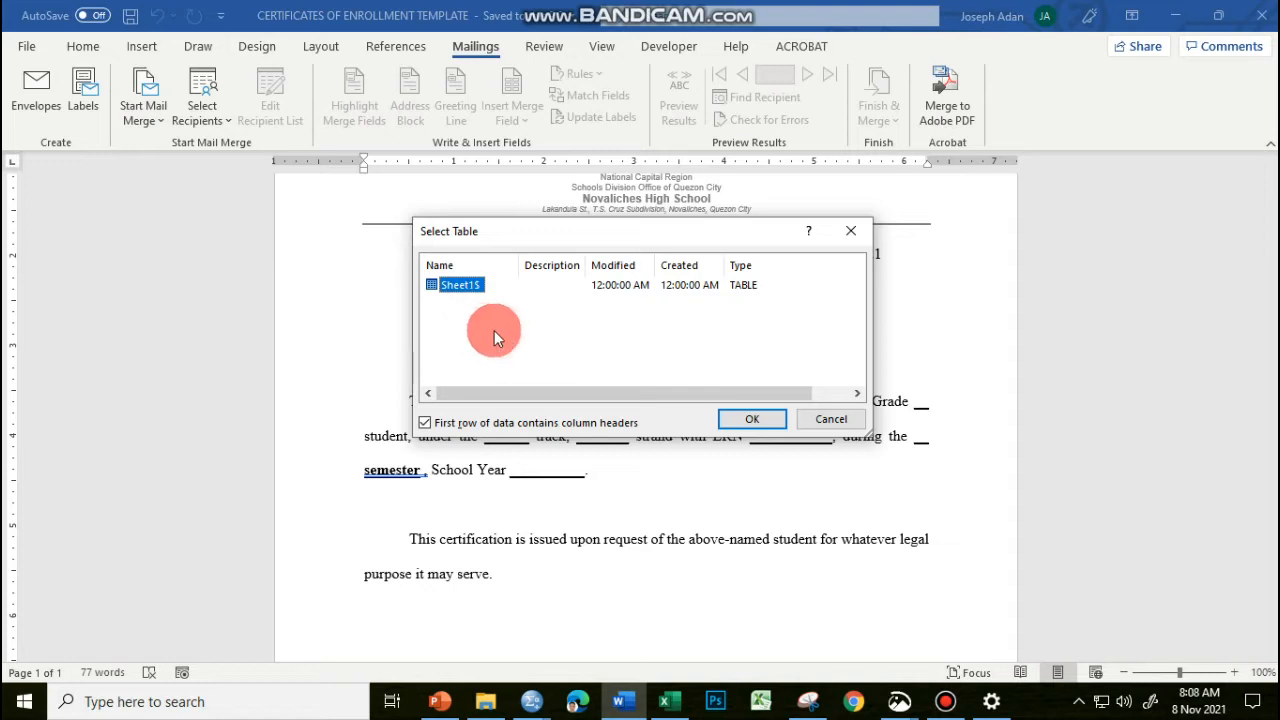
{"action": "mouse_move", "coordinate": [506, 332]}
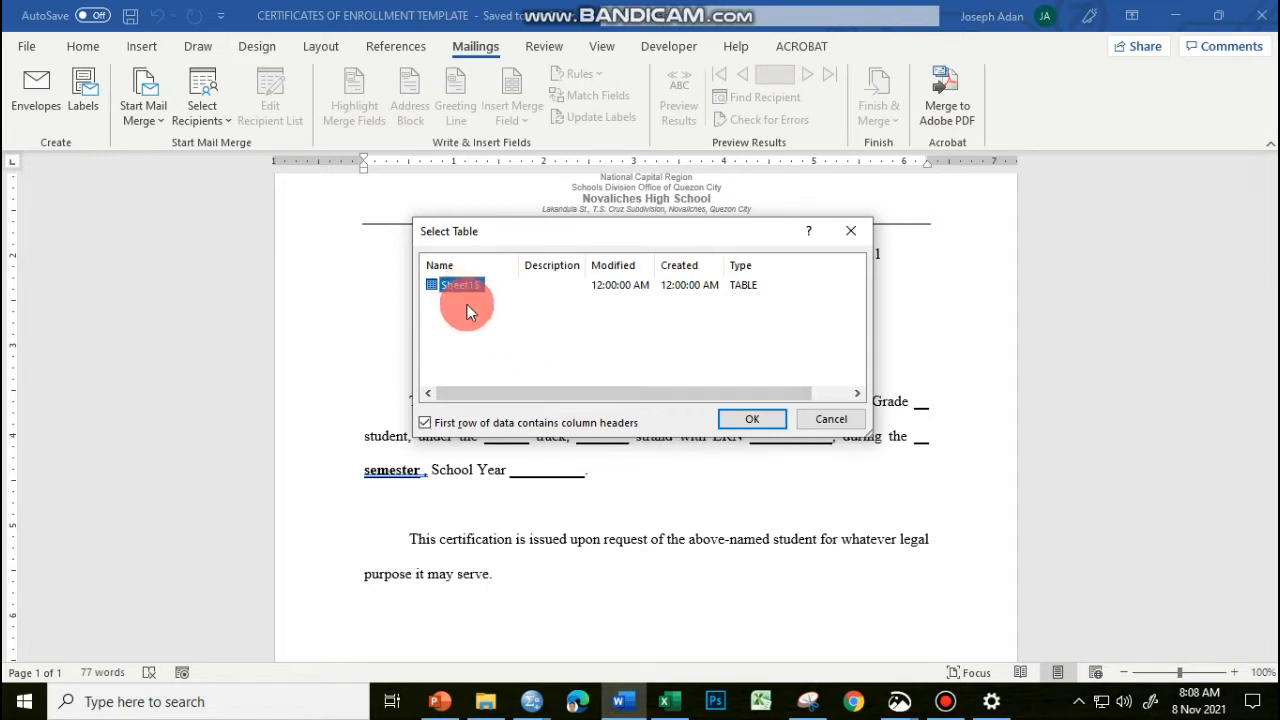
- Select Sheet1$ of the workbook as the mail merge recipient table
{"action": "left_click", "coordinate": [752, 420]}
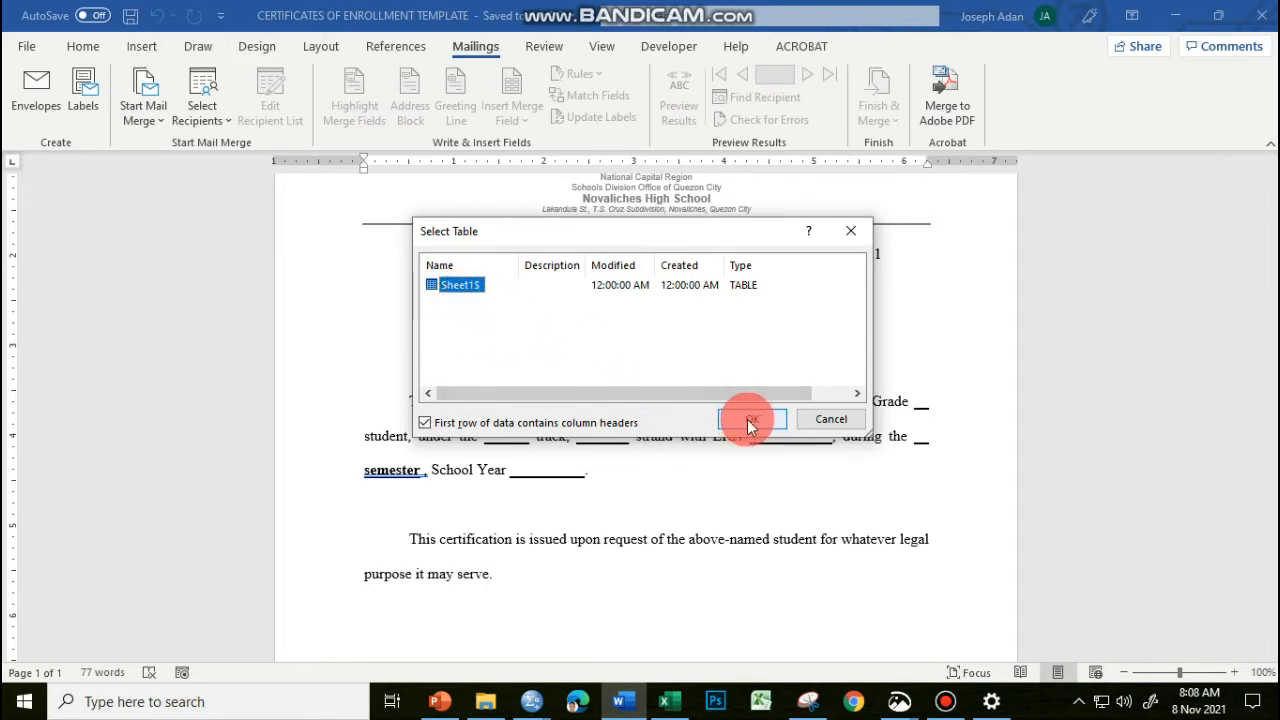
{"action": "left_click", "coordinate": [752, 420]}
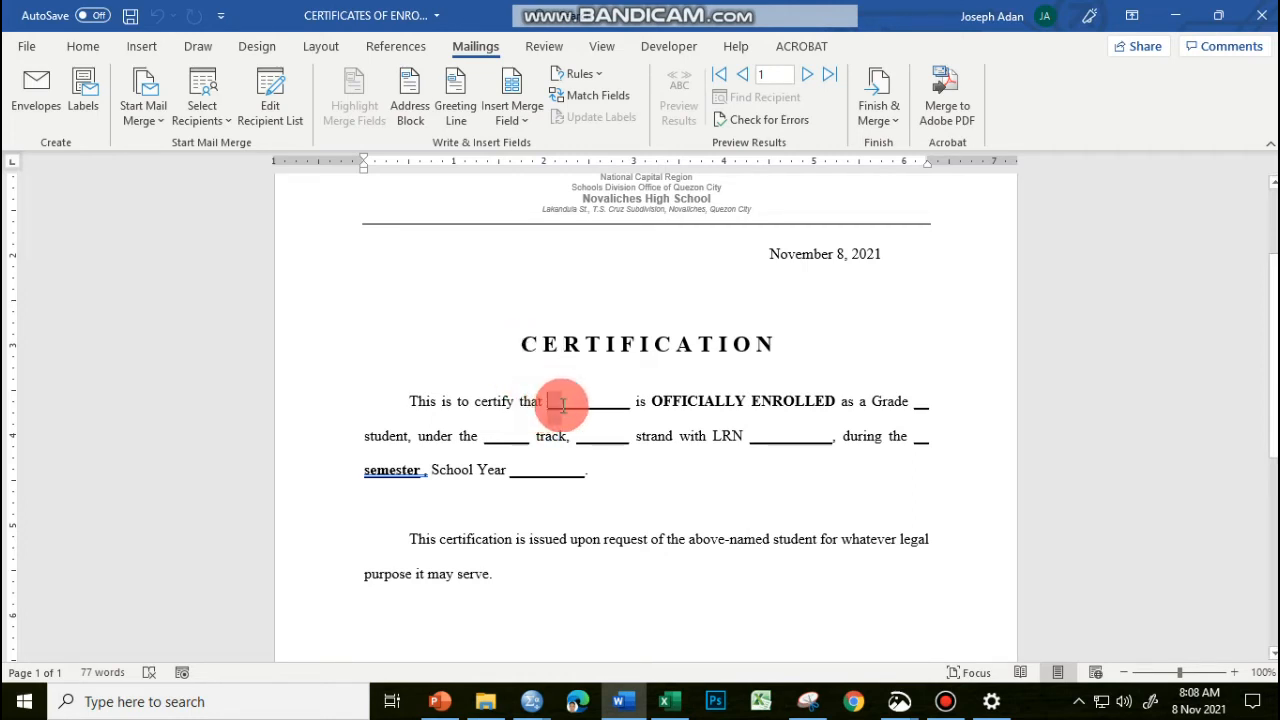
- Replace the blank after "certify that" with the STUDENT_NAME merge field
{"action": "left_click_drag", "start_coordinate": [548, 400], "coordinate": [624, 400]}
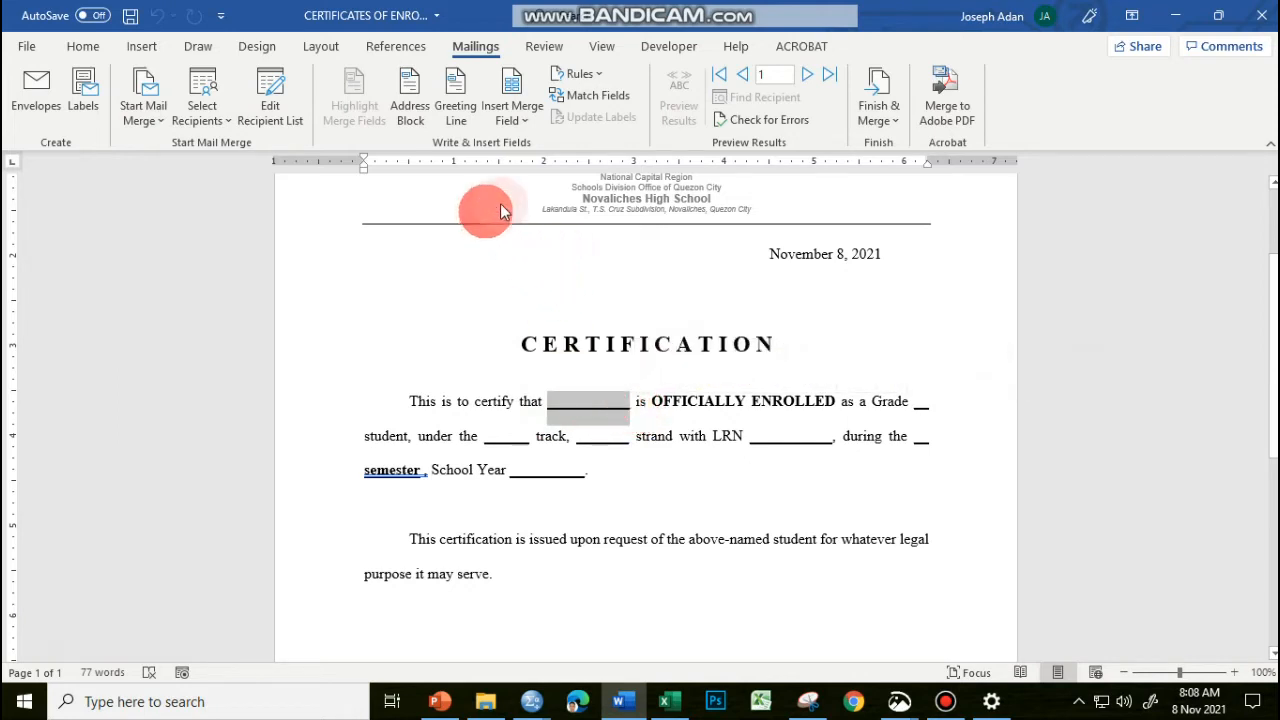
{"action": "left_click", "coordinate": [512, 96]}
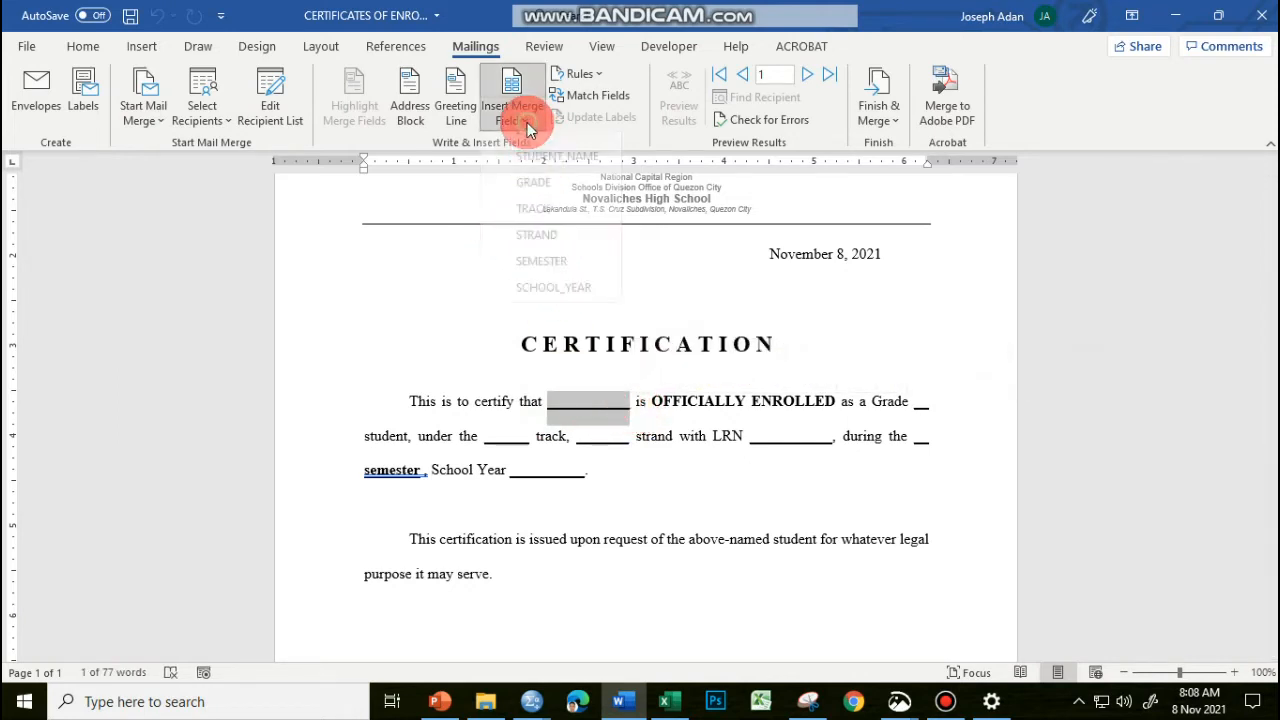
{"action": "left_click", "coordinate": [514, 90]}
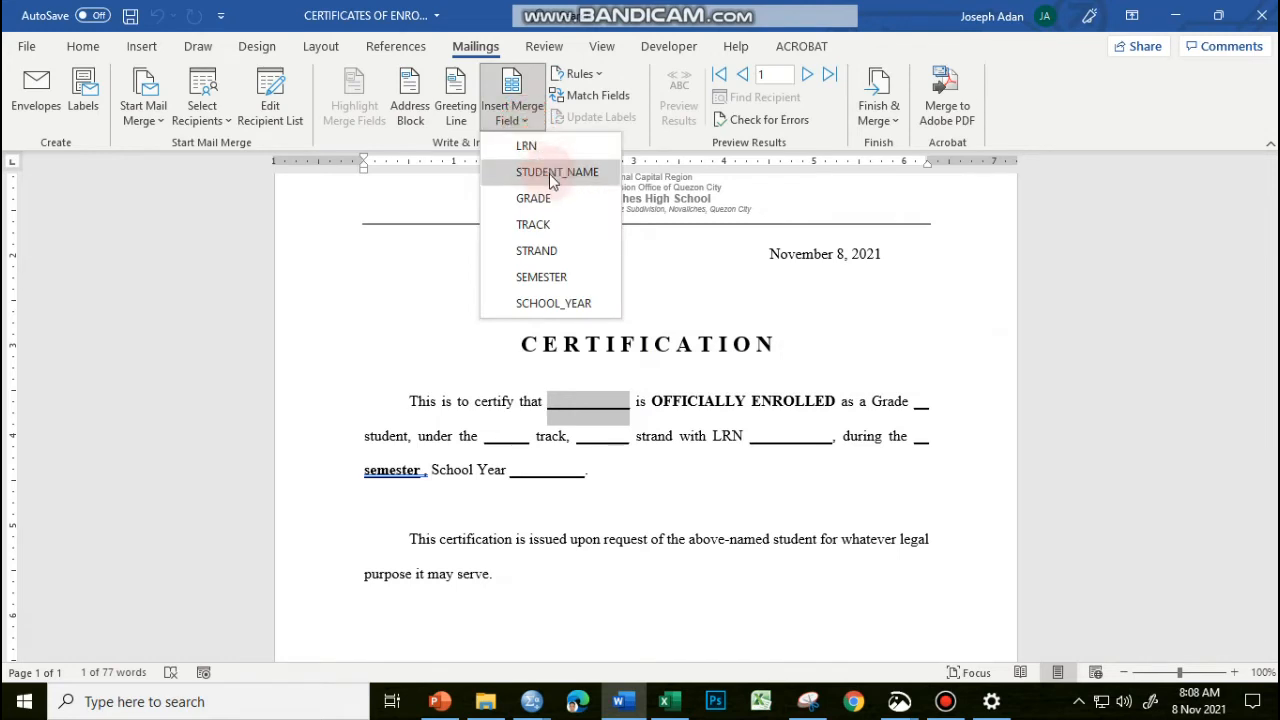
{"action": "left_click", "coordinate": [556, 172]}
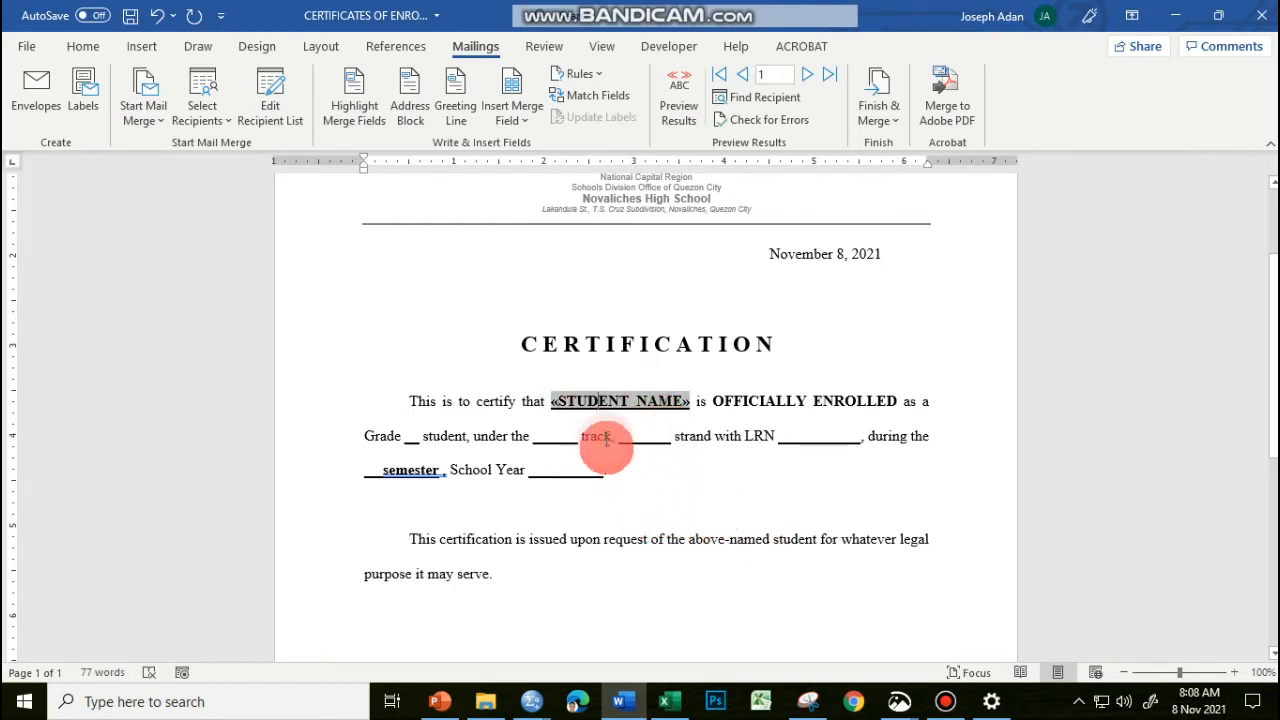
{"action": "mouse_move", "coordinate": [640, 472]}
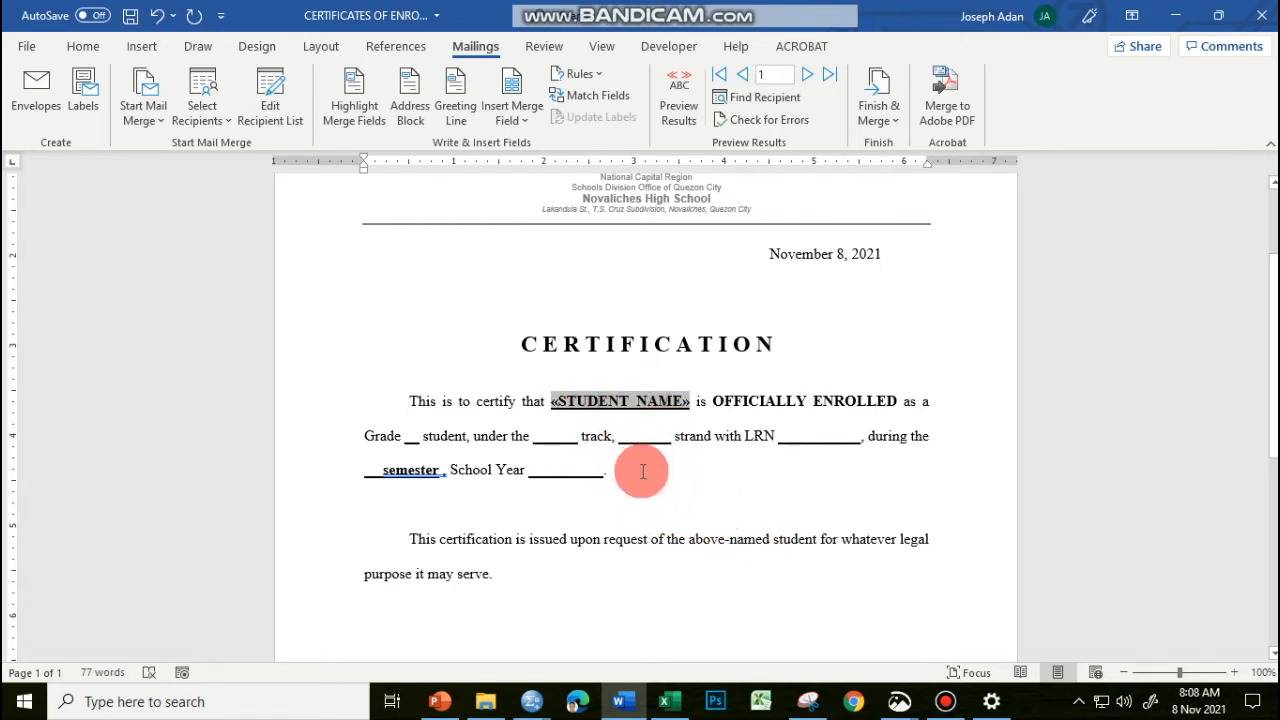
{"action": "mouse_move", "coordinate": [664, 476]}
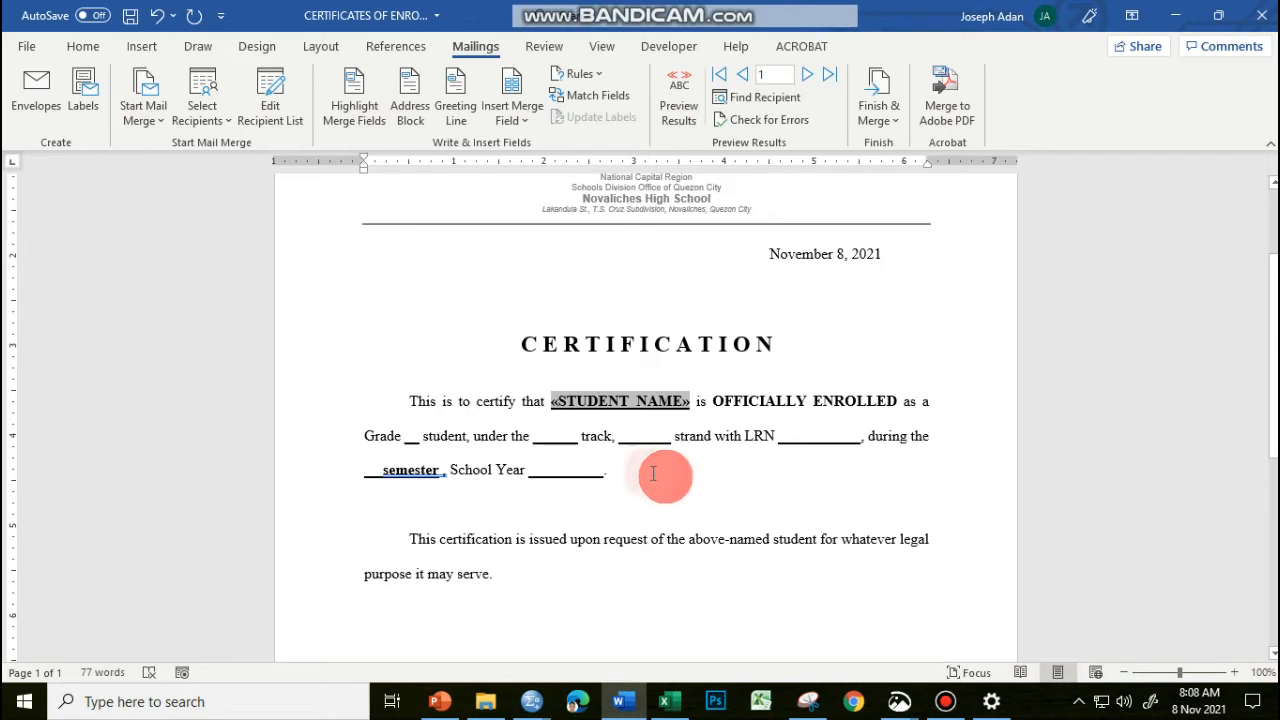
{"action": "mouse_move", "coordinate": [612, 444]}
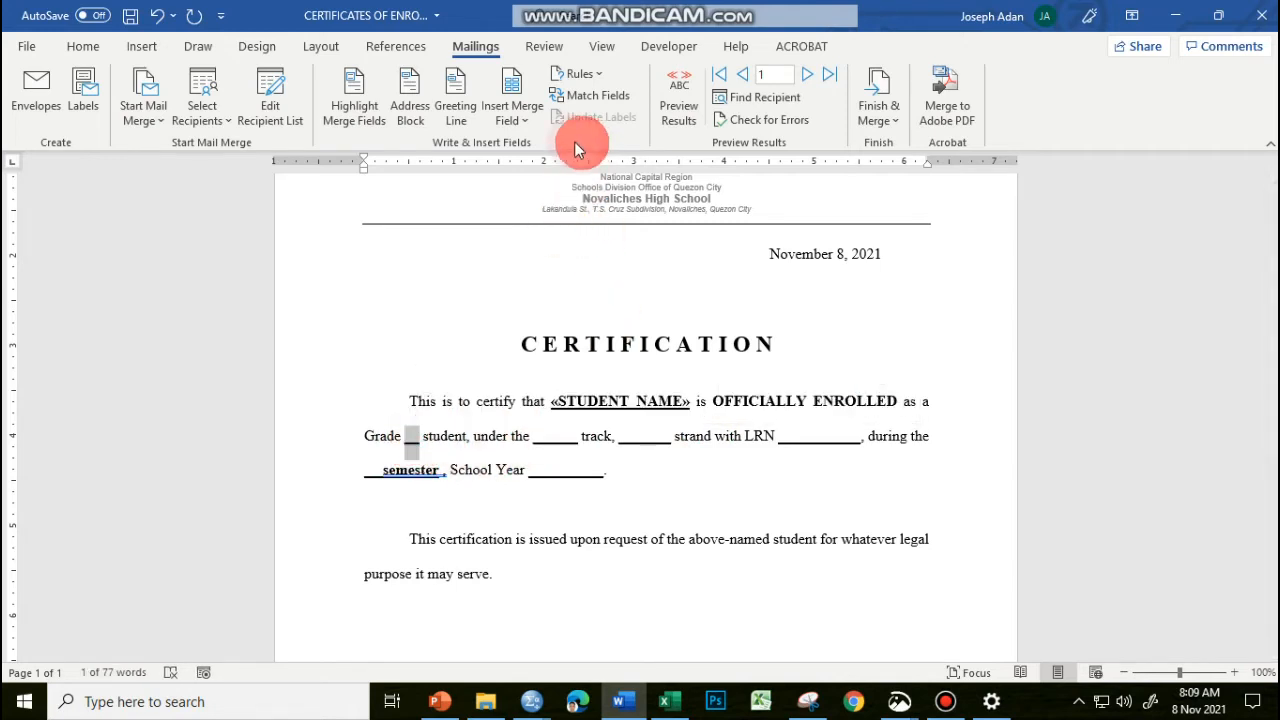
{"action": "left_click", "coordinate": [510, 96]}
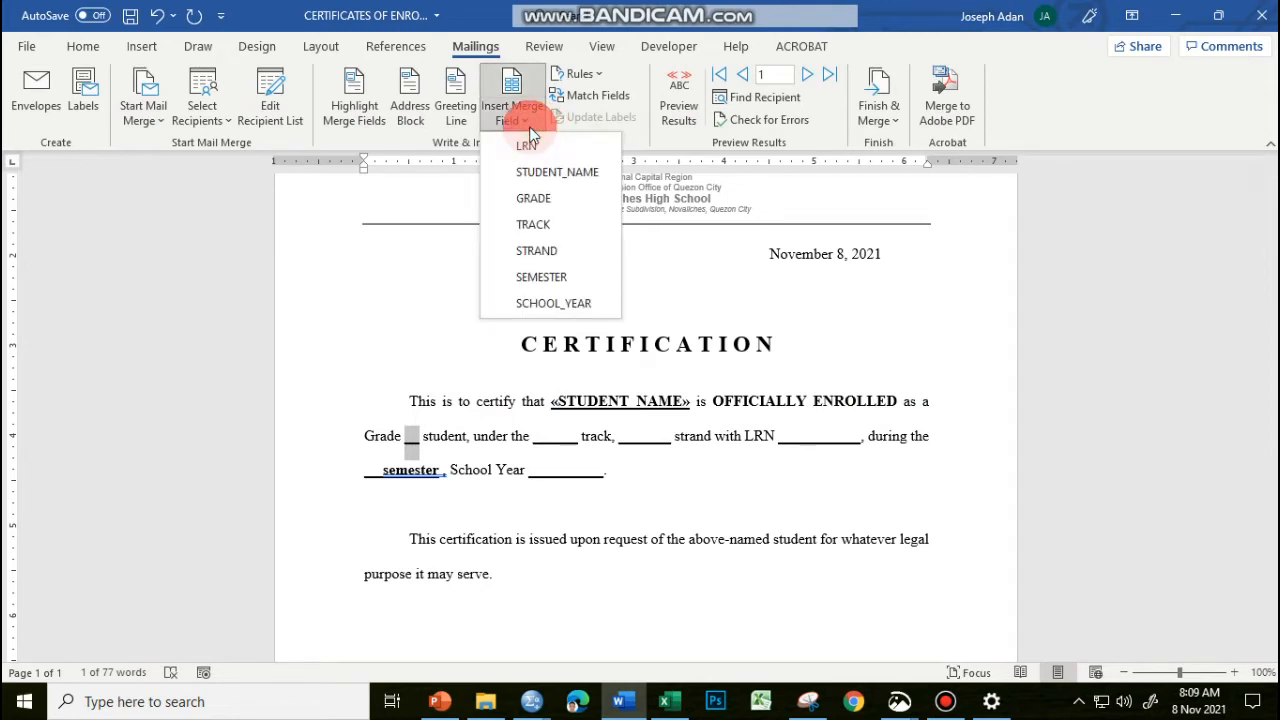
- Insert the GRADE, TRACK and STRAND merge fields into their blanks
{"action": "left_click", "coordinate": [532, 198]}
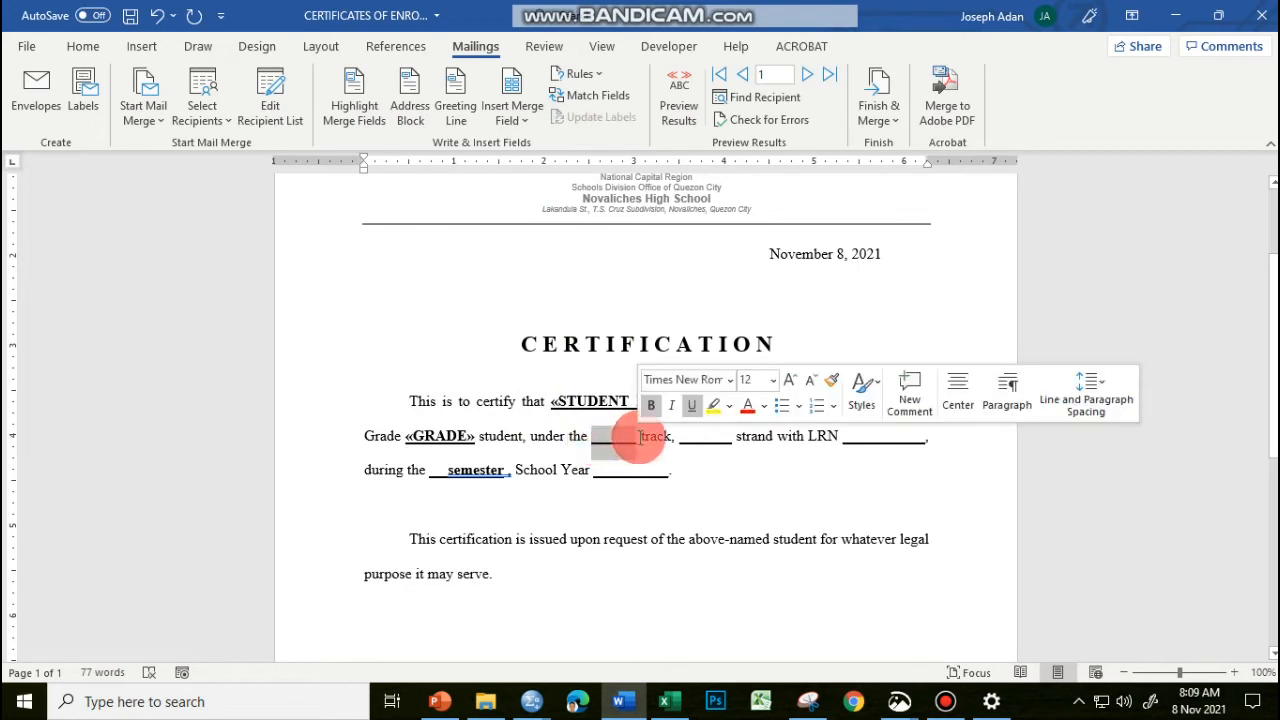
{"action": "left_click", "coordinate": [512, 90]}
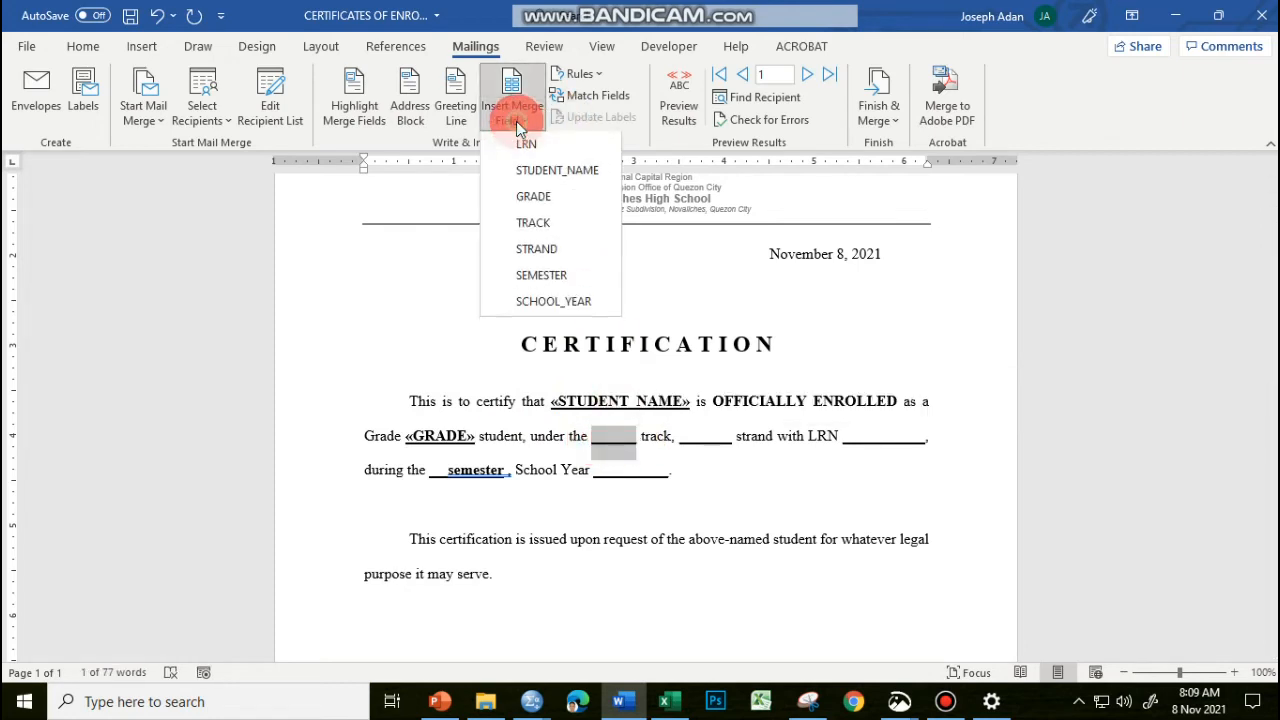
{"action": "left_click", "coordinate": [532, 222]}
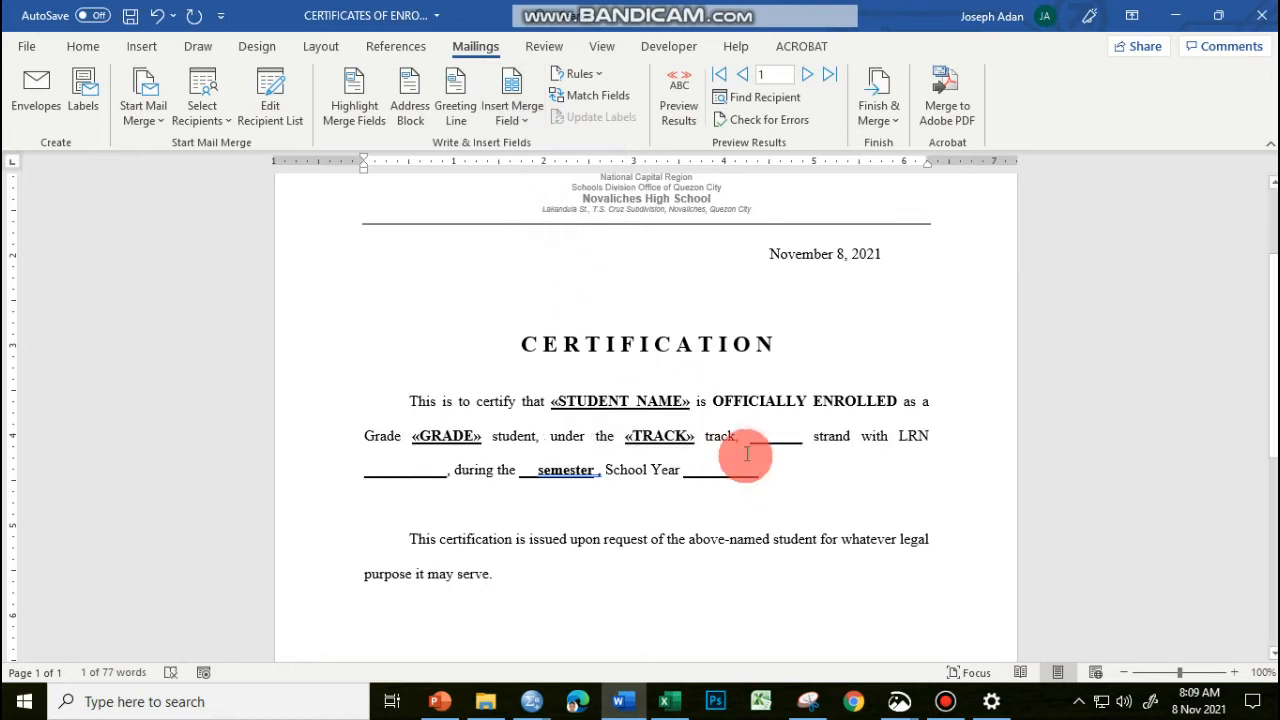
{"action": "left_click", "coordinate": [784, 436]}
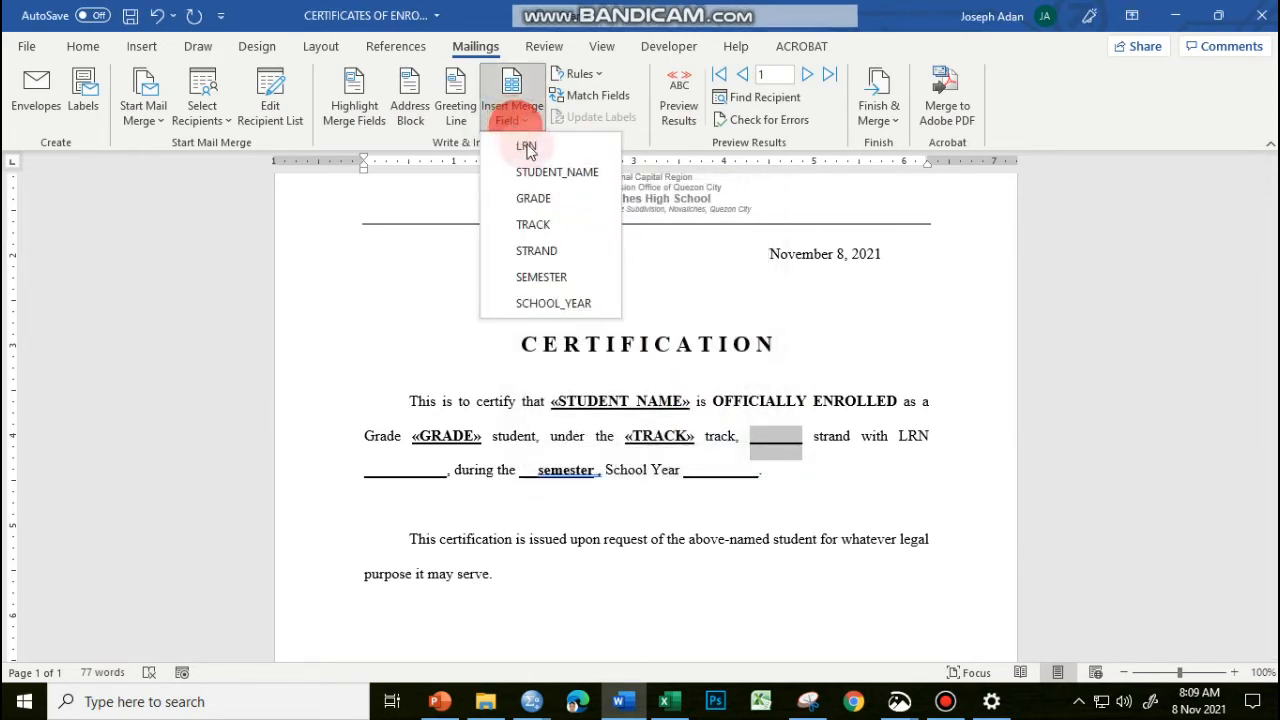
{"action": "left_click", "coordinate": [536, 252]}
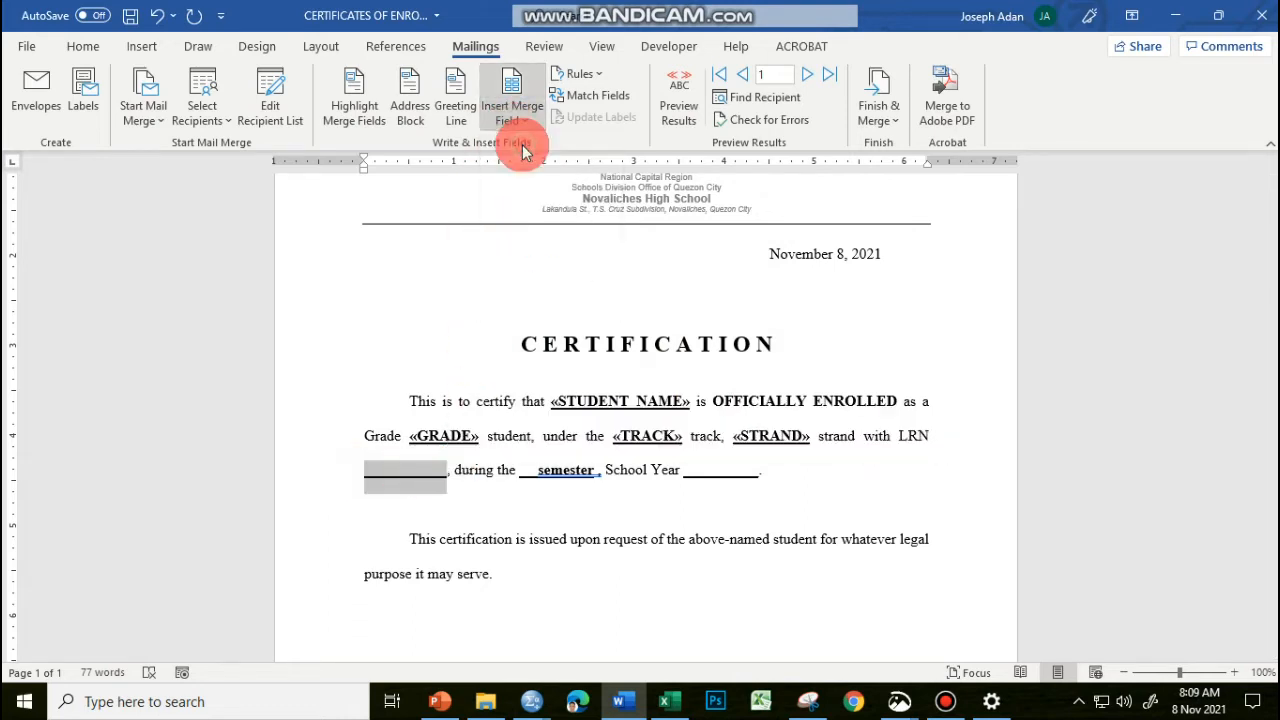
- Insert the LRN, SEMESTER and SCHOOL_YEAR merge fields into the remaining blanks
{"action": "left_click", "coordinate": [508, 90]}
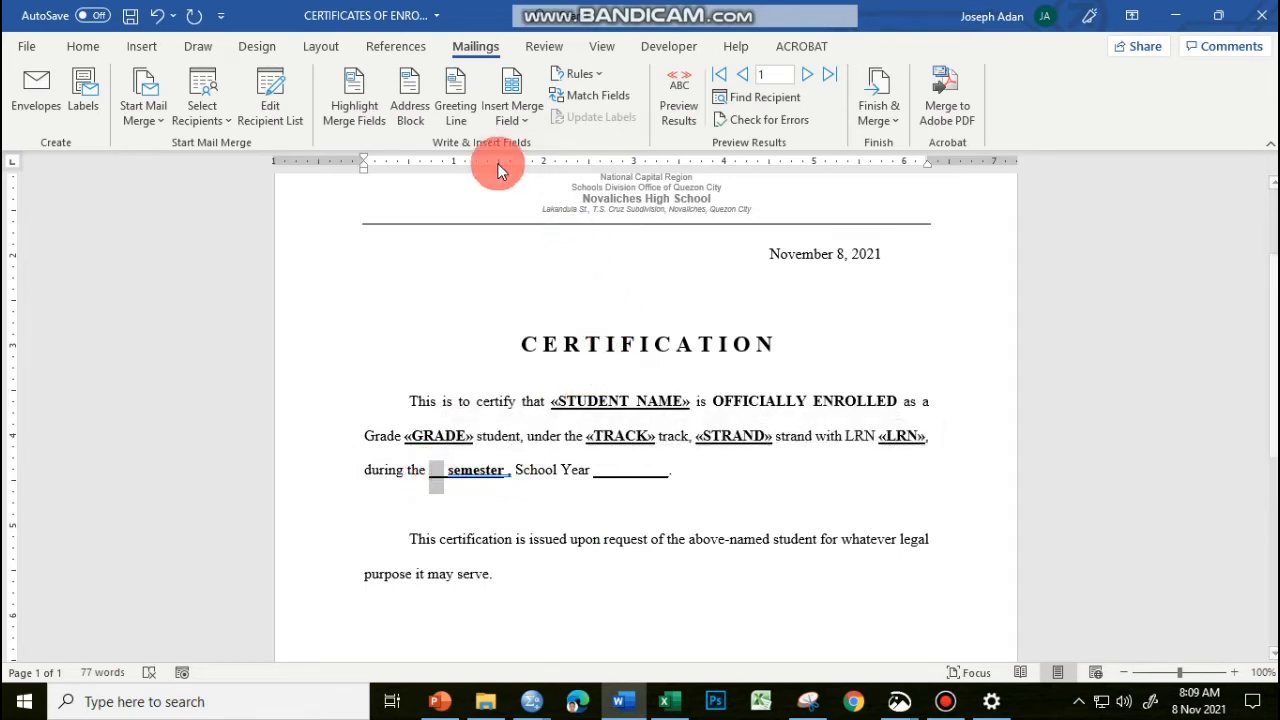
{"action": "left_click", "coordinate": [512, 96]}
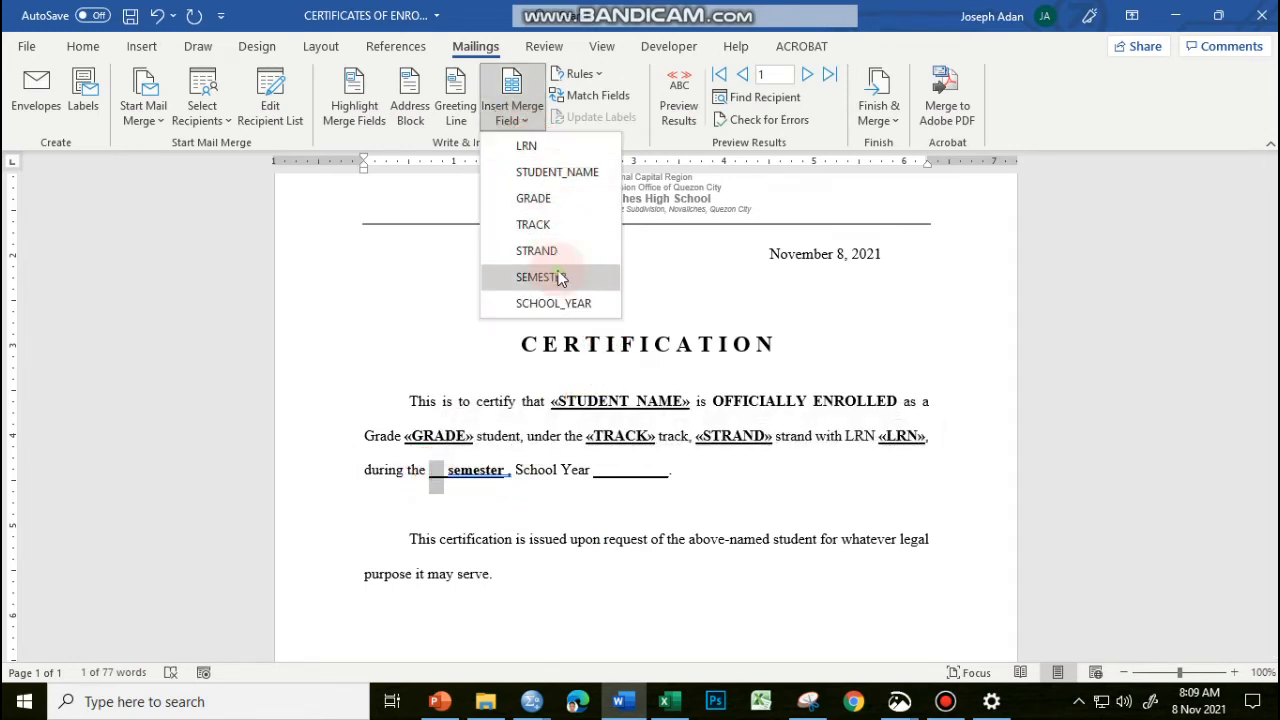
{"action": "left_click", "coordinate": [550, 276]}
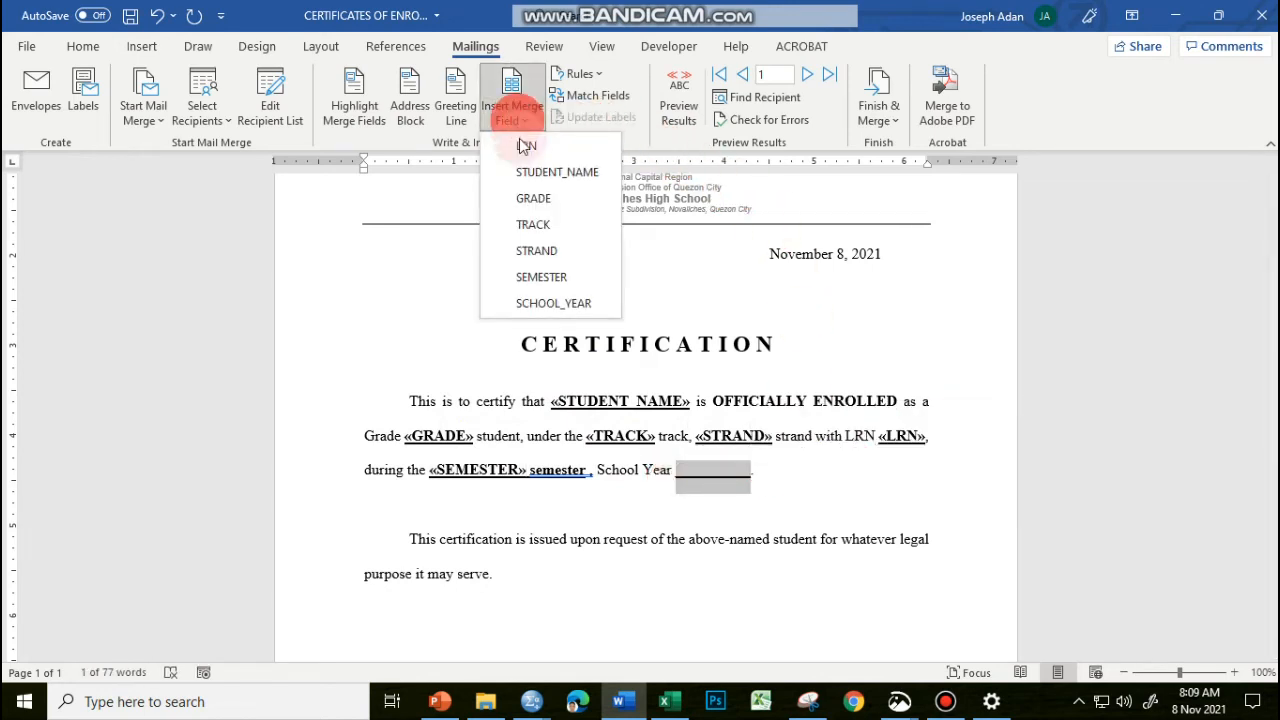
{"action": "left_click", "coordinate": [552, 304]}
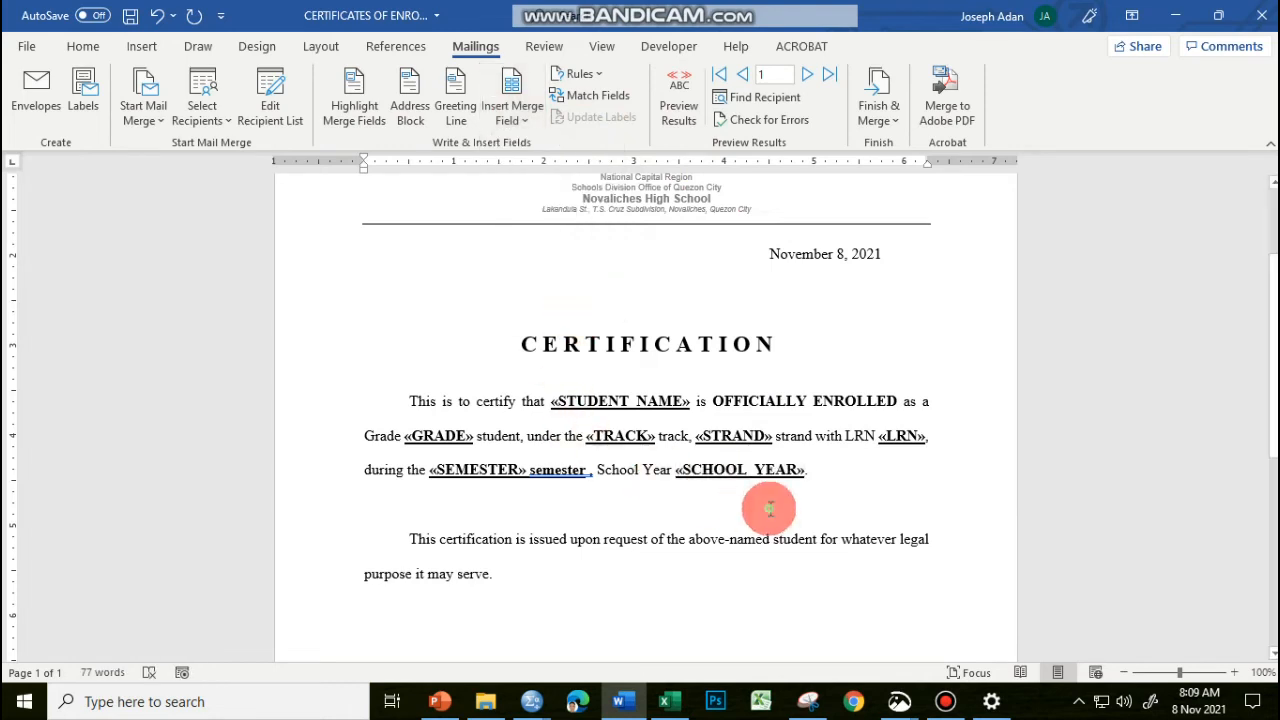
{"action": "mouse_move", "coordinate": [636, 492]}
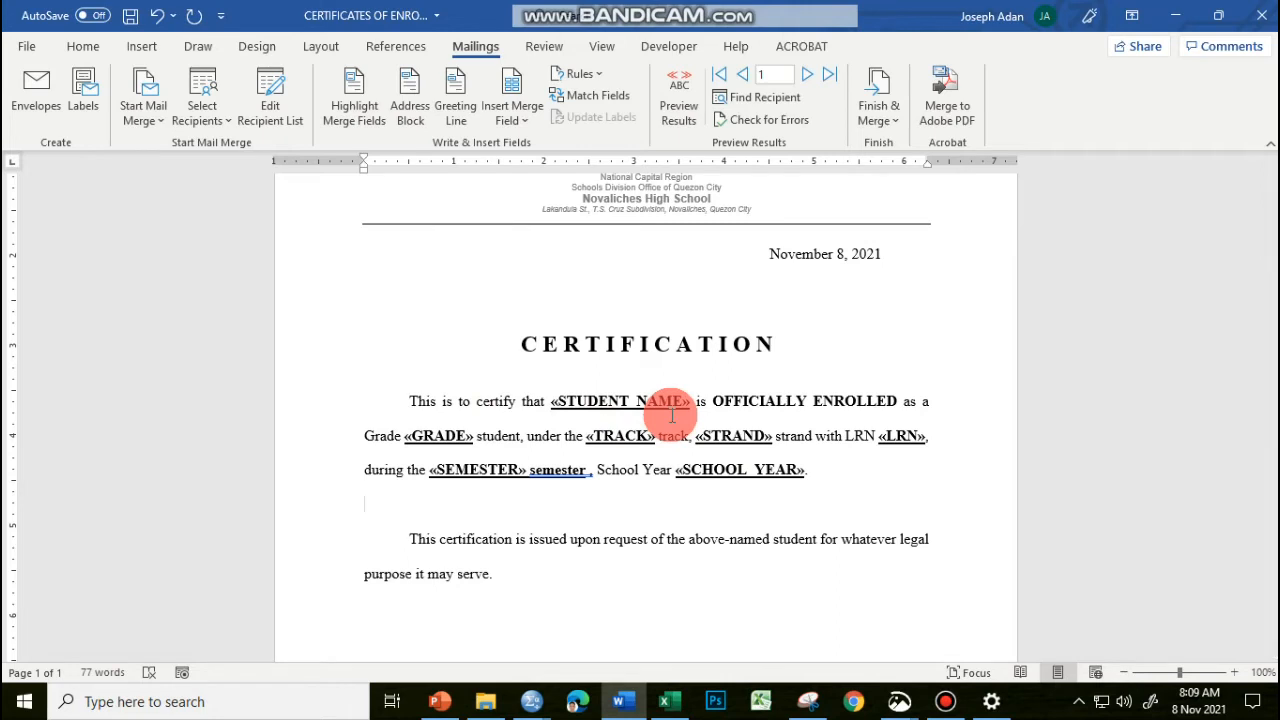
{"action": "mouse_move", "coordinate": [702, 470]}
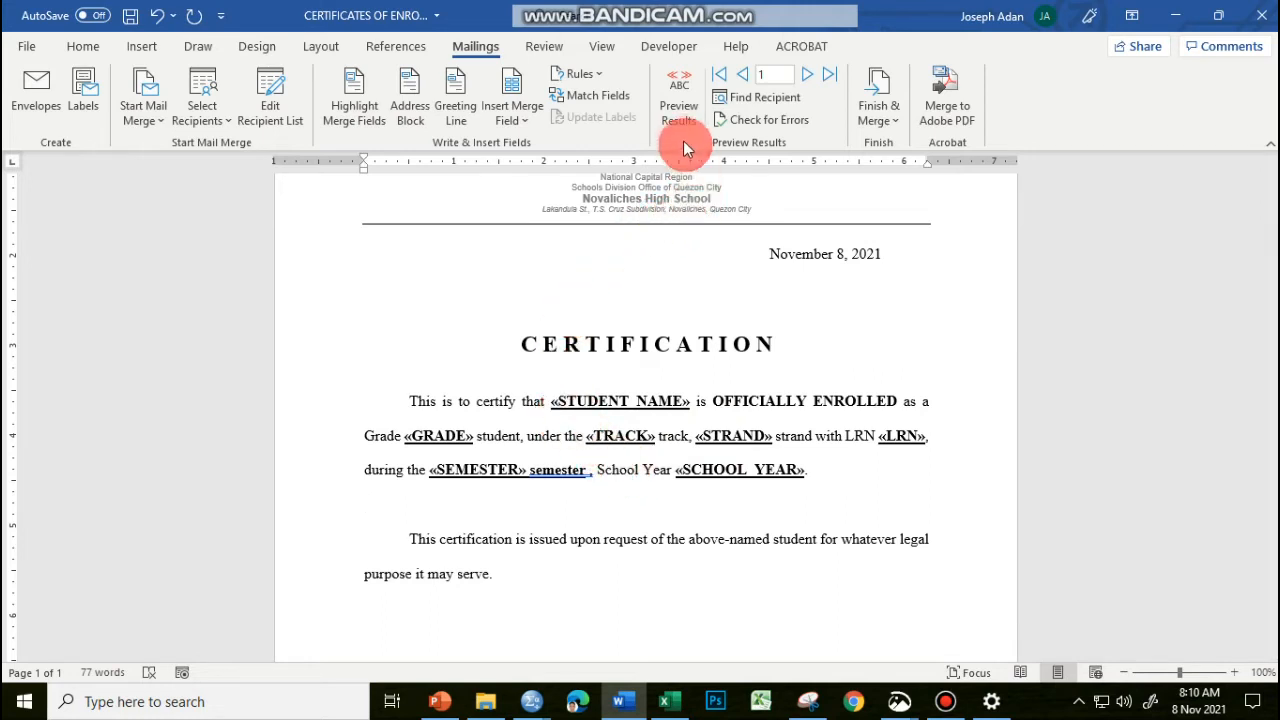
{"action": "left_click", "coordinate": [678, 96]}
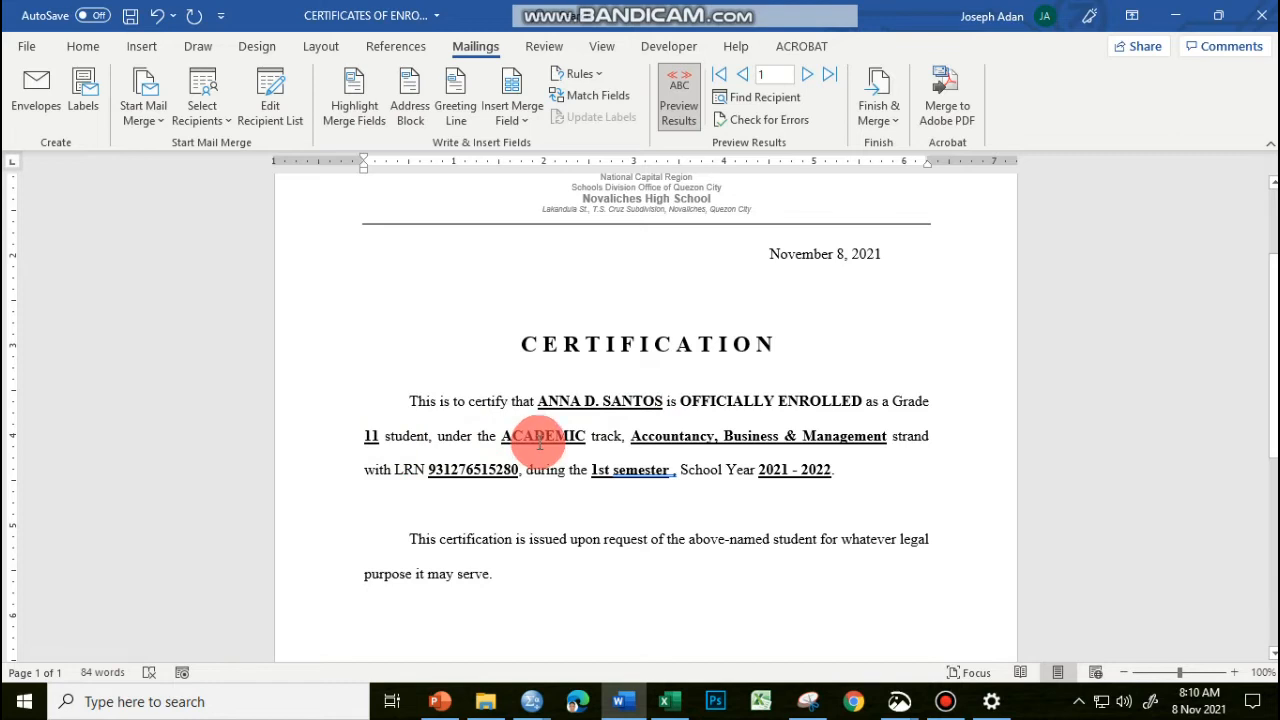
{"action": "mouse_move", "coordinate": [676, 448]}
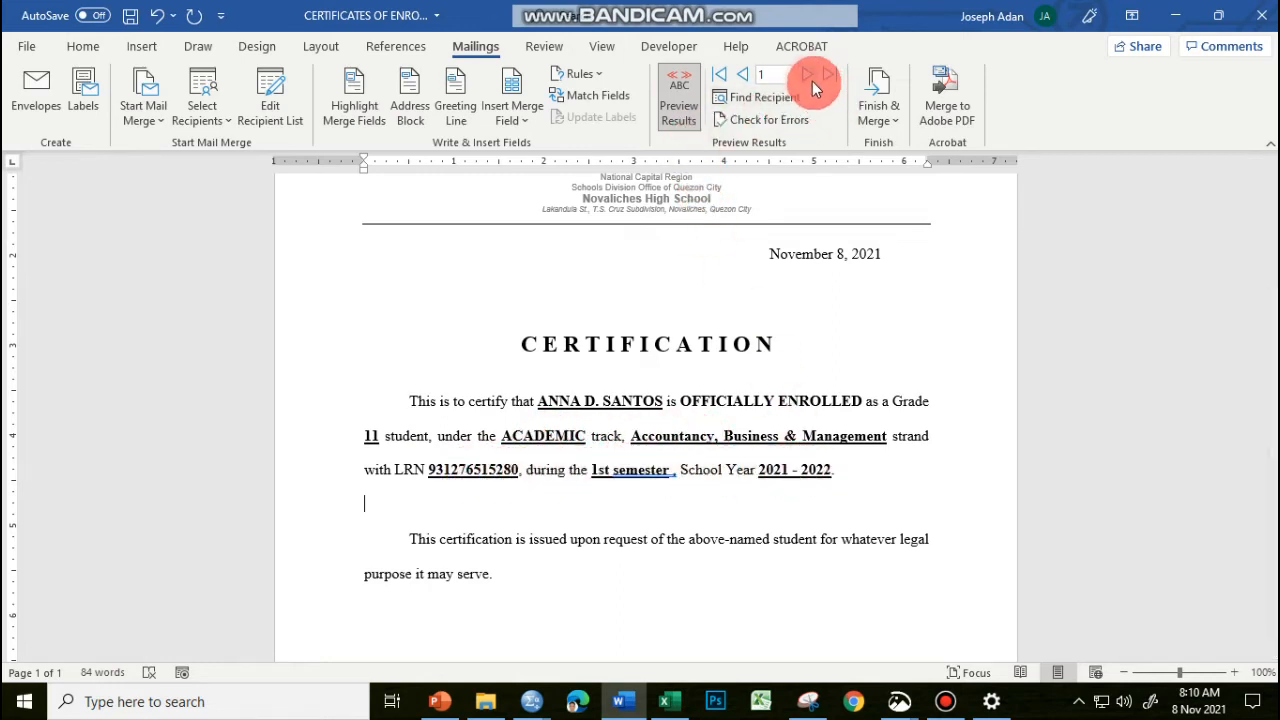
{"action": "mouse_move", "coordinate": [812, 78]}
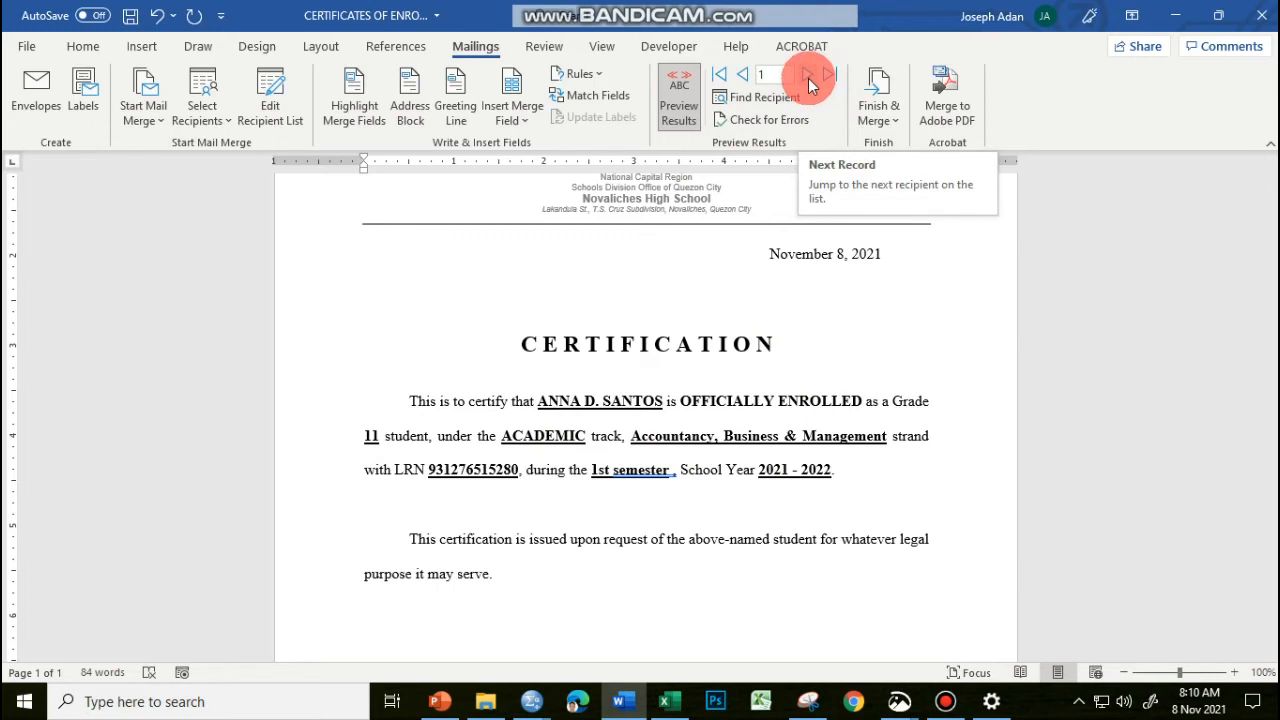
{"action": "left_click", "coordinate": [816, 76]}
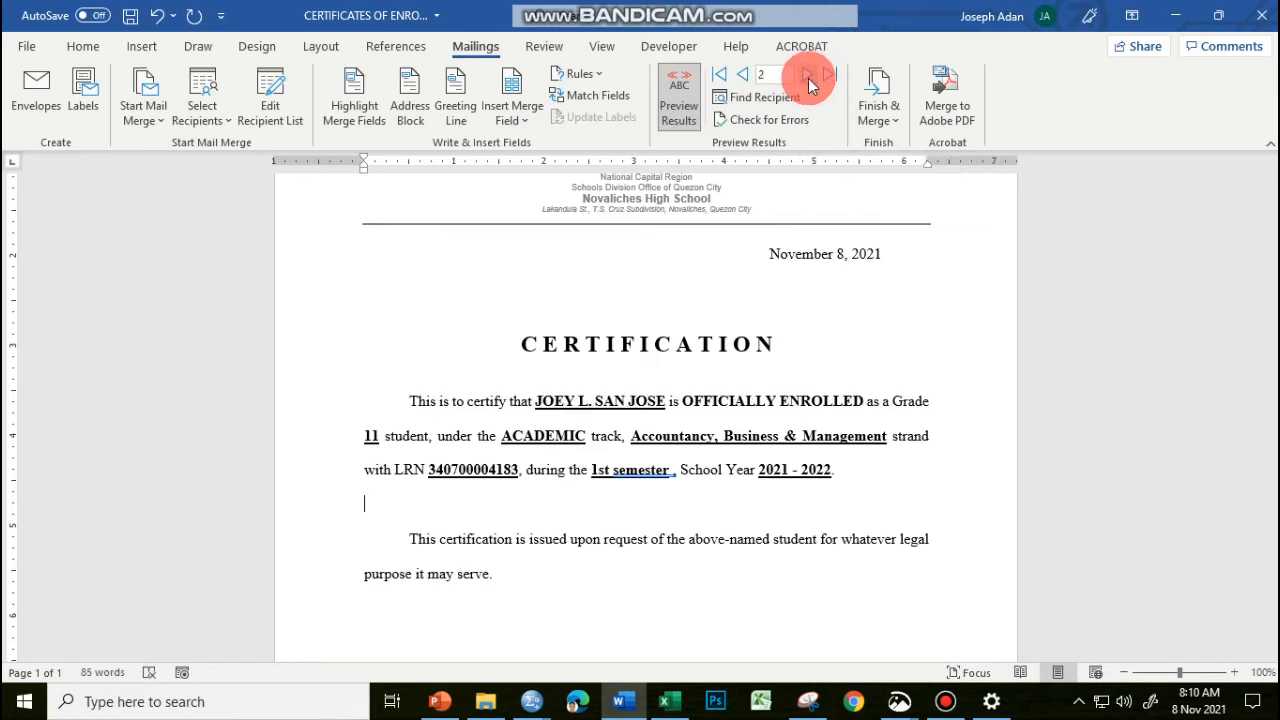
{"action": "left_click", "coordinate": [800, 76]}
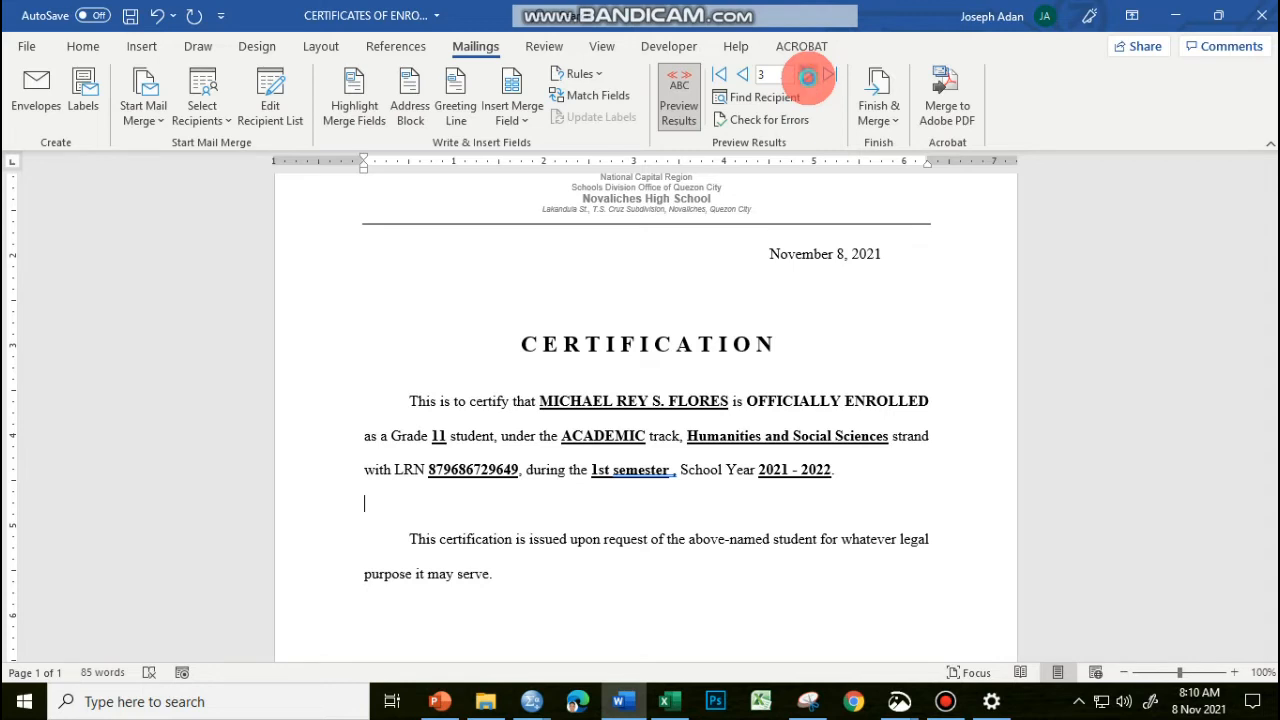
{"action": "left_click", "coordinate": [802, 76]}
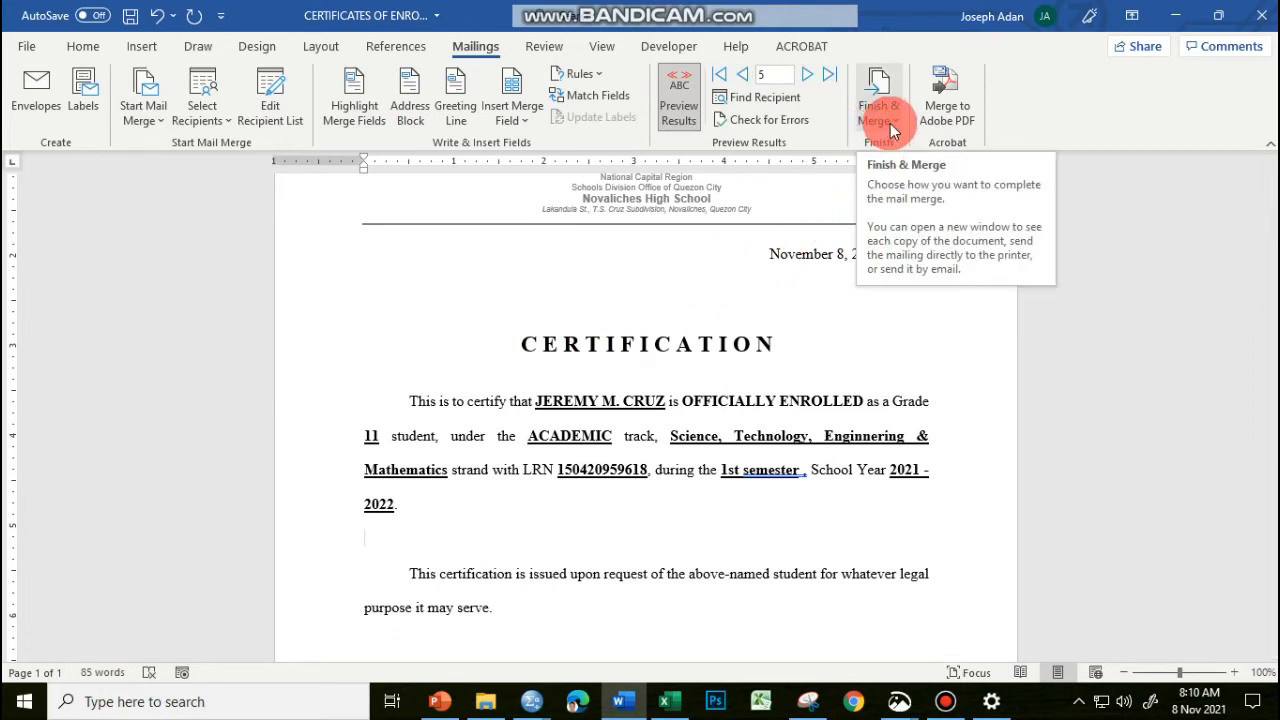
{"action": "left_click", "coordinate": [880, 96]}
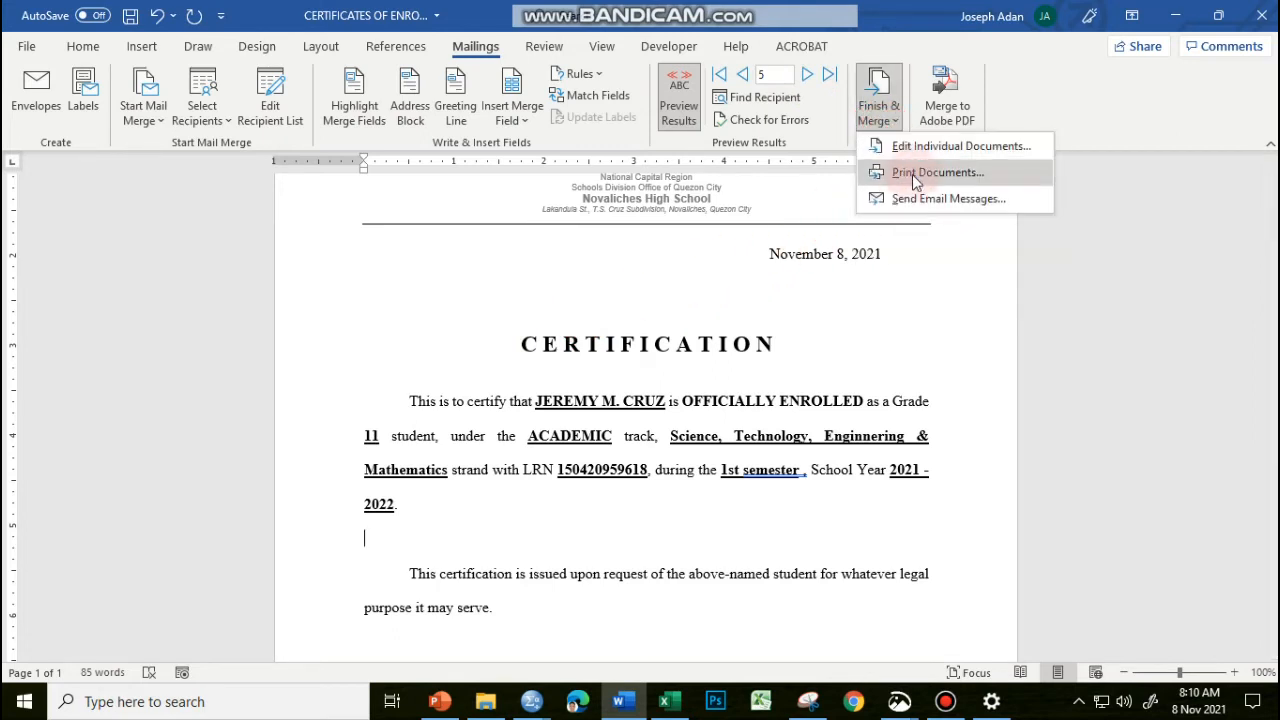
{"action": "mouse_move", "coordinate": [916, 180]}
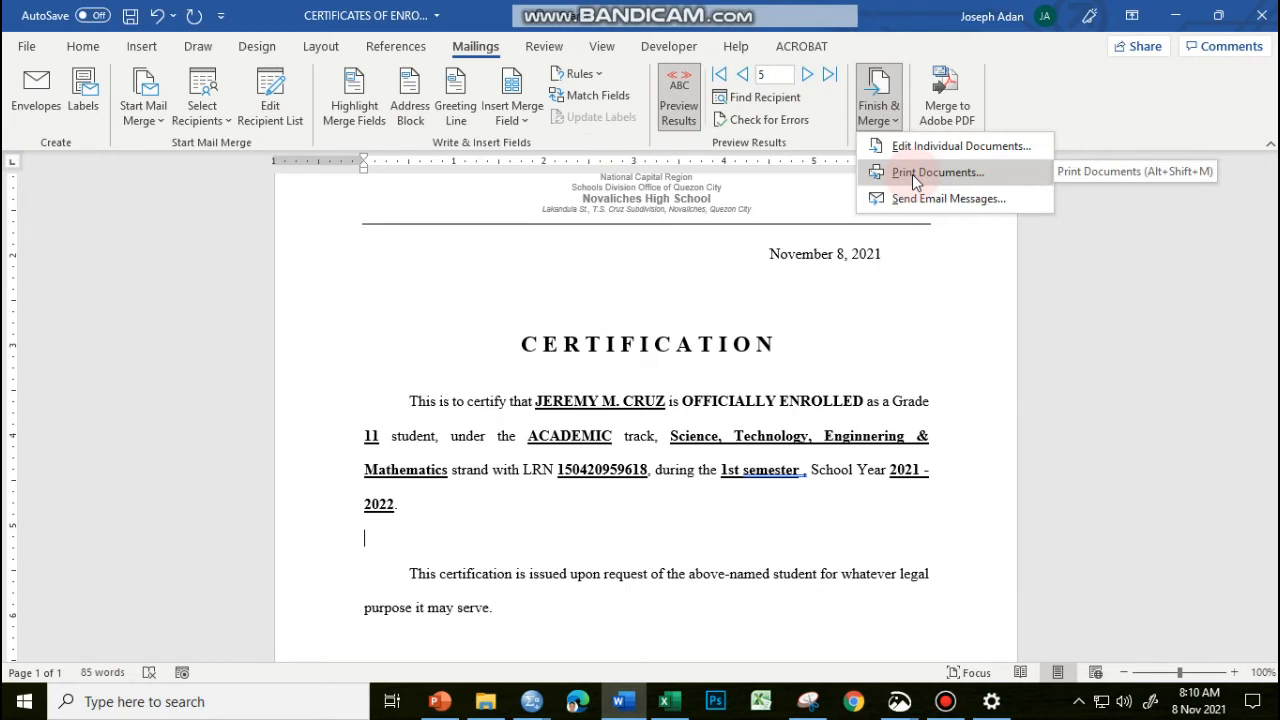
{"action": "mouse_move", "coordinate": [924, 144]}
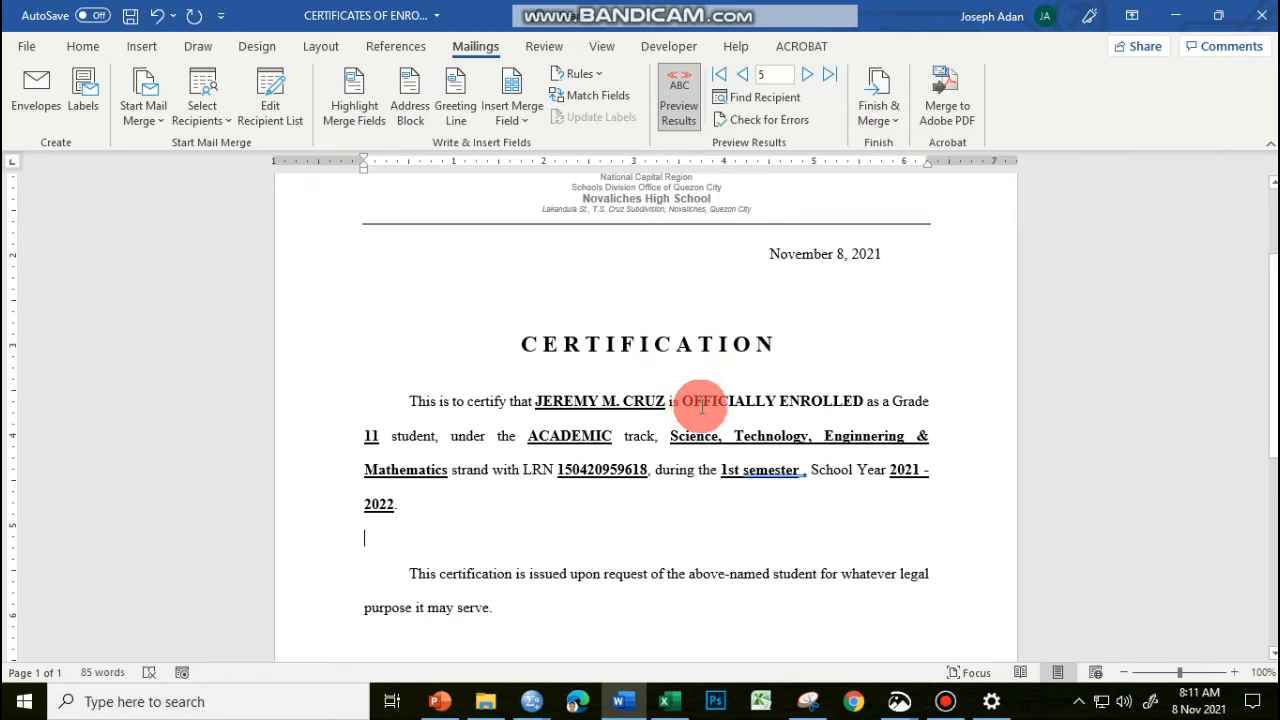
{"action": "mouse_move", "coordinate": [672, 436]}
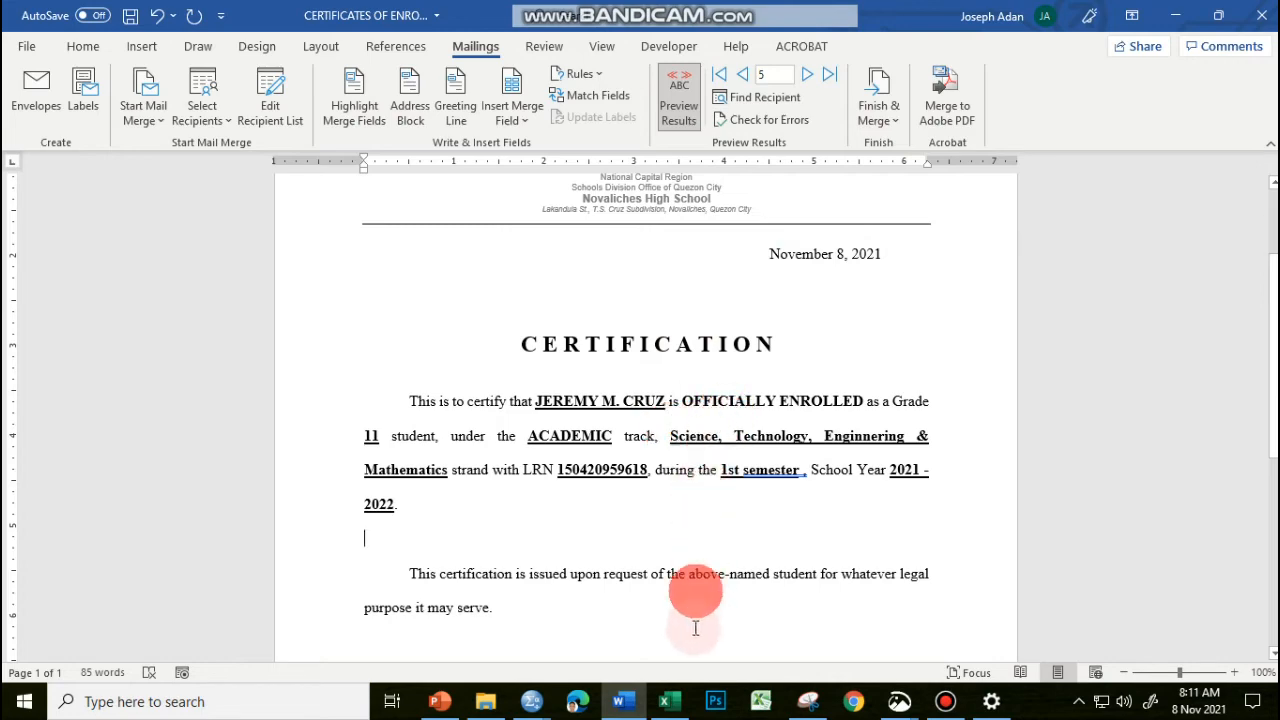
{"action": "left_click", "coordinate": [668, 700]}
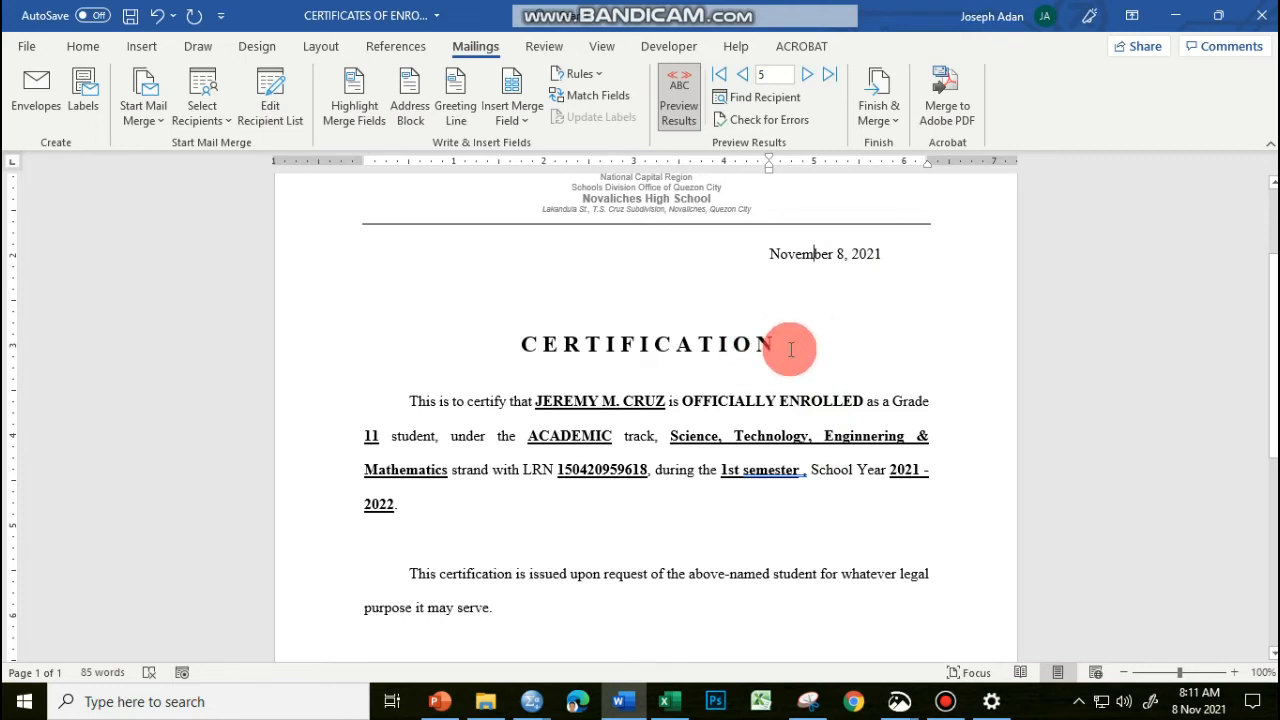
{"action": "mouse_move", "coordinate": [792, 252]}
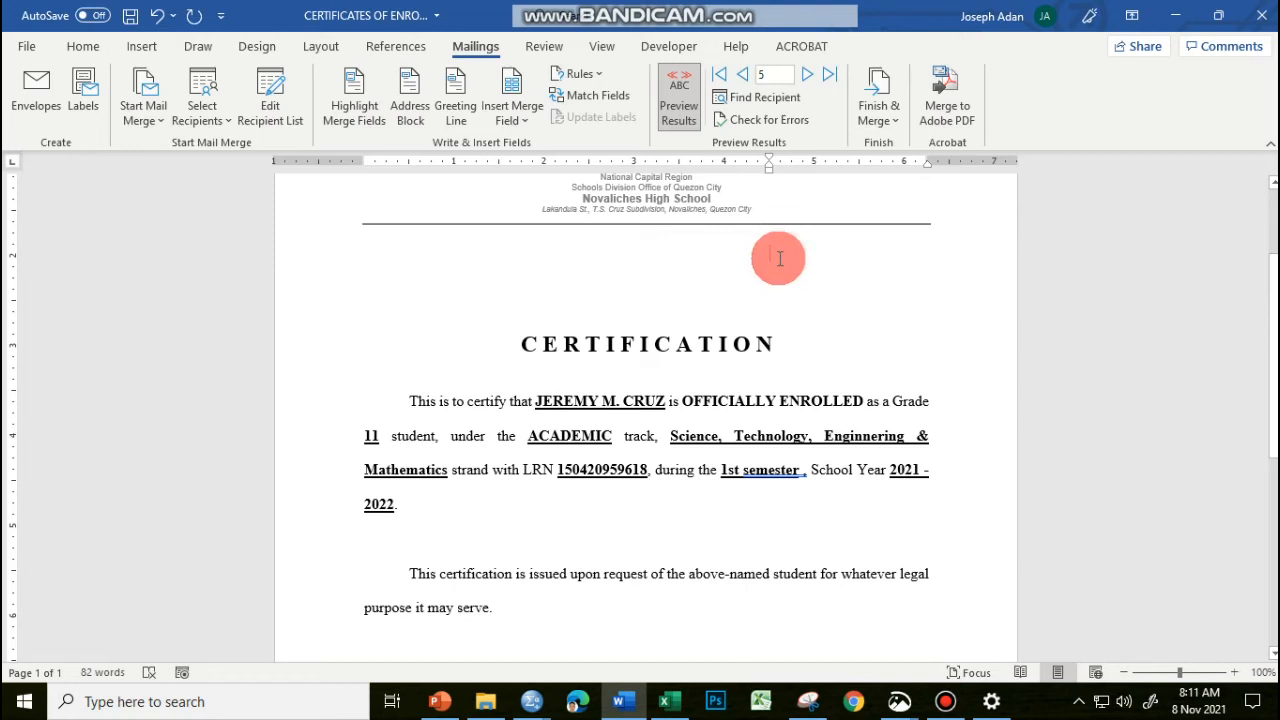
{"action": "mouse_move", "coordinate": [794, 252]}
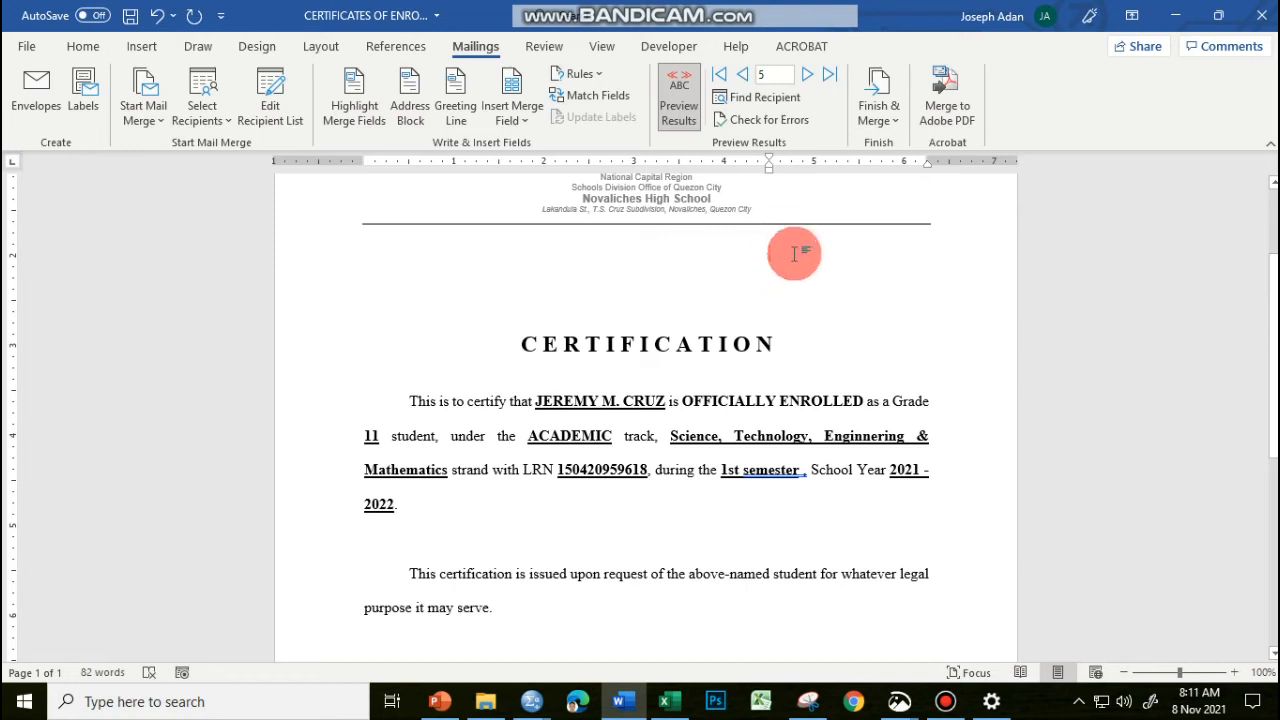
{"action": "mouse_move", "coordinate": [816, 232]}
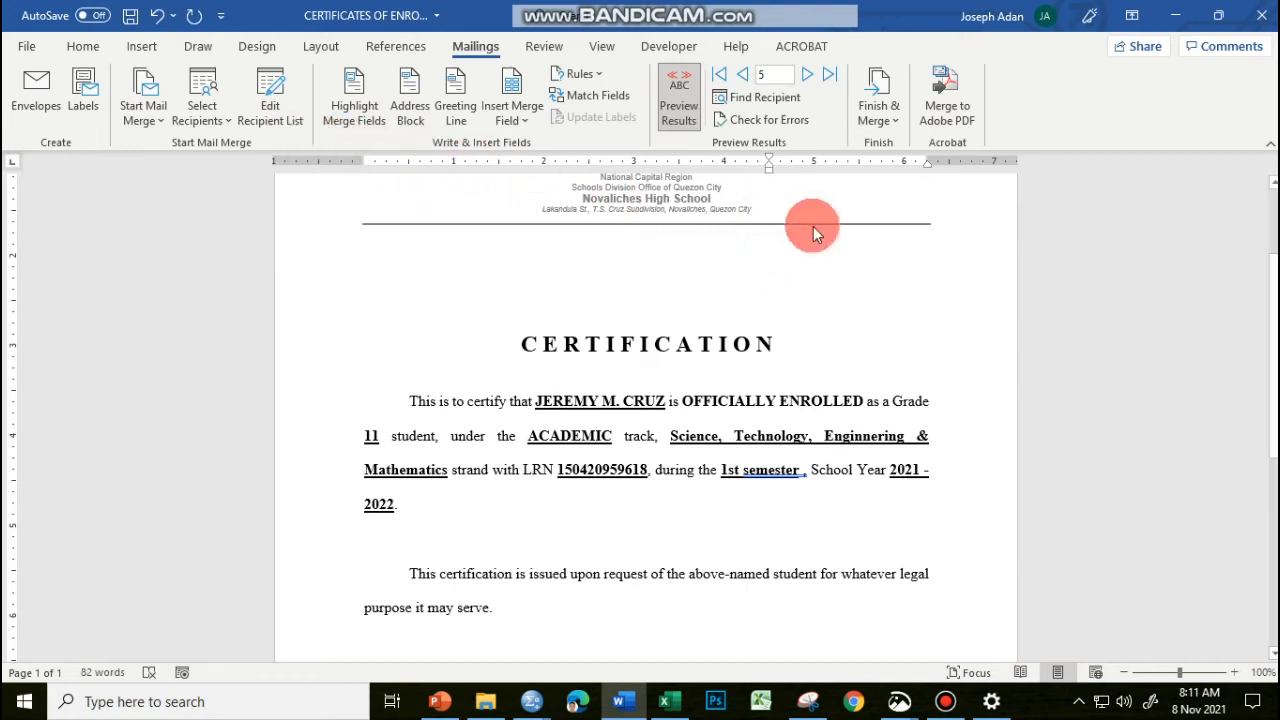
- Insert a Date field via Quick Parts > Field, Date and Time category, format 'November 8, 2021'
{"action": "left_click", "coordinate": [140, 46]}
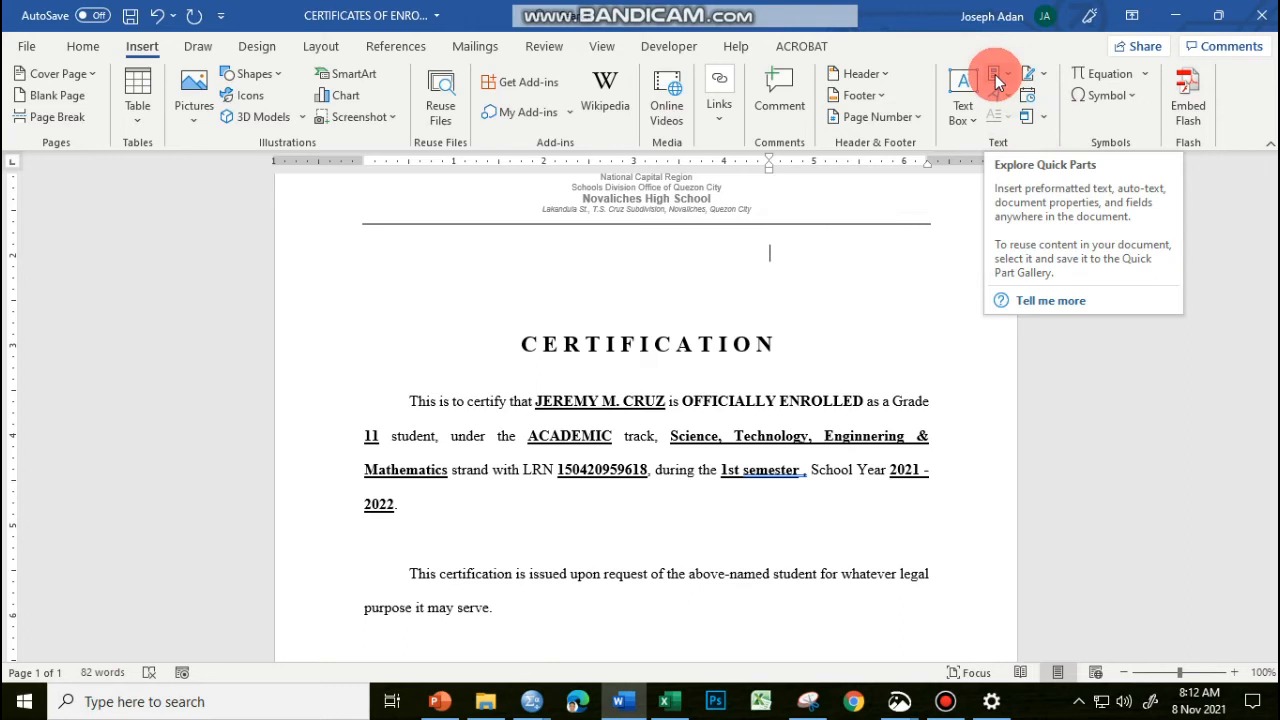
{"action": "mouse_move", "coordinate": [1010, 82]}
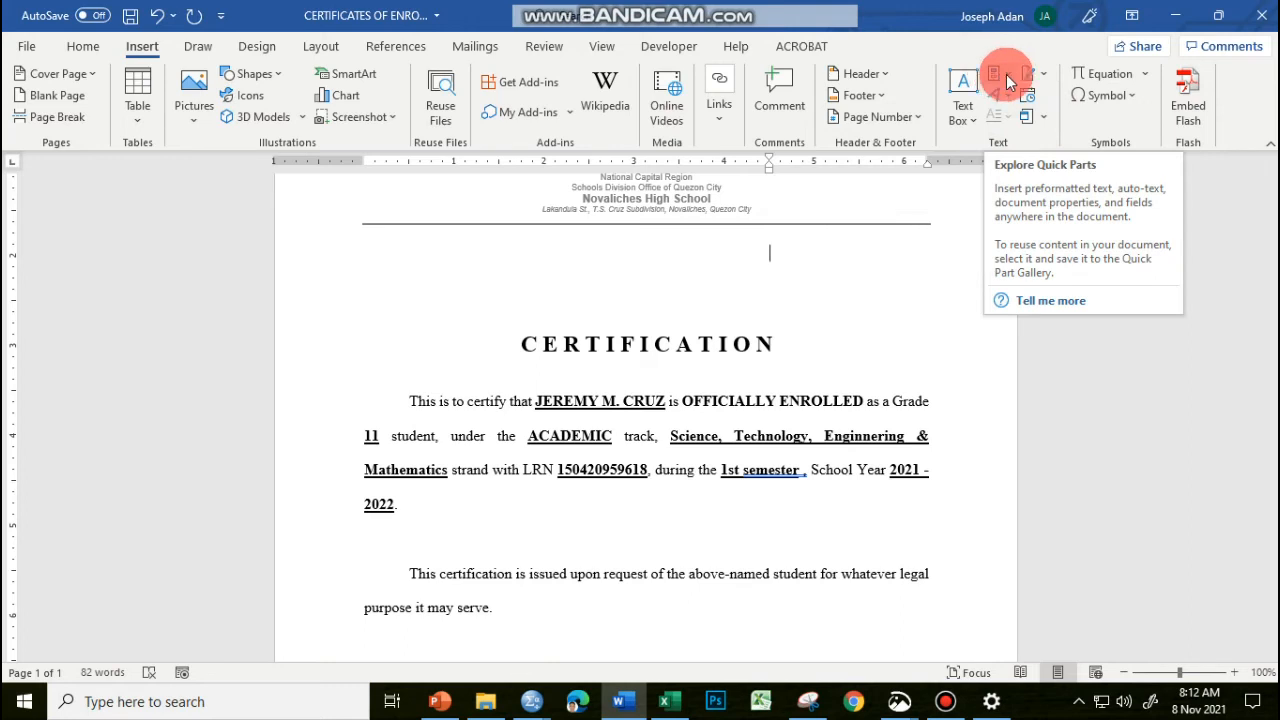
{"action": "left_click", "coordinate": [996, 80]}
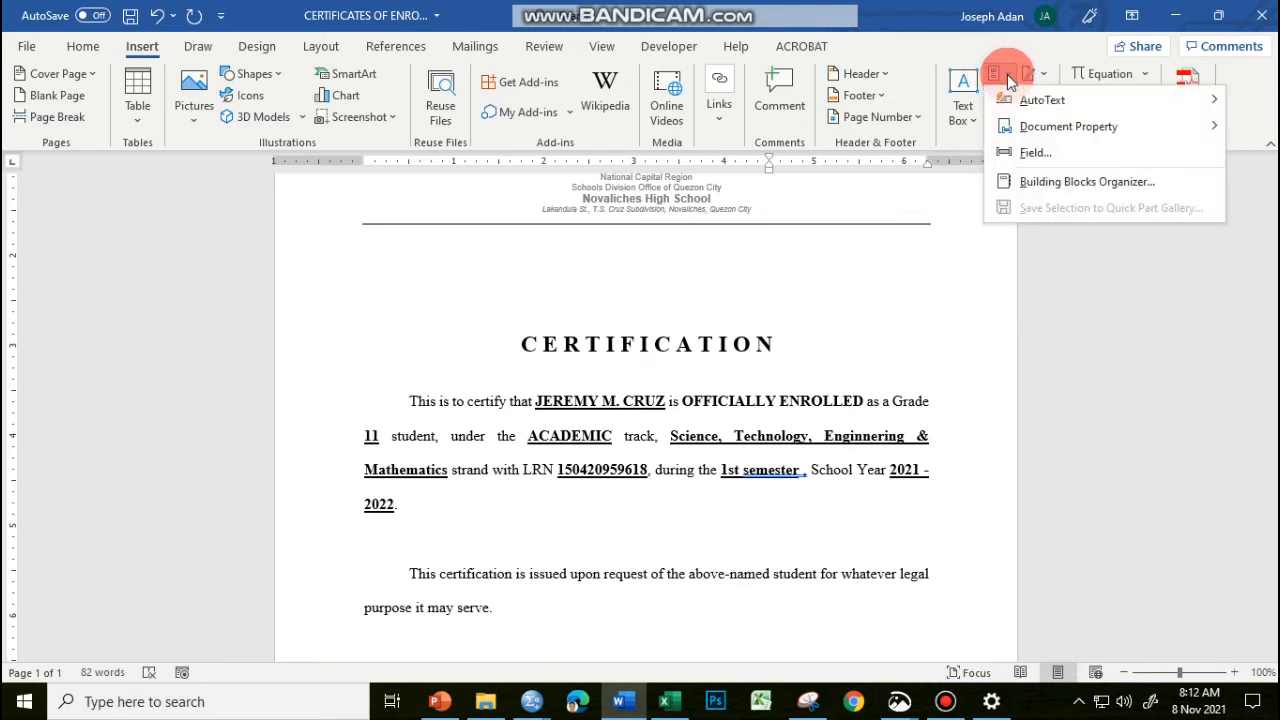
{"action": "left_click", "coordinate": [1036, 152]}
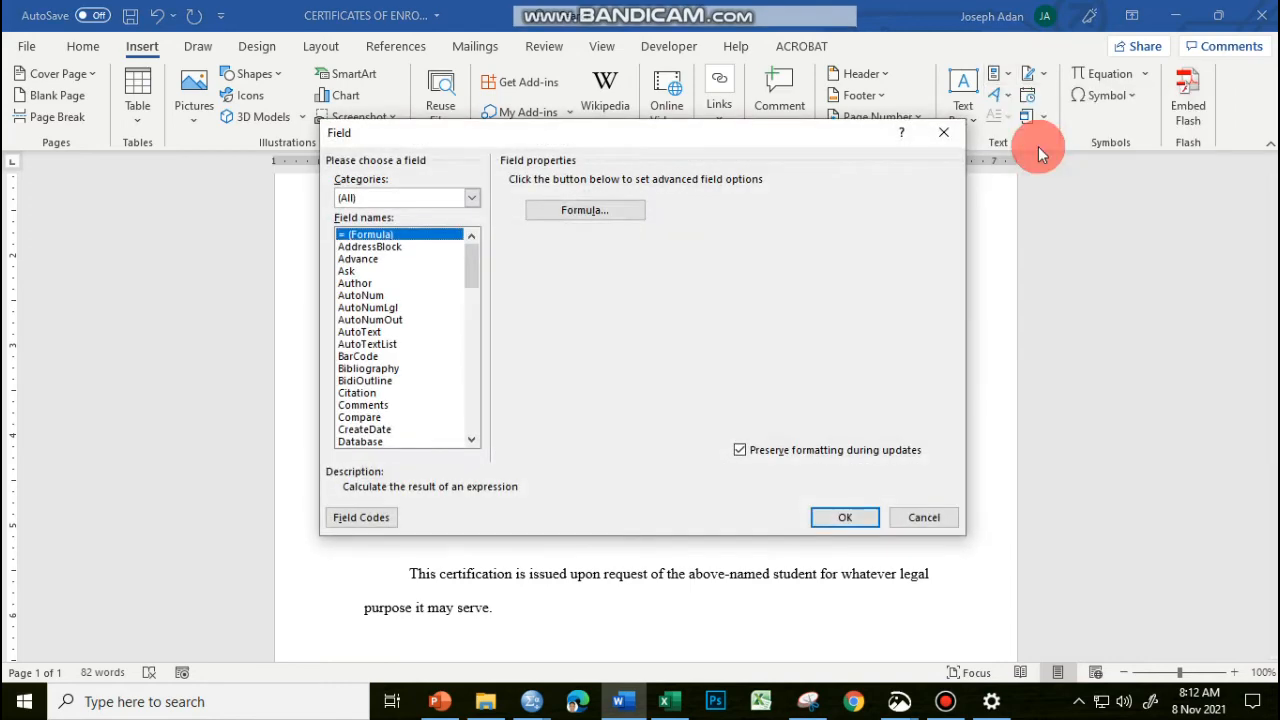
{"action": "mouse_move", "coordinate": [470, 288]}
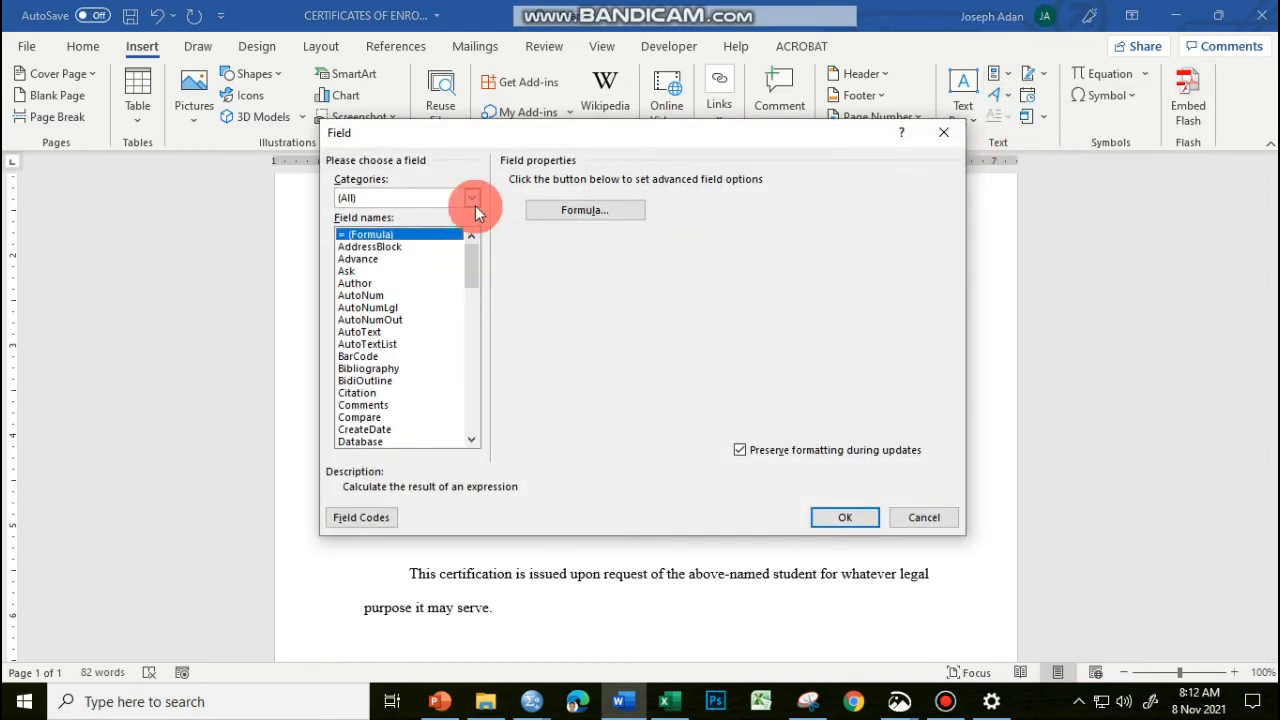
{"action": "left_click", "coordinate": [472, 198]}
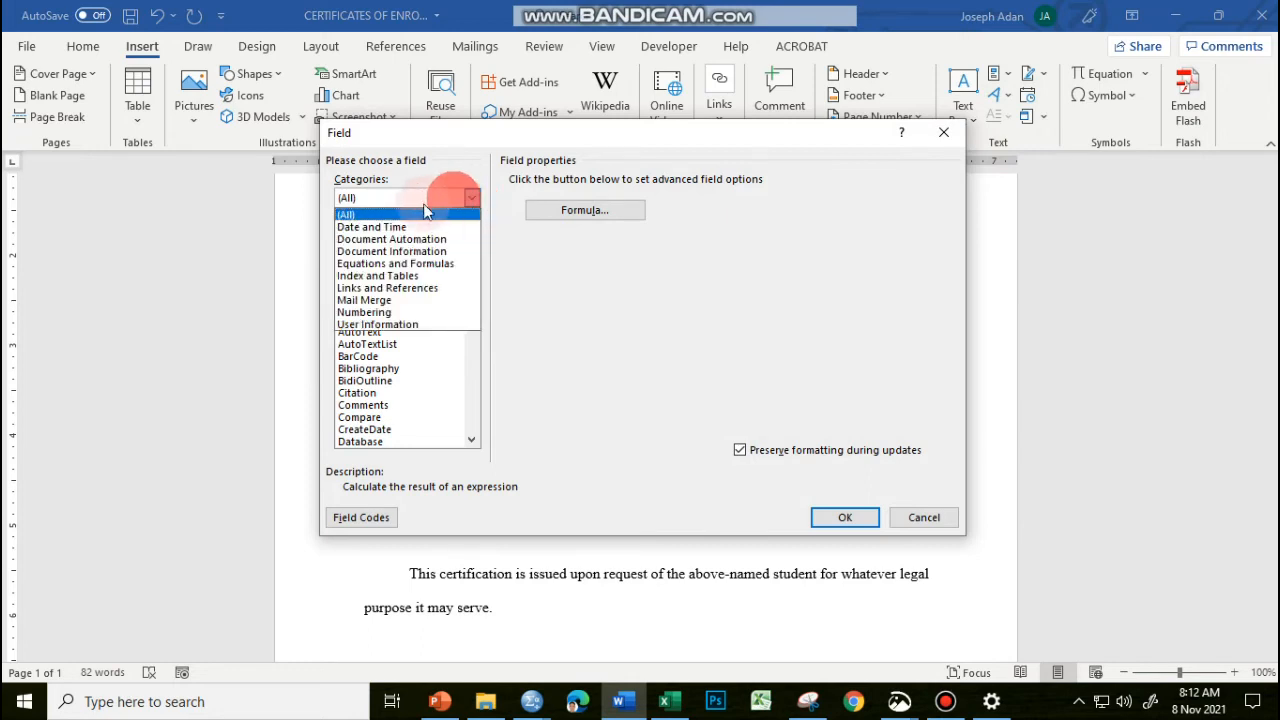
{"action": "left_click", "coordinate": [370, 226]}
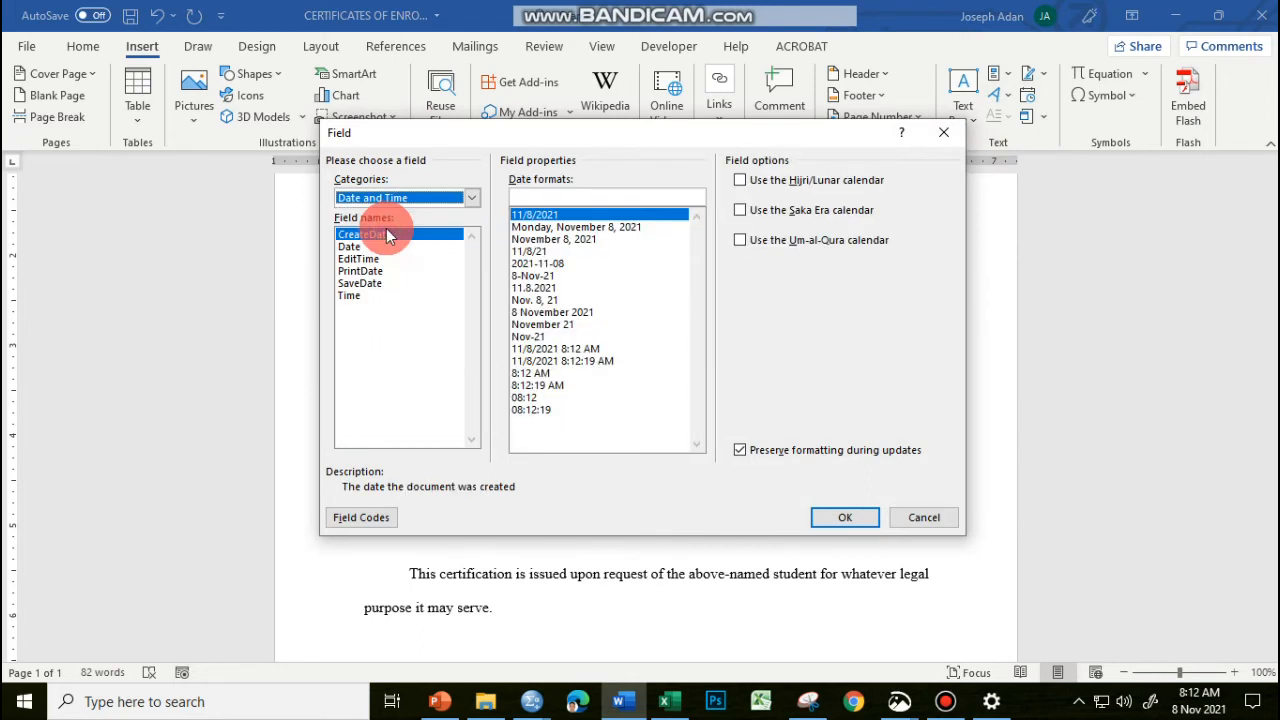
{"action": "left_click", "coordinate": [348, 246]}
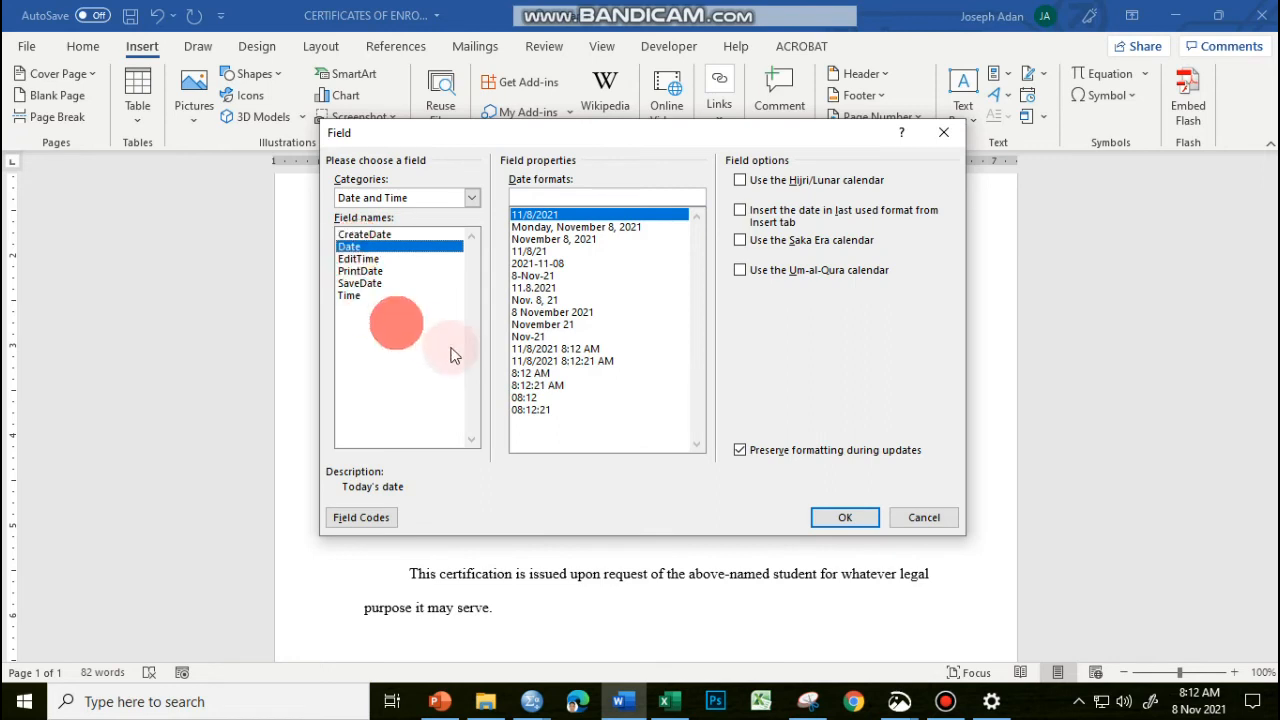
{"action": "left_click", "coordinate": [552, 240]}
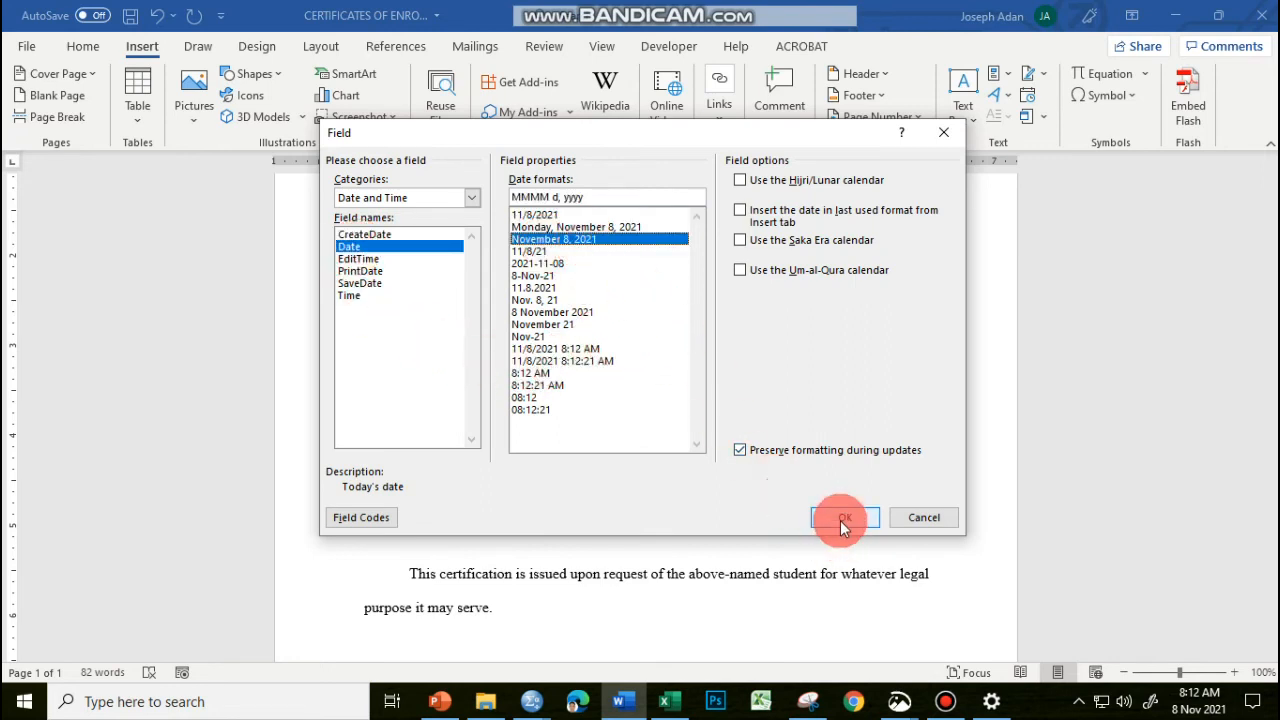
{"action": "left_click", "coordinate": [844, 518]}
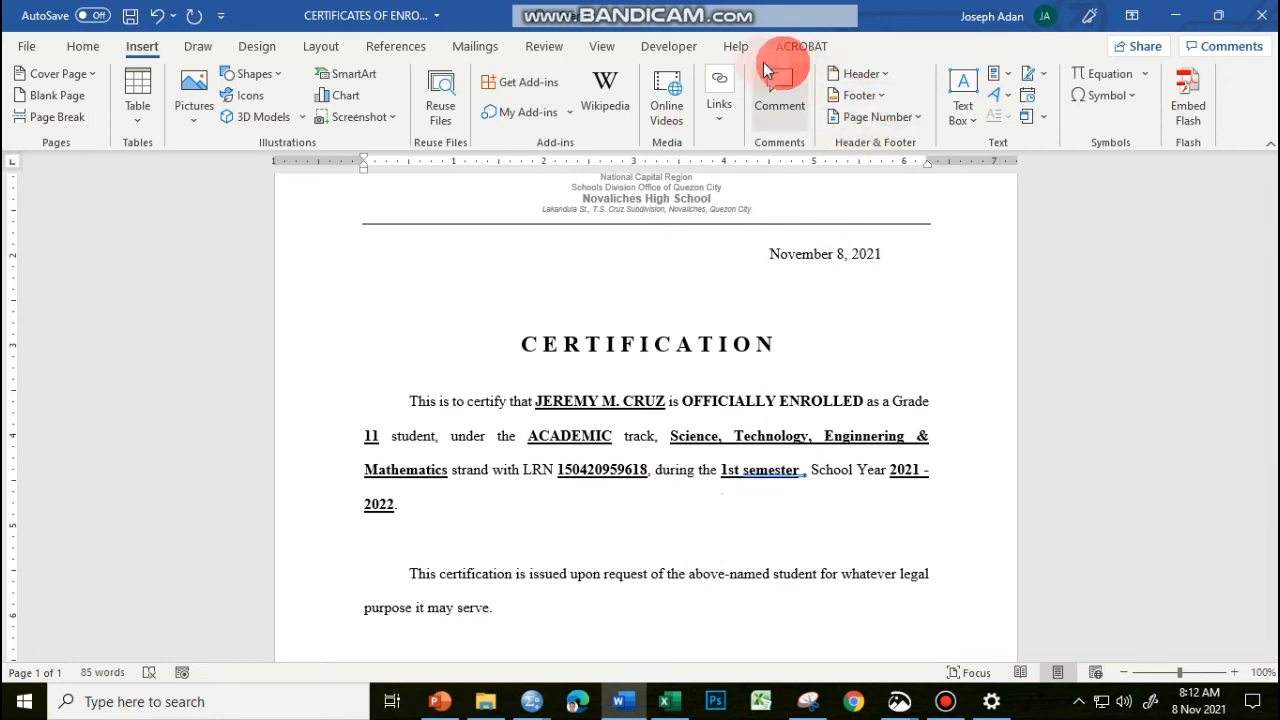
- Finish & Merge to Edit Individual Documents for All records, producing the new certificates document
{"action": "left_click", "coordinate": [474, 46]}
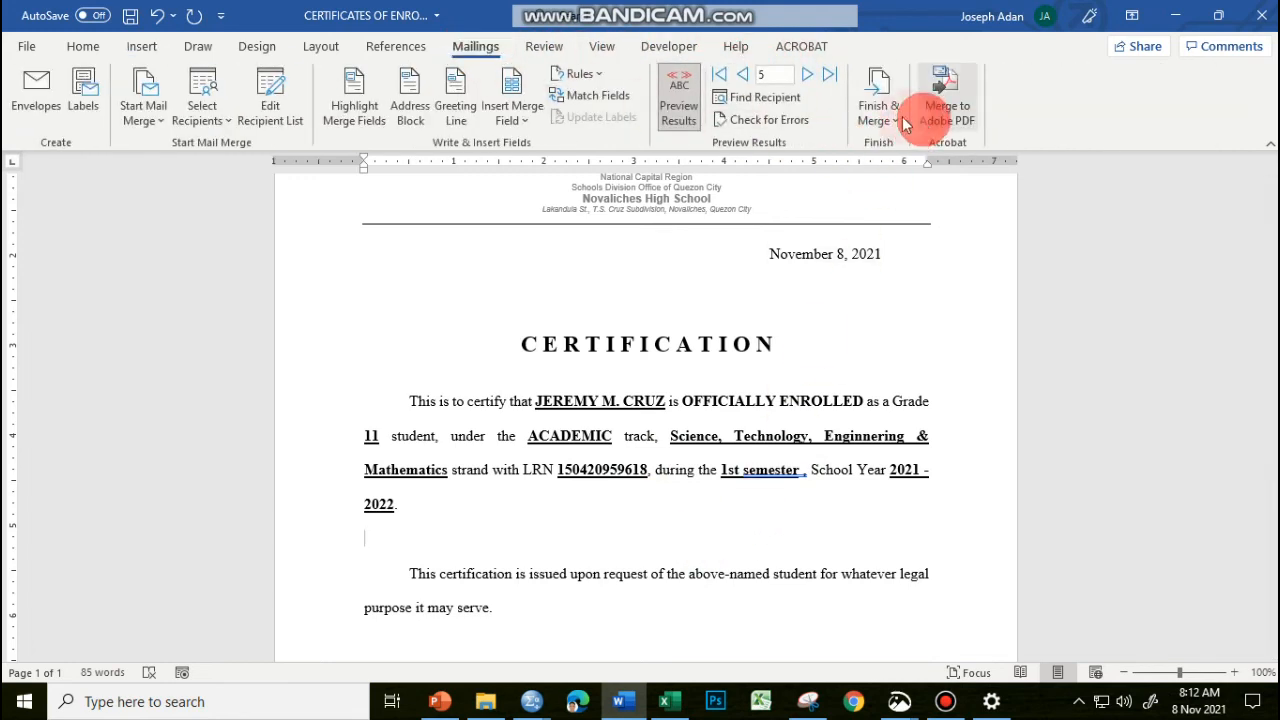
{"action": "left_click", "coordinate": [876, 104]}
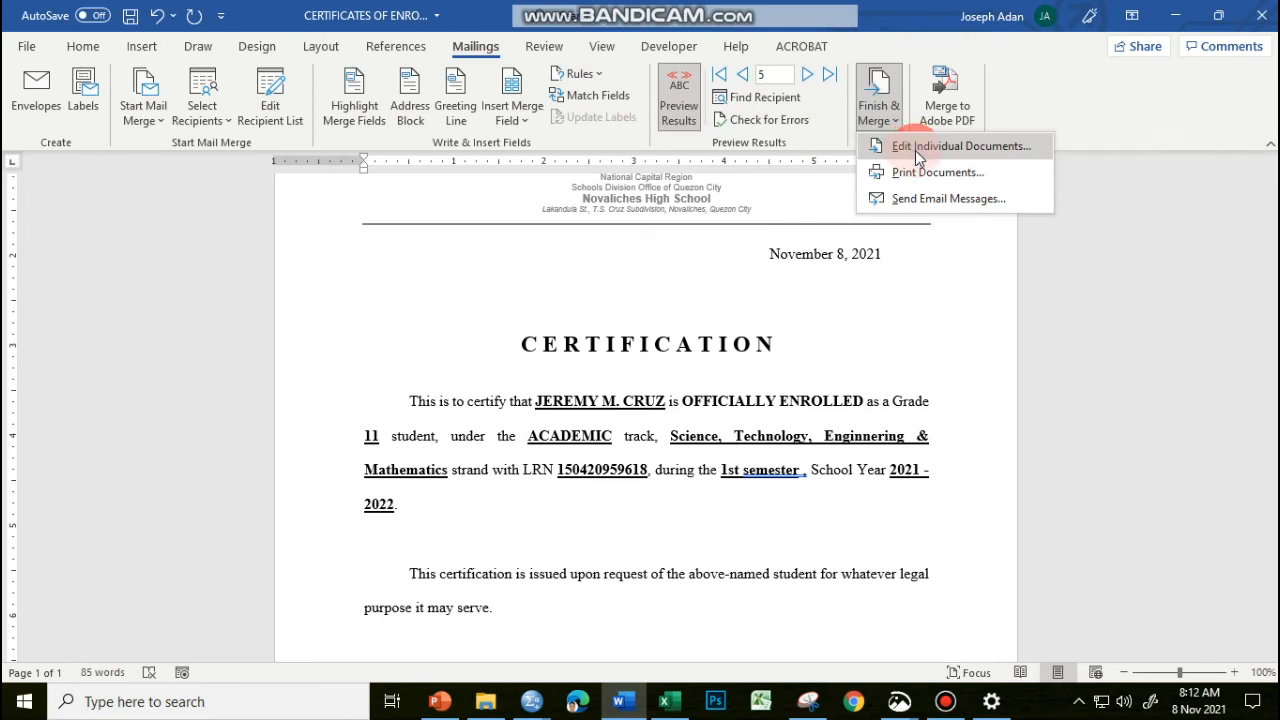
{"action": "left_click", "coordinate": [960, 144]}
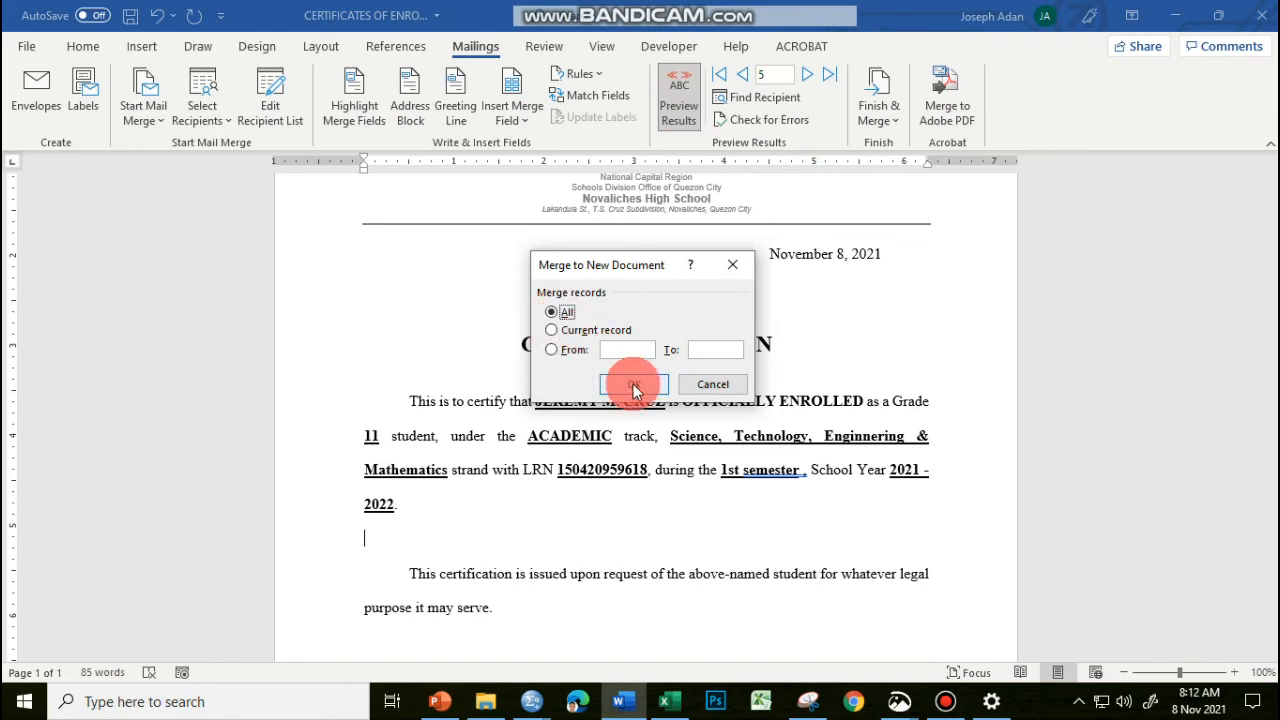
{"action": "left_click", "coordinate": [632, 384]}
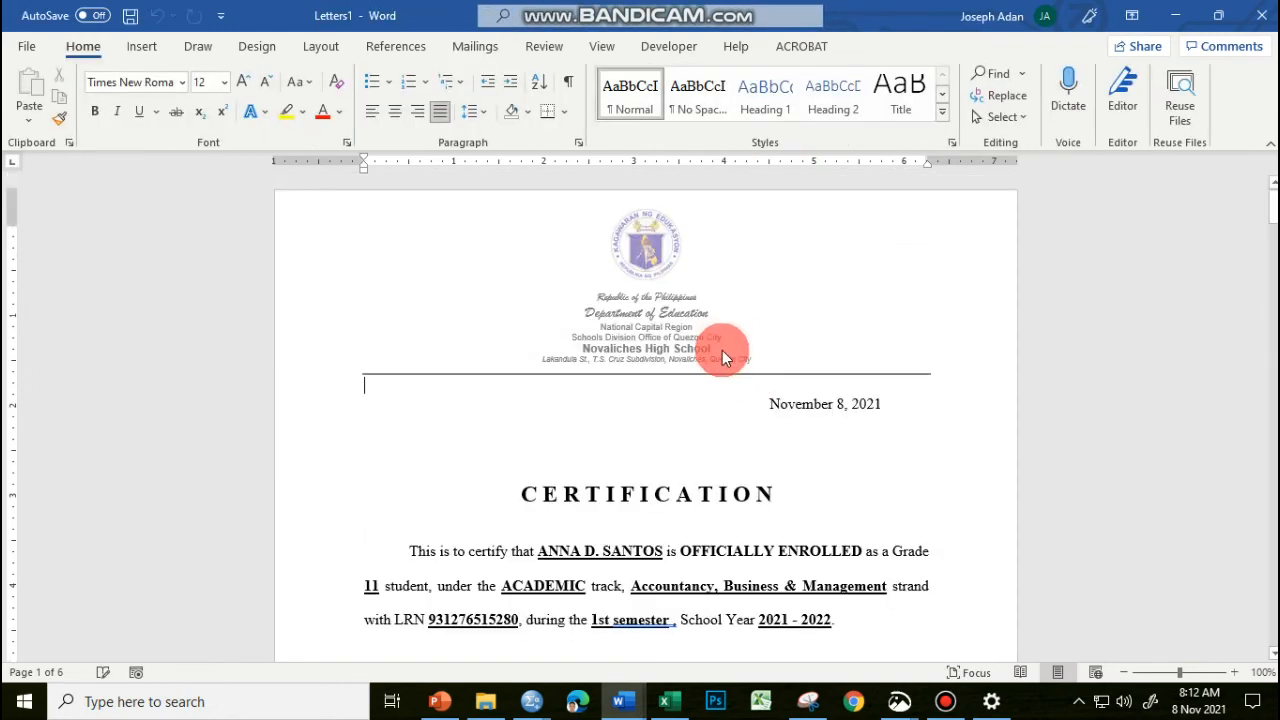
{"action": "scroll", "scroll_direction": "down", "scroll_amount": 3}
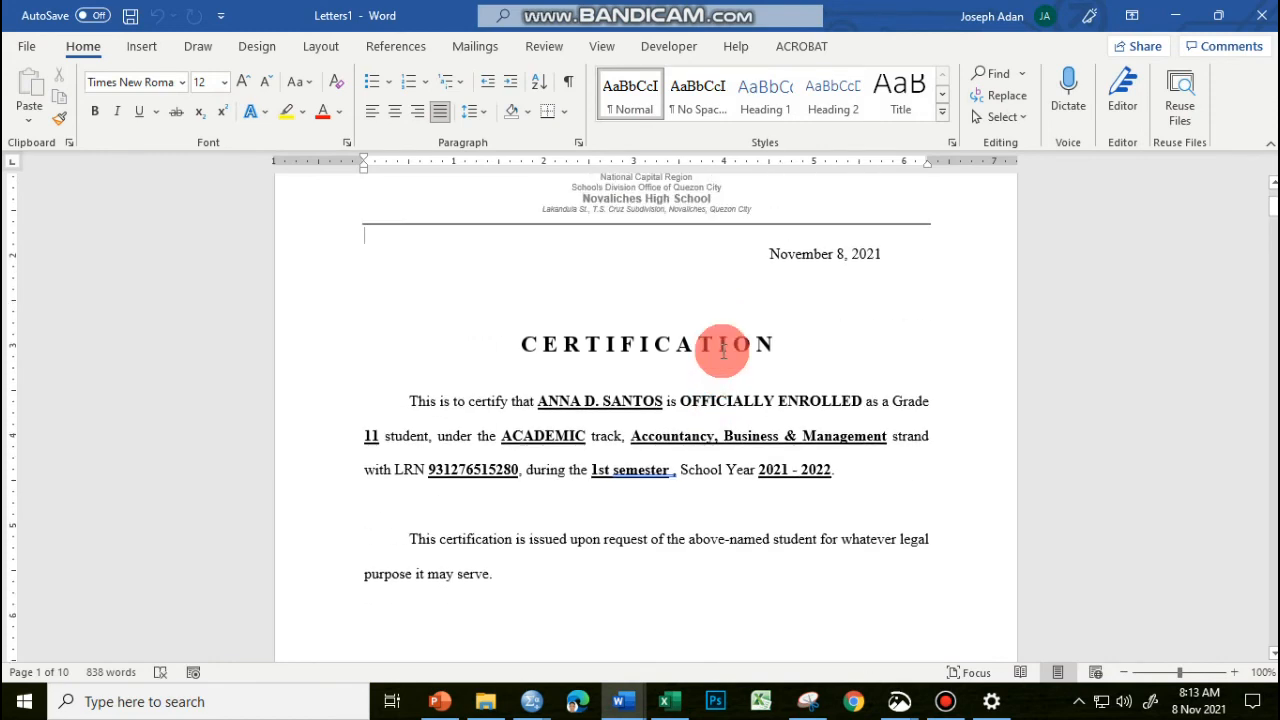
{"action": "scroll", "scroll_direction": "down", "scroll_amount": 3}
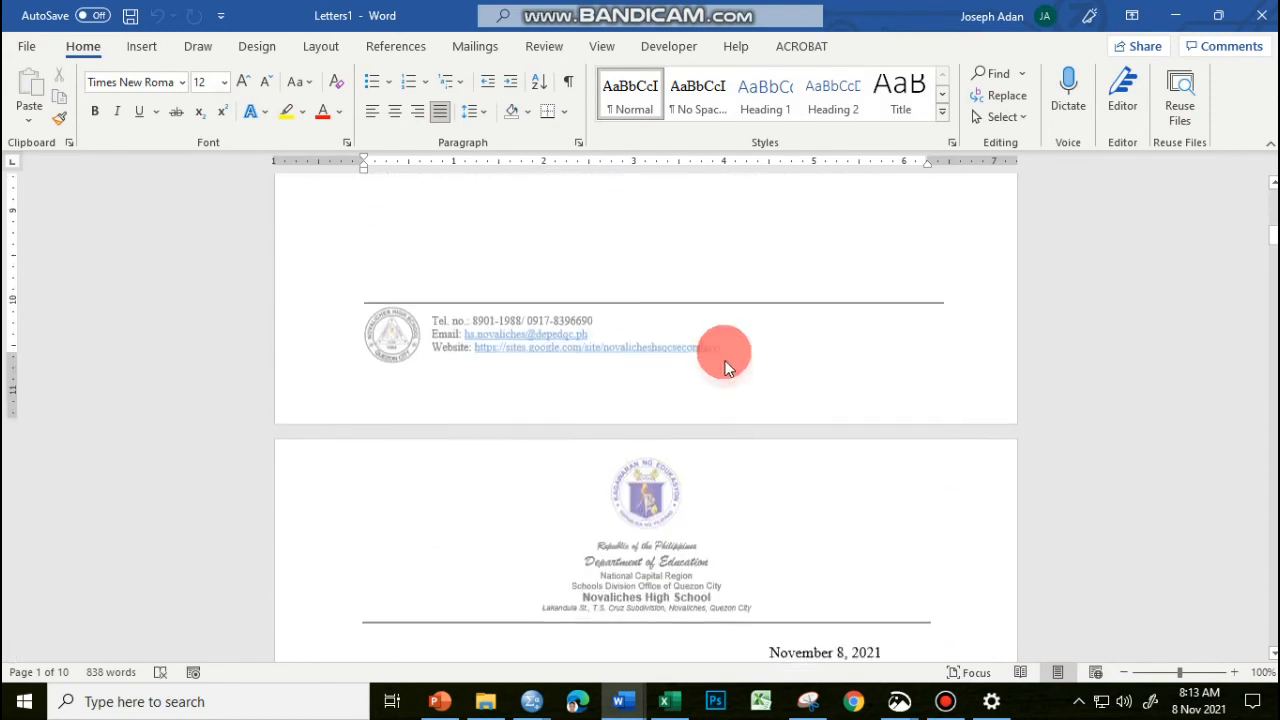
{"action": "scroll", "scroll_direction": "down", "scroll_amount": 3}
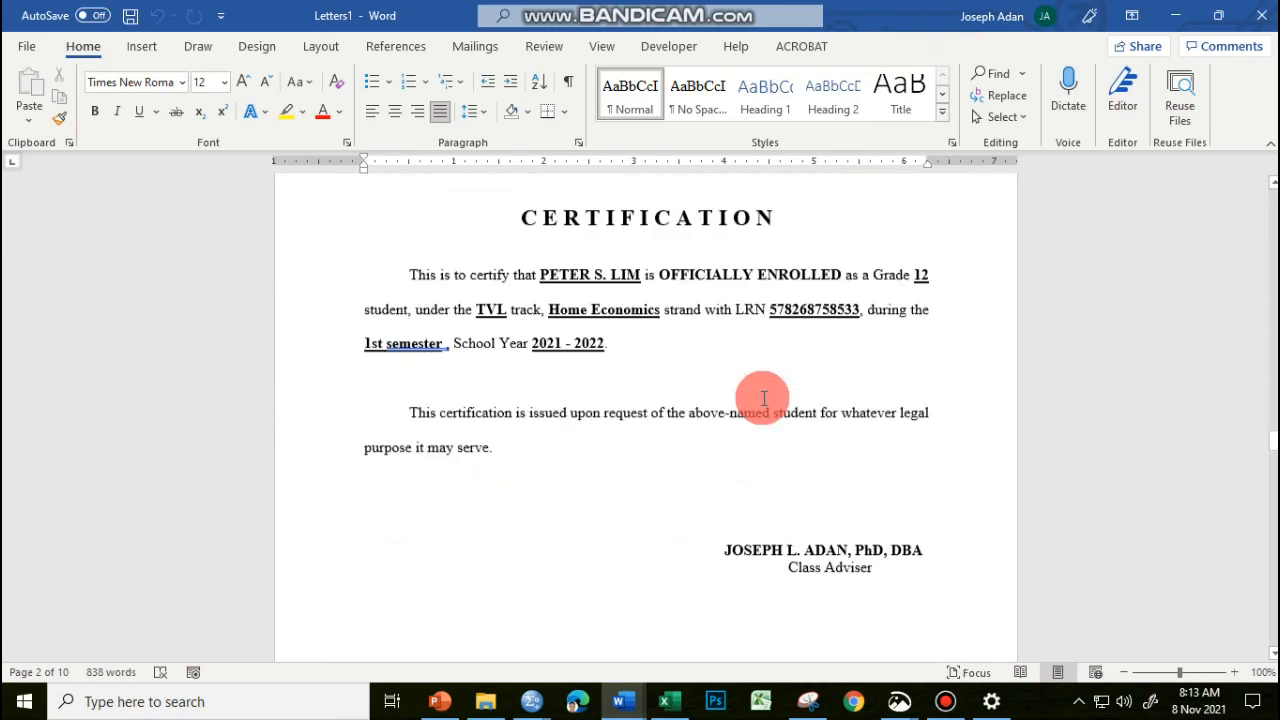
{"action": "scroll", "scroll_direction": "down", "scroll_amount": 3}
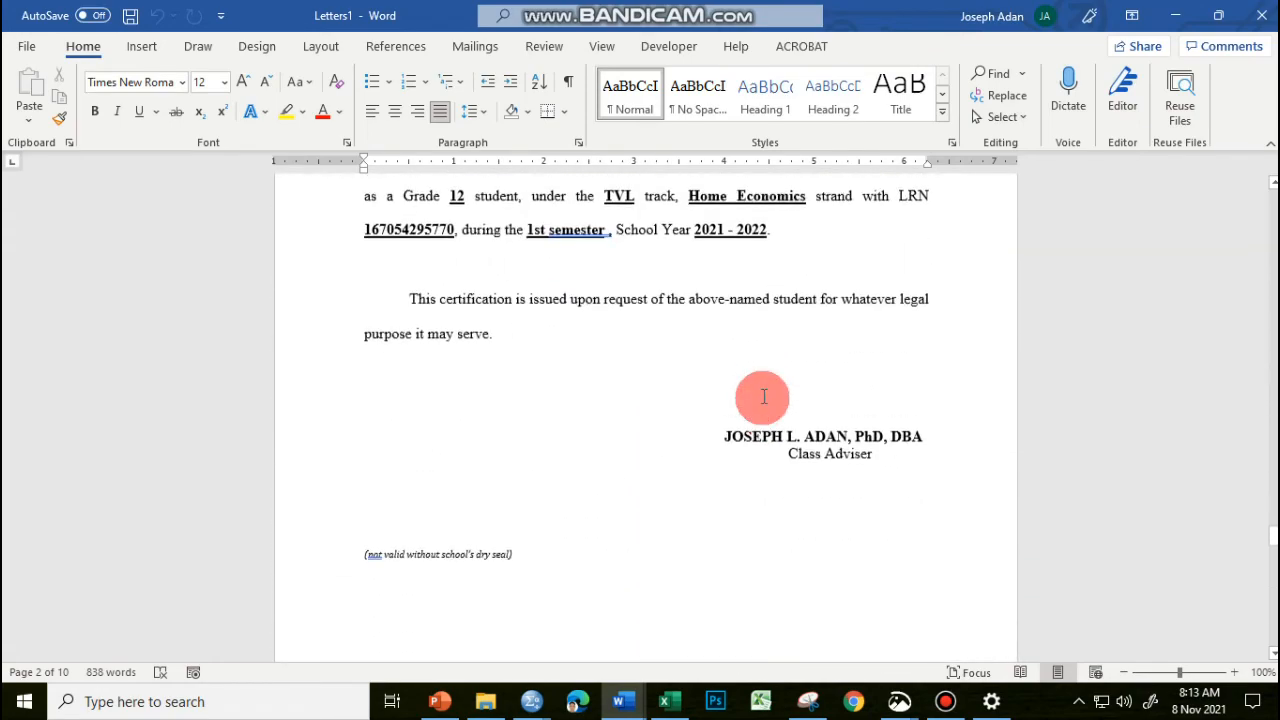
{"action": "scroll", "scroll_direction": "up", "scroll_amount": 3}
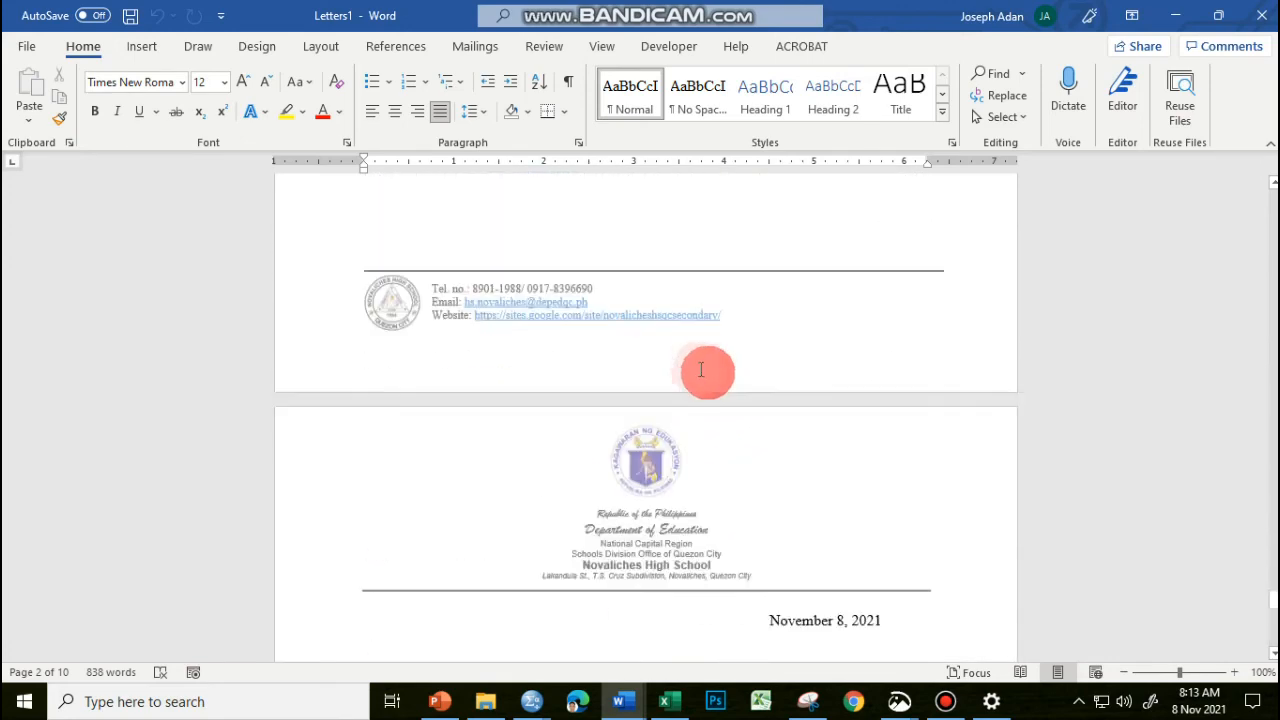
{"action": "scroll", "scroll_direction": "down", "scroll_amount": 3}
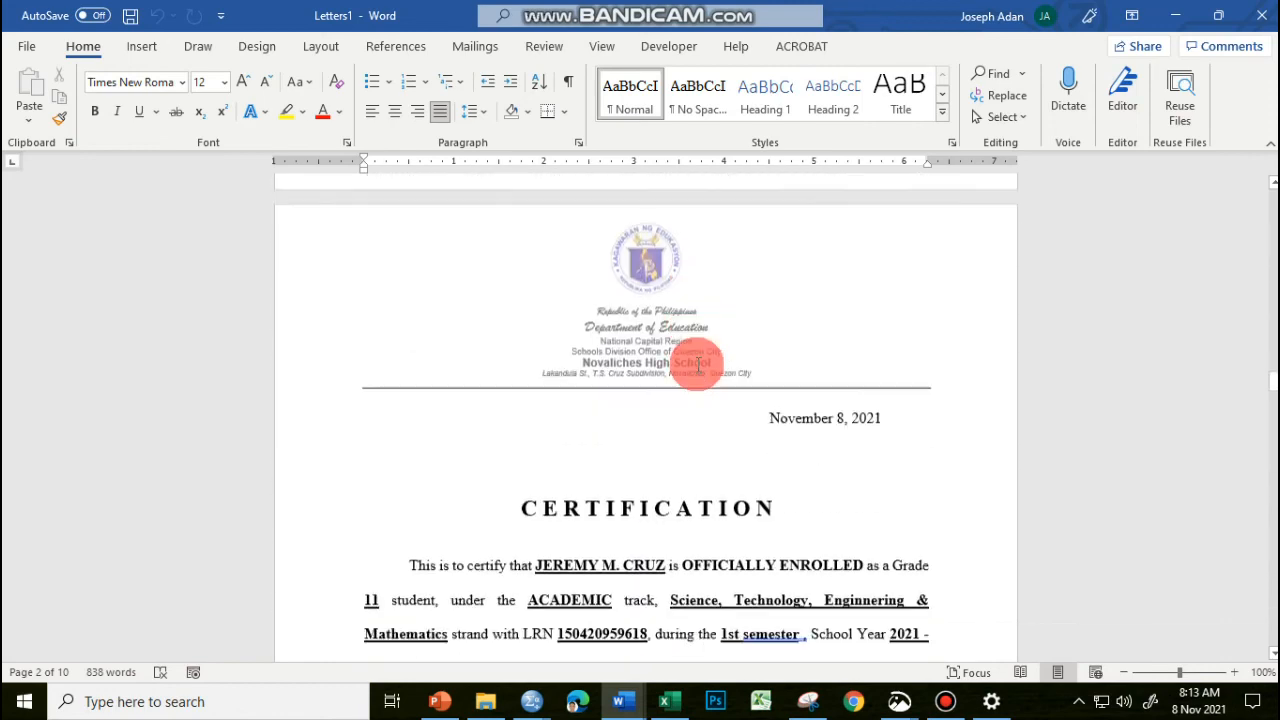
{"action": "scroll", "scroll_direction": "down", "scroll_amount": 3}
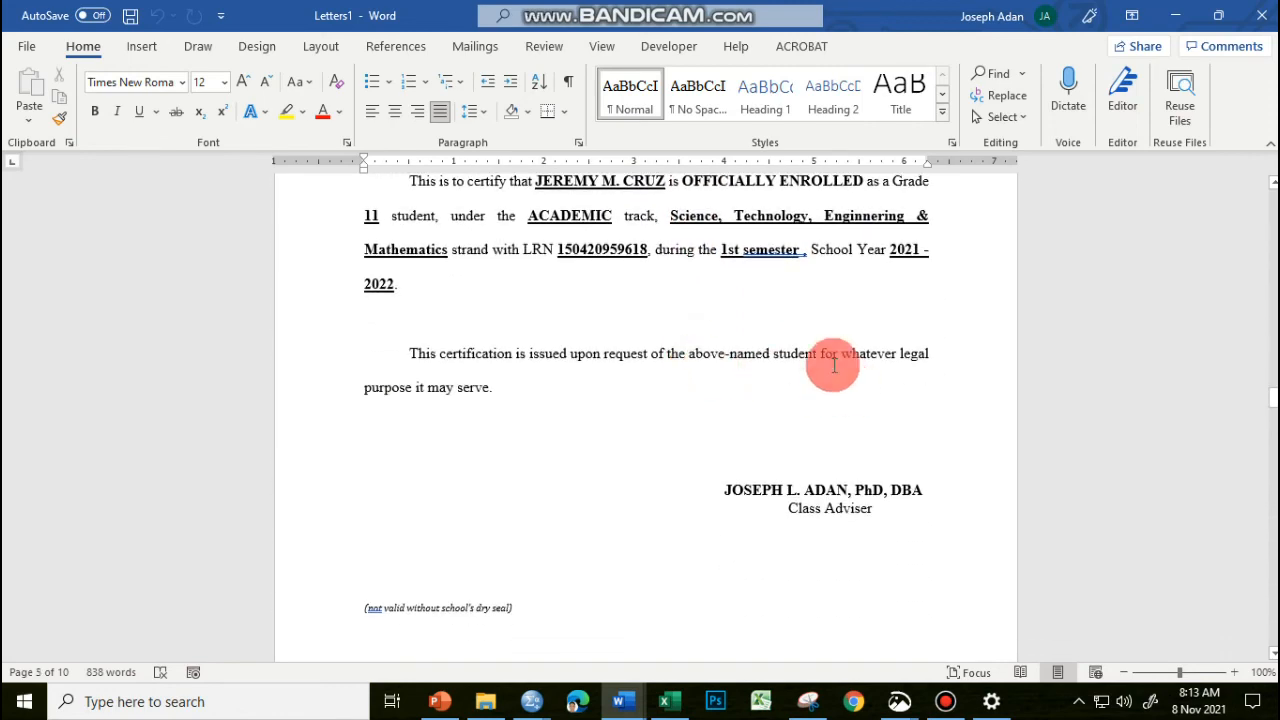
{"action": "mouse_move", "coordinate": [760, 298]}
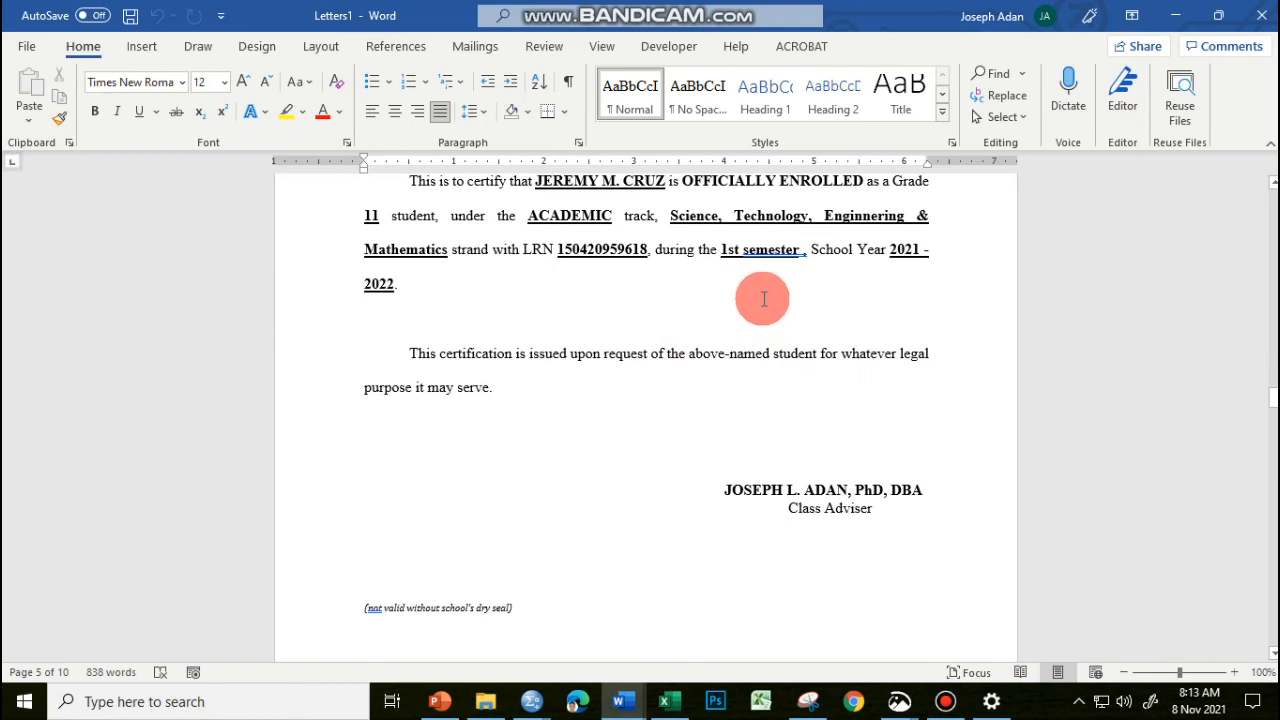
{"action": "mouse_move", "coordinate": [626, 480]}
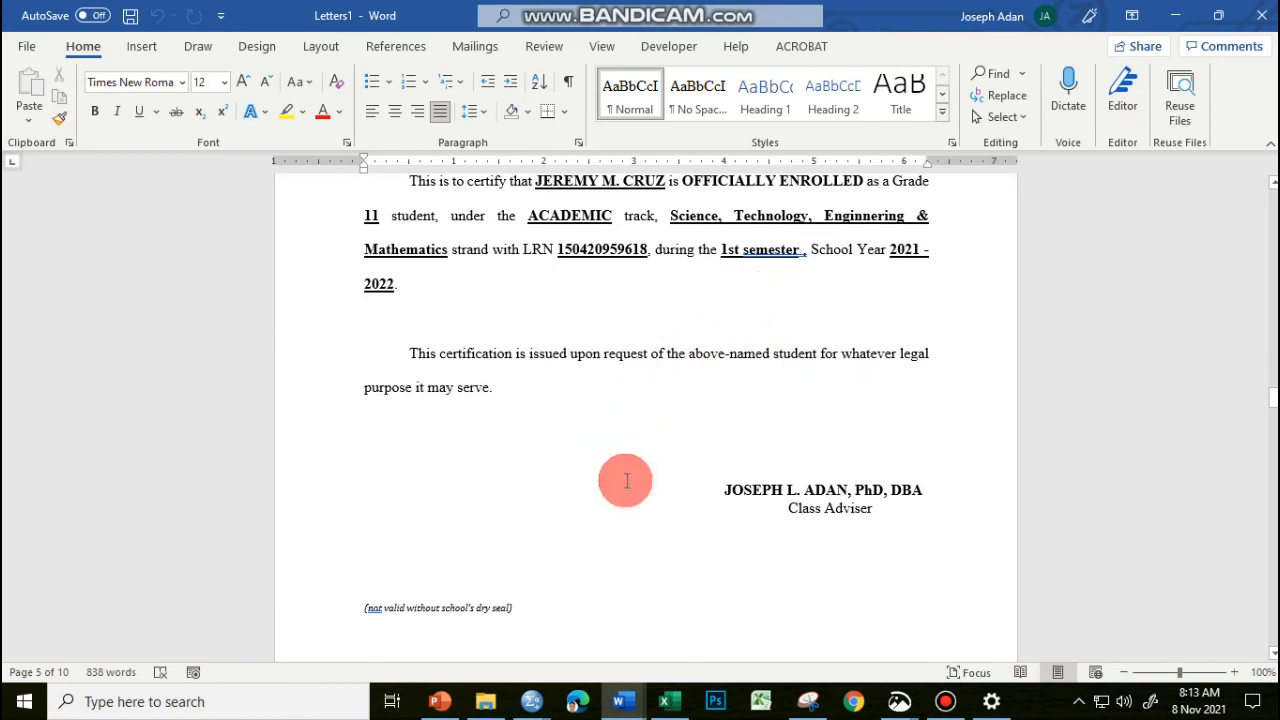
{"action": "mouse_move", "coordinate": [636, 476]}
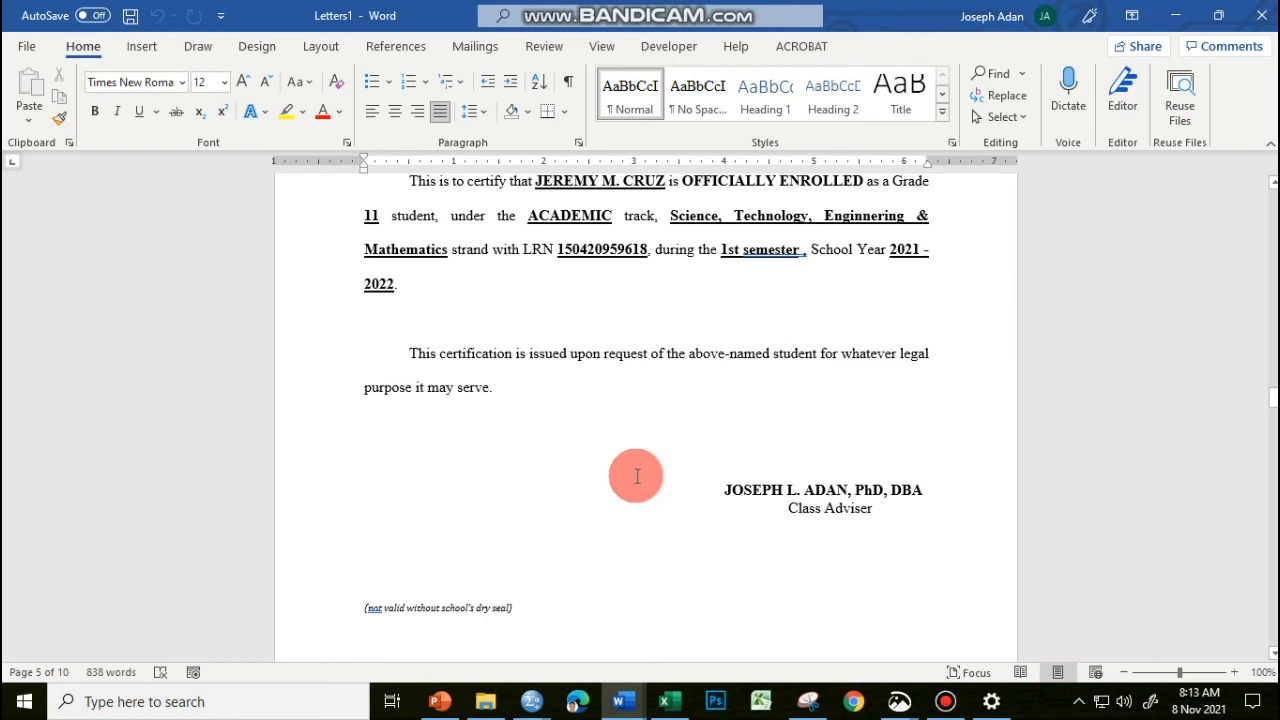
{"action": "mouse_move", "coordinate": [628, 464]}
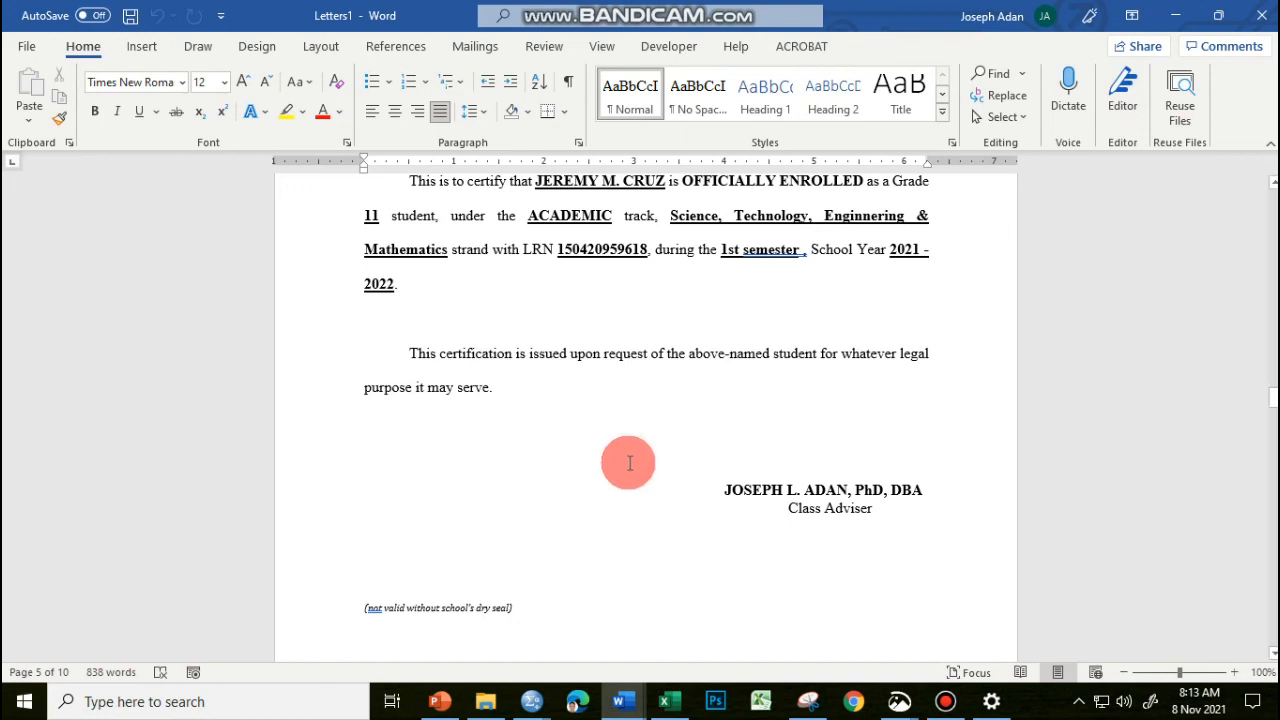
{"action": "mouse_move", "coordinate": [642, 468]}
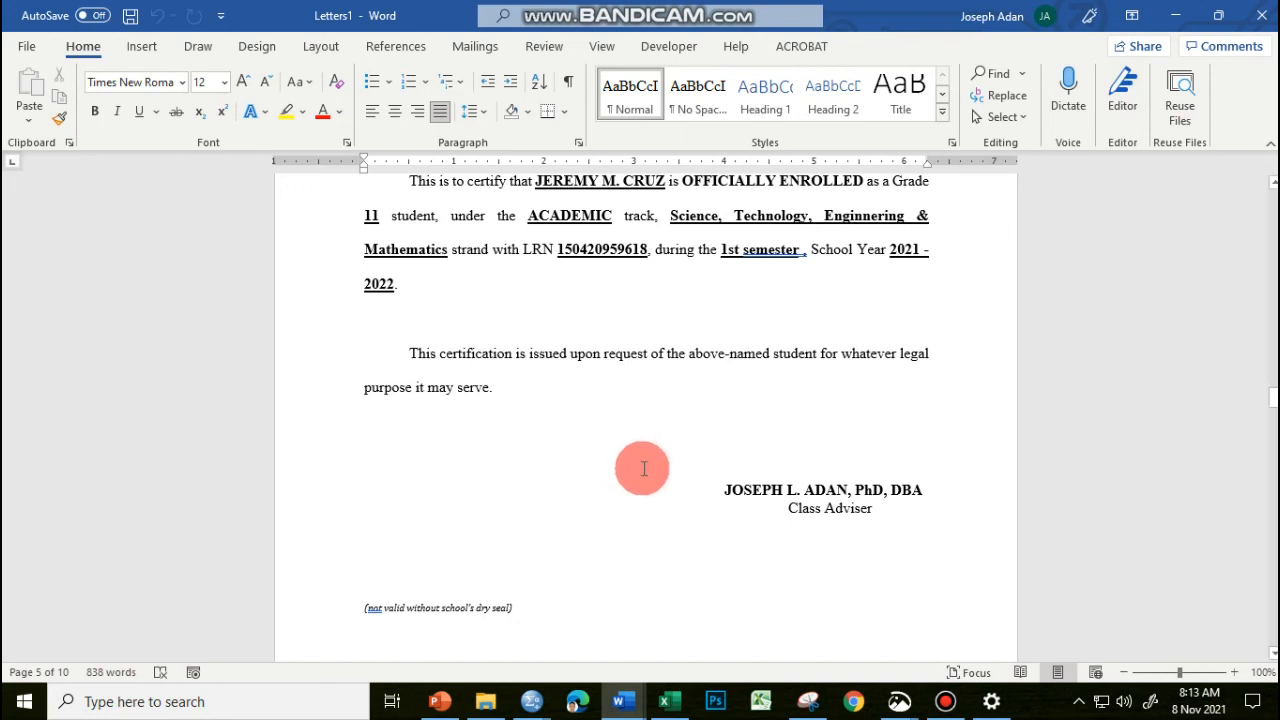